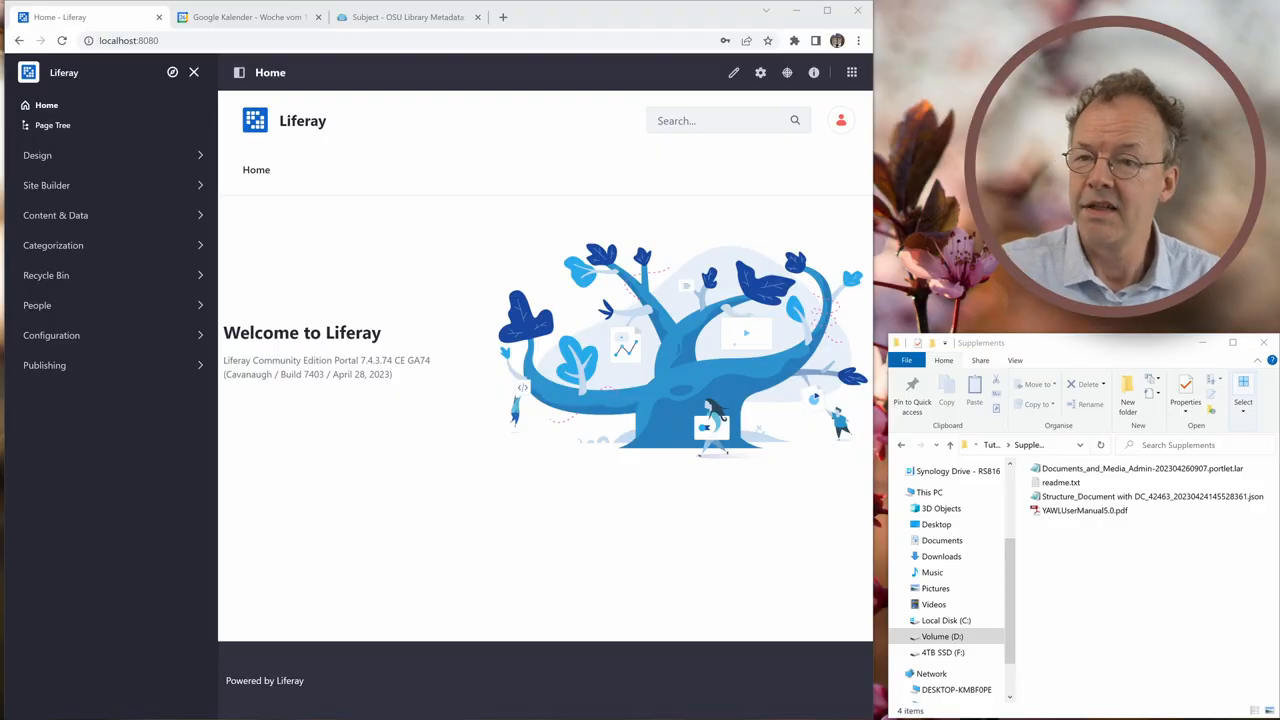
mouse_move(292, 424)
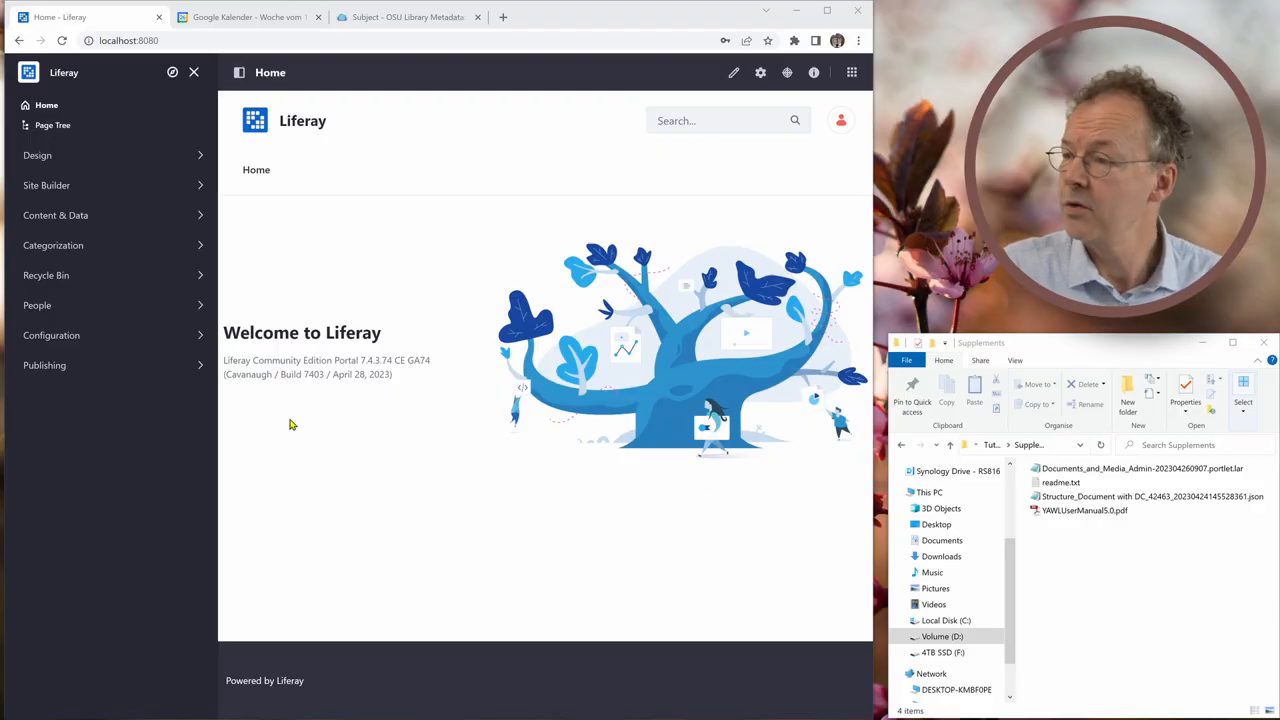
mouse_move(310, 248)
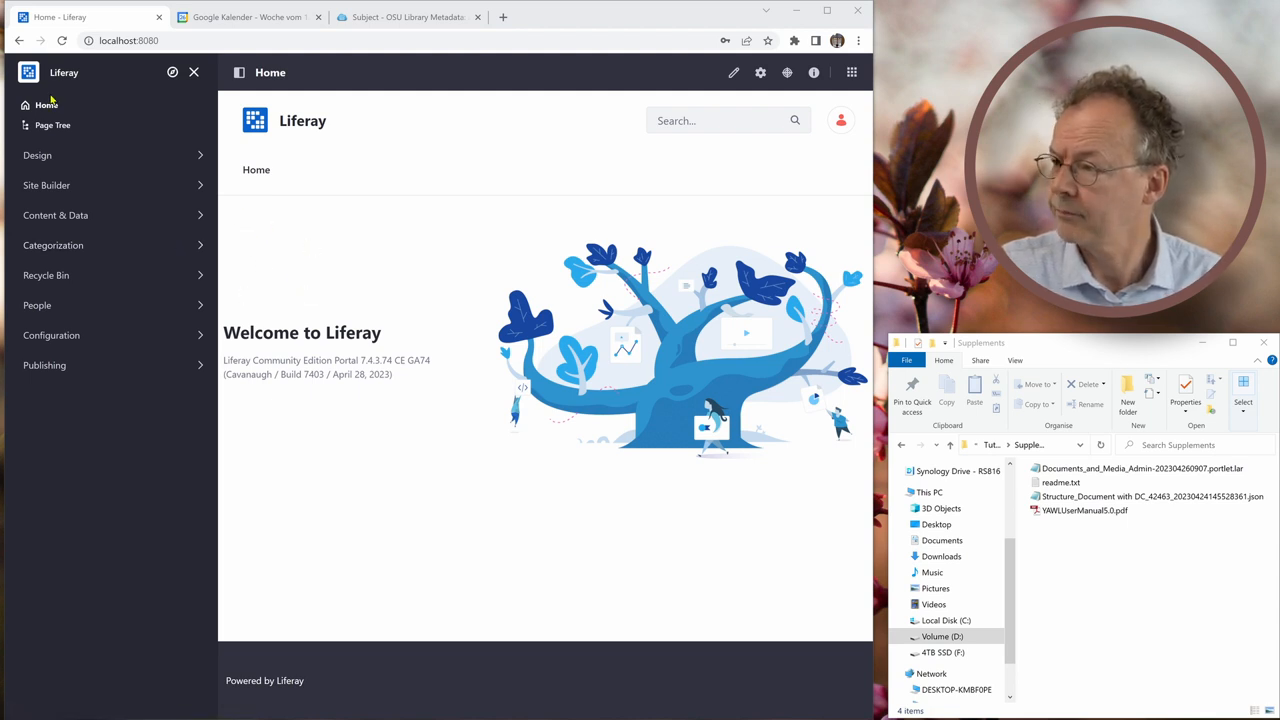
Go to Content & Data > Documents and Media and view the empty Metadata Sets tab.
click(55, 215)
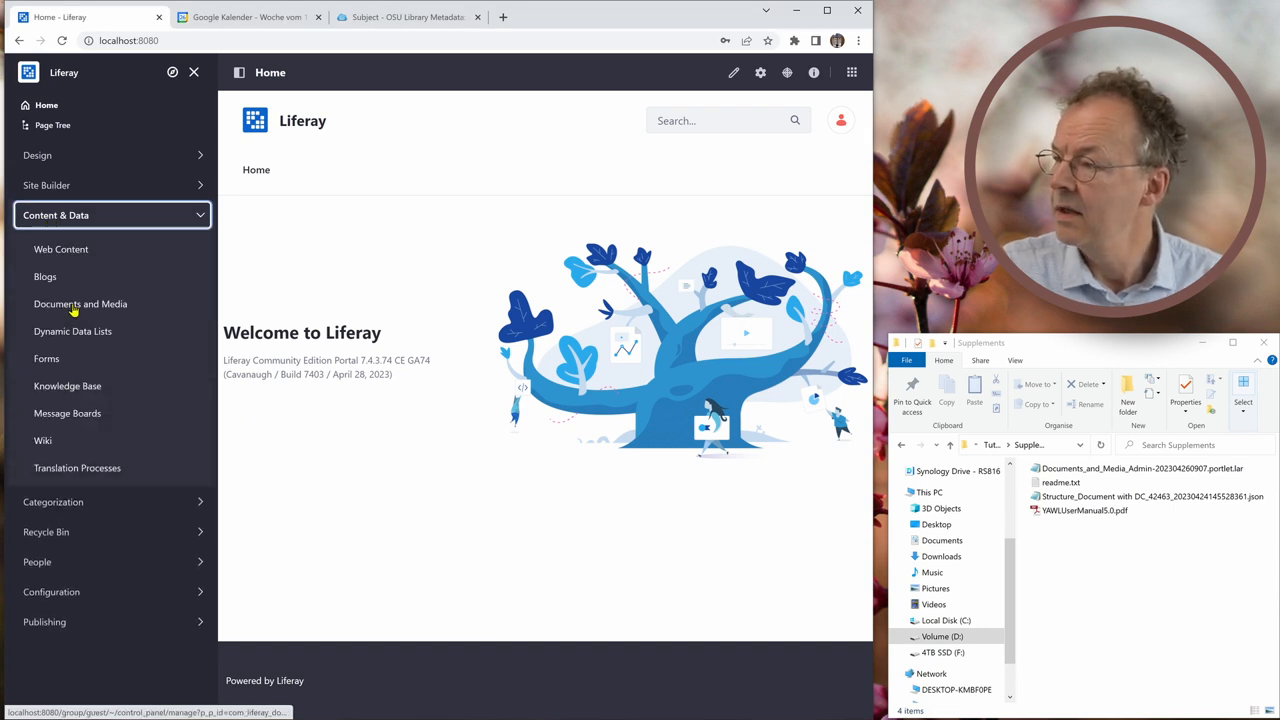
click(80, 304)
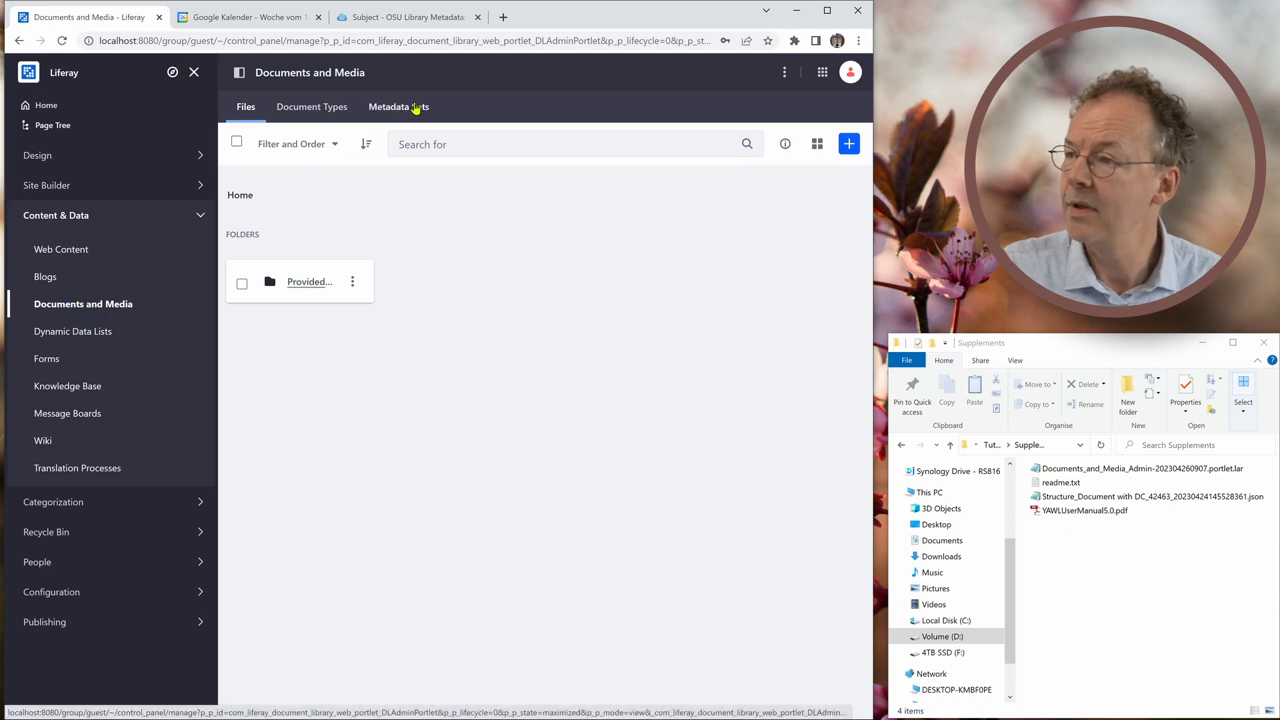
click(398, 107)
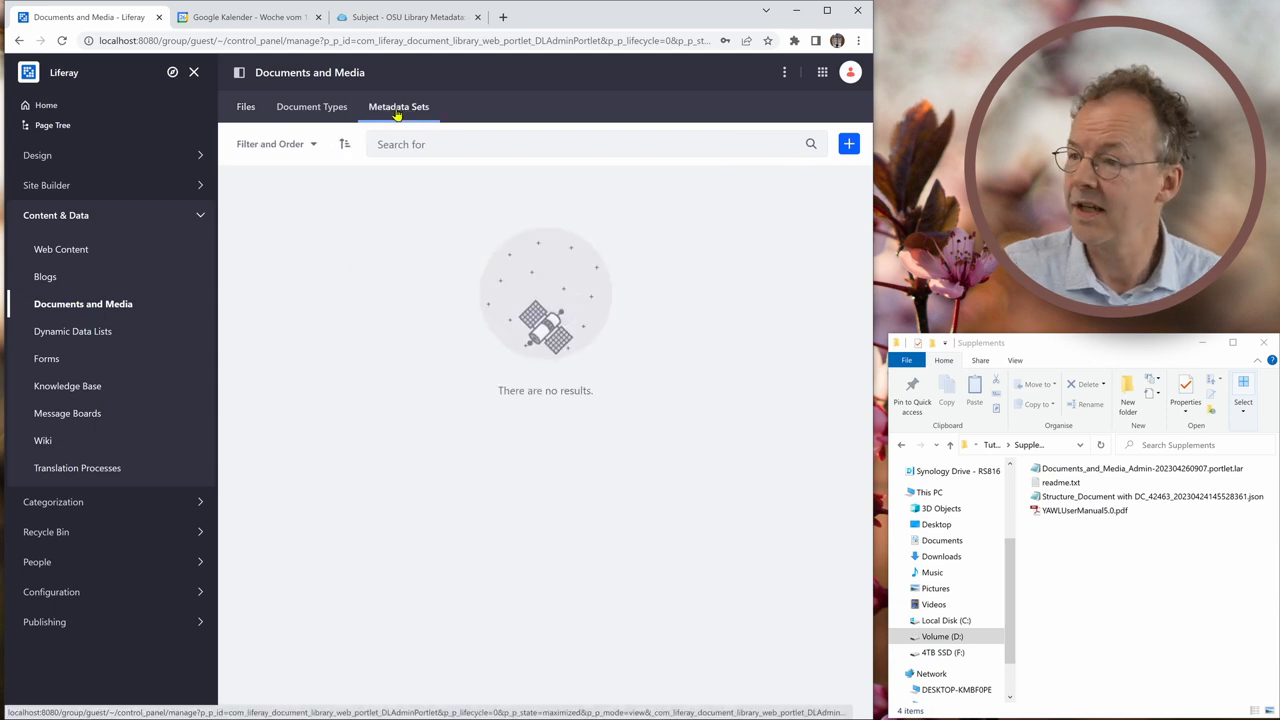
mouse_move(330, 422)
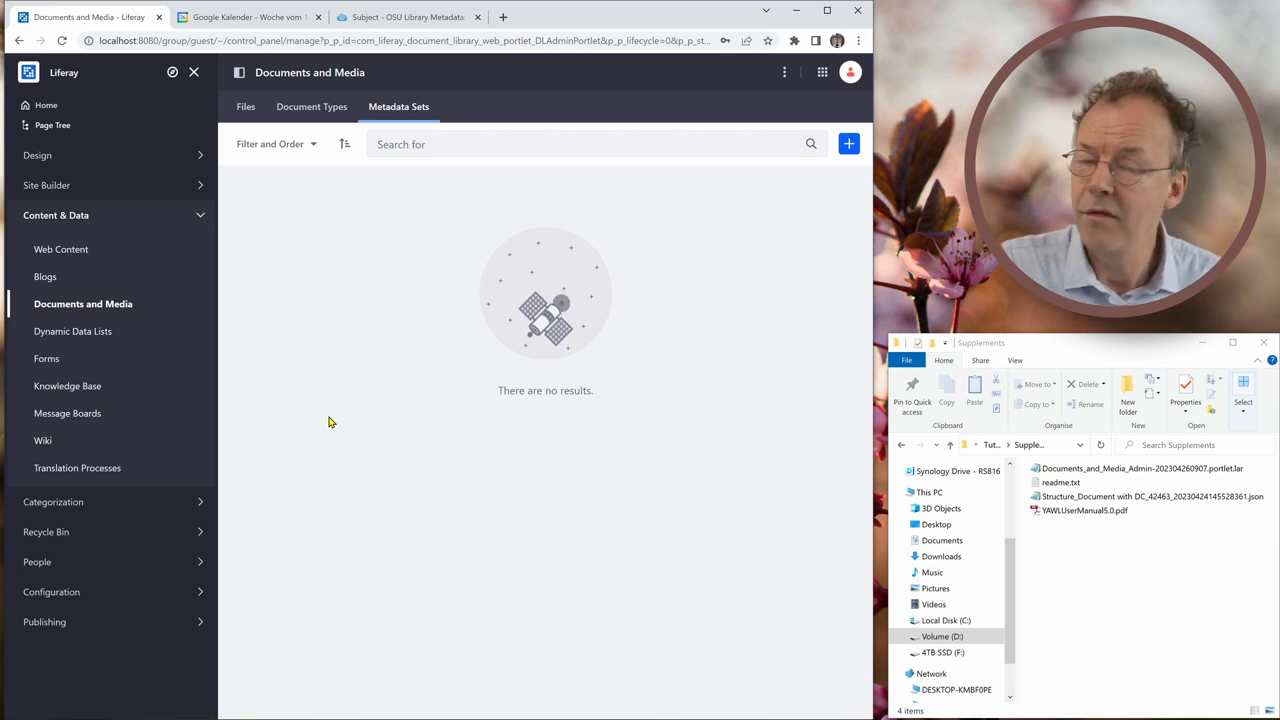
mouse_move(347, 407)
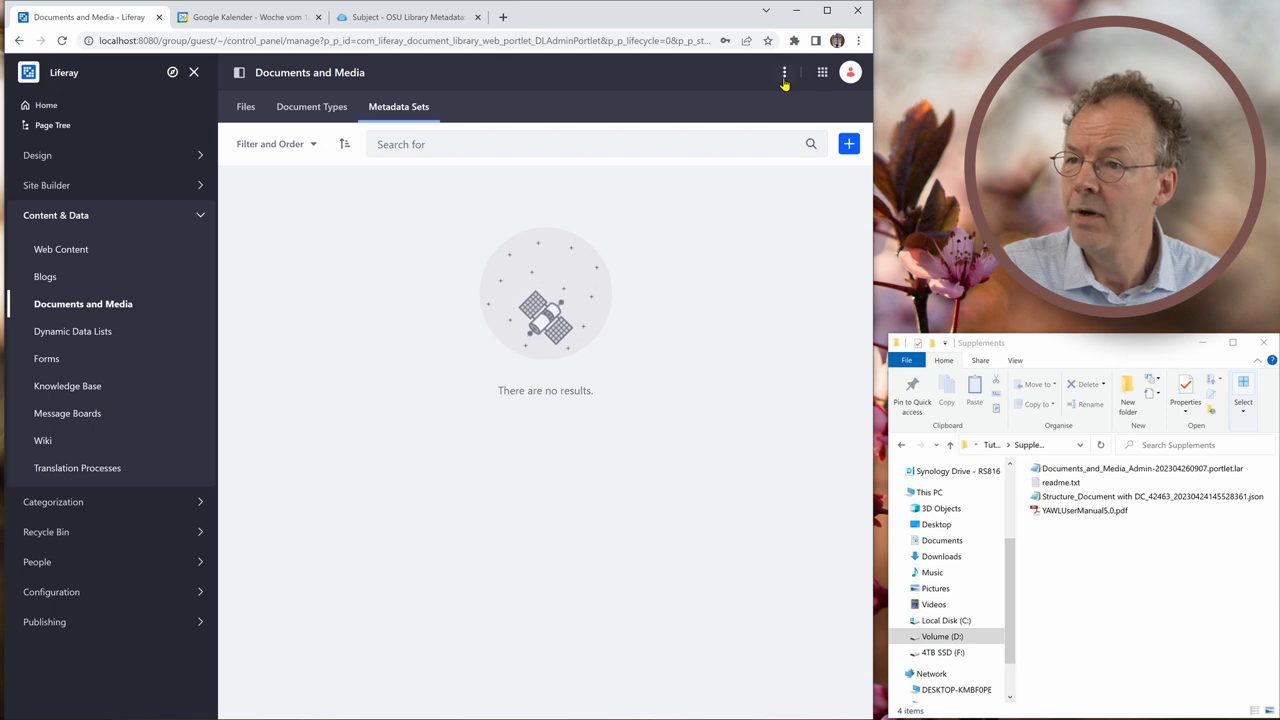
Open Export / Import from the Documents and Media options menu, on the Import tab.
click(784, 72)
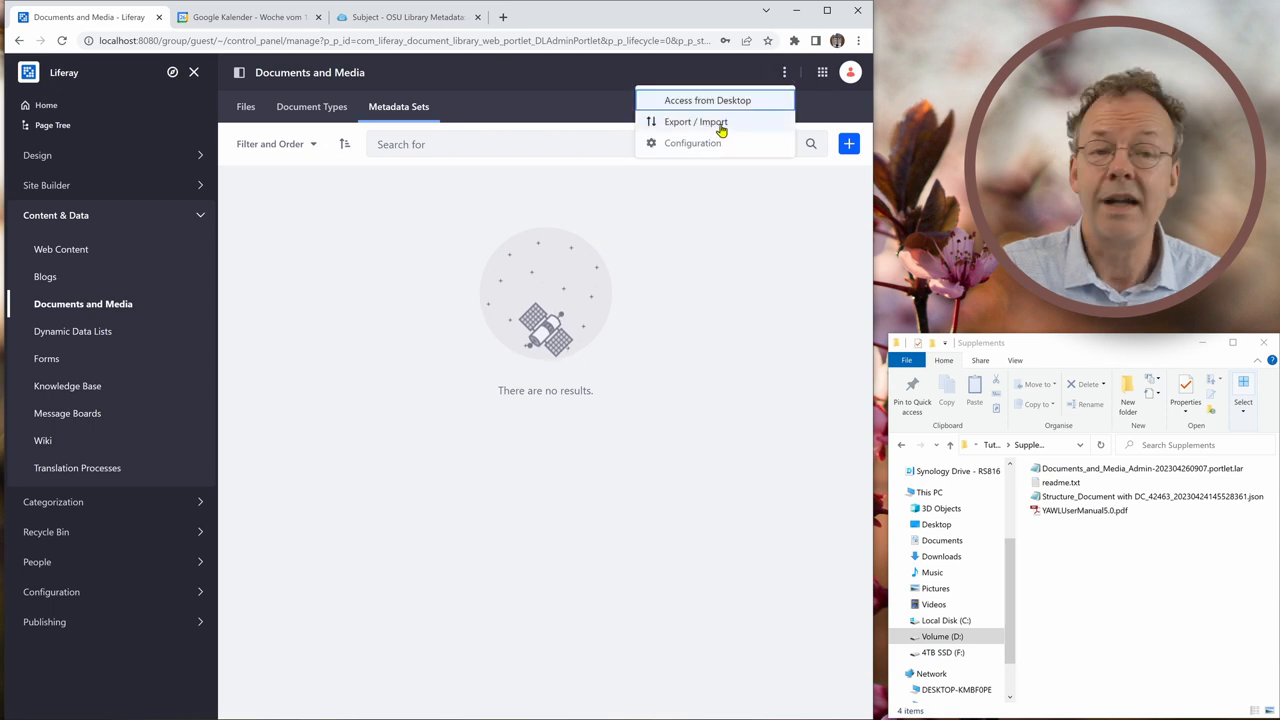
click(695, 121)
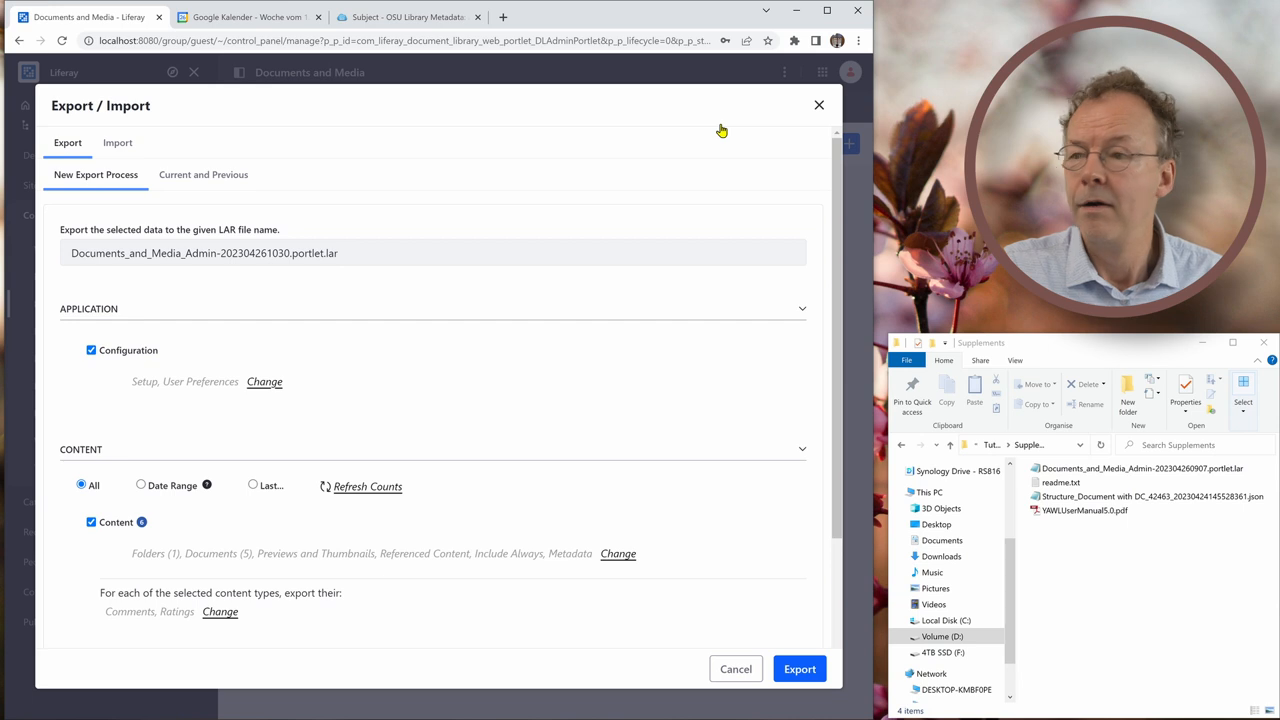
mouse_move(722, 130)
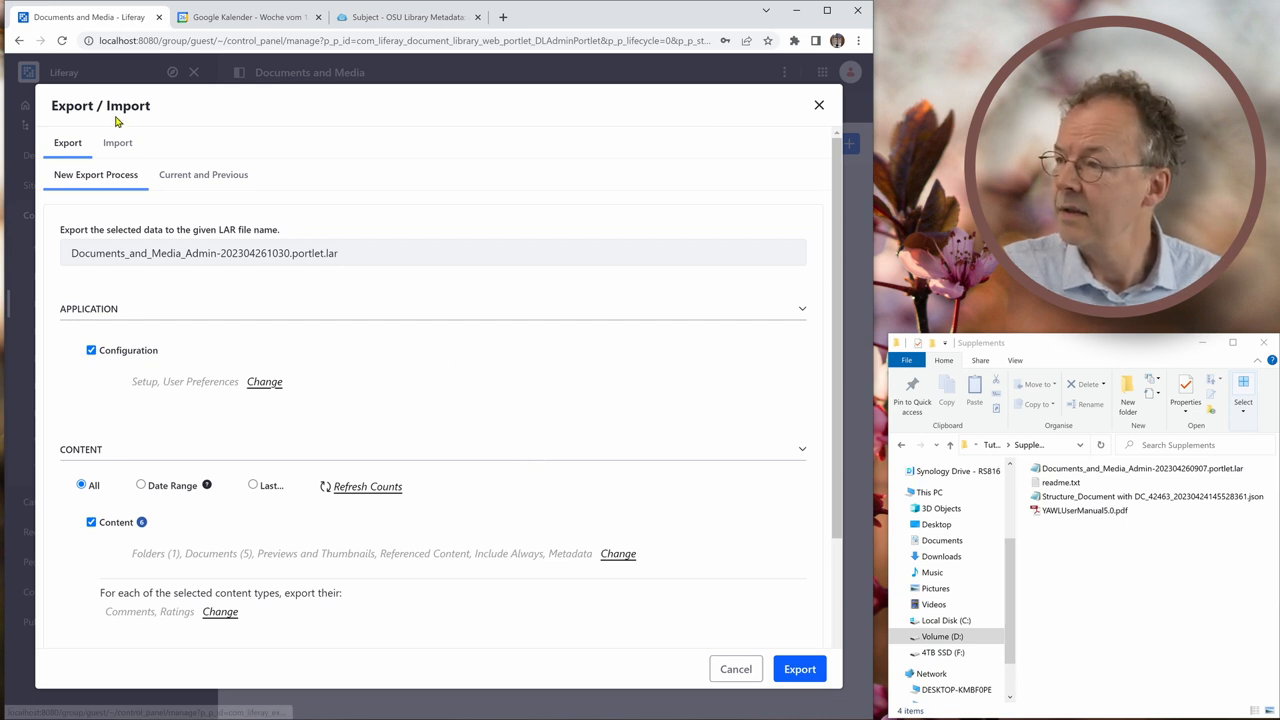
click(117, 142)
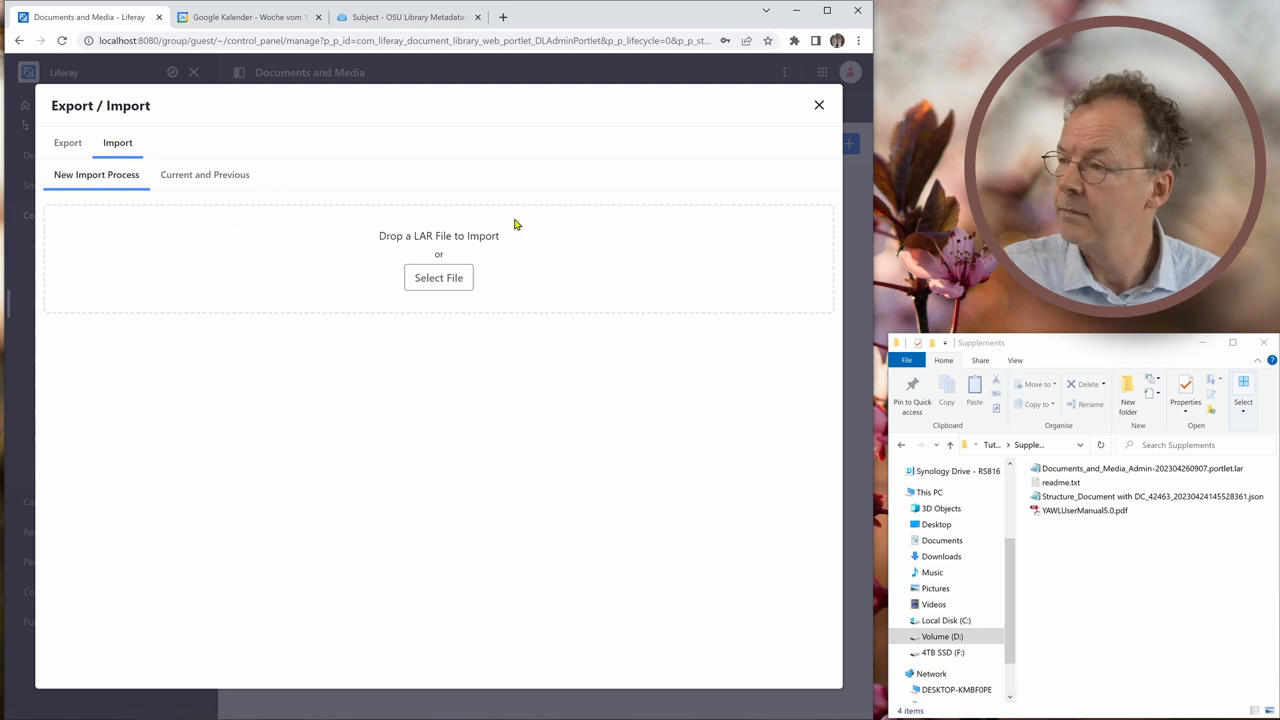
mouse_move(323, 354)
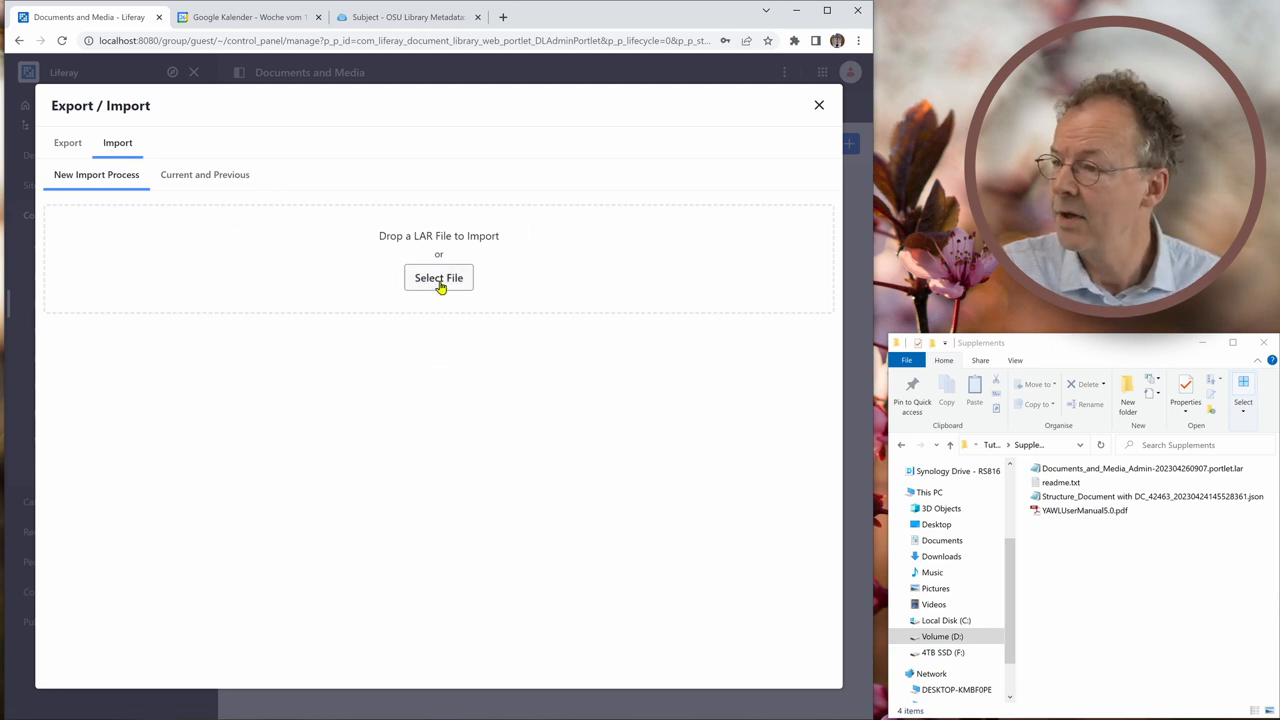
Import Documents_and_Media_Admin-202304260907.portlet.lar into Documents and Media.
click(438, 278)
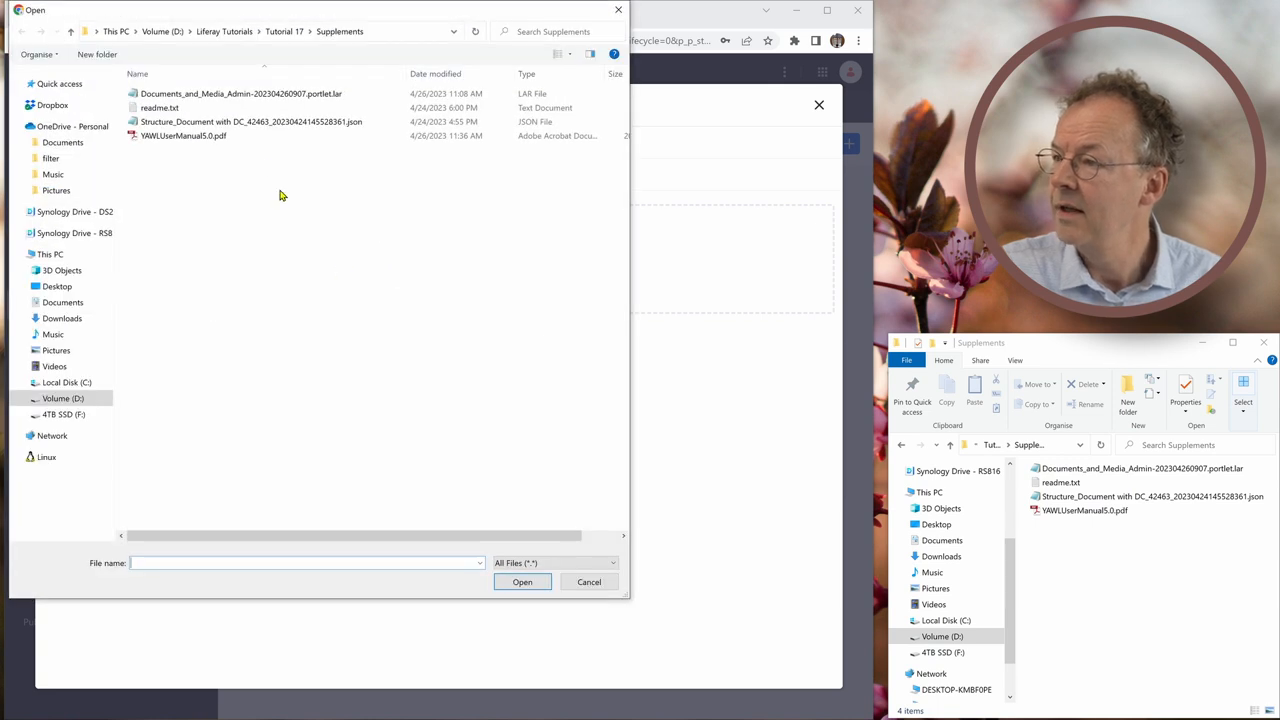
click(240, 93)
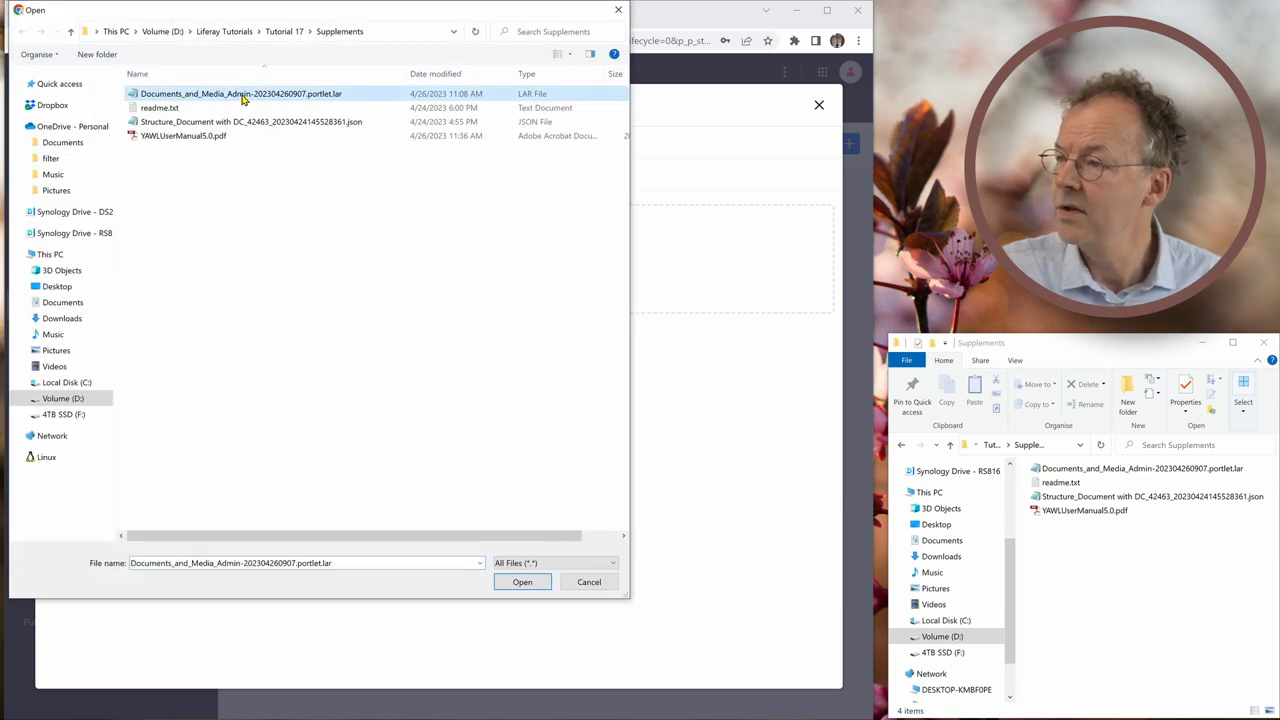
mouse_move(378, 349)
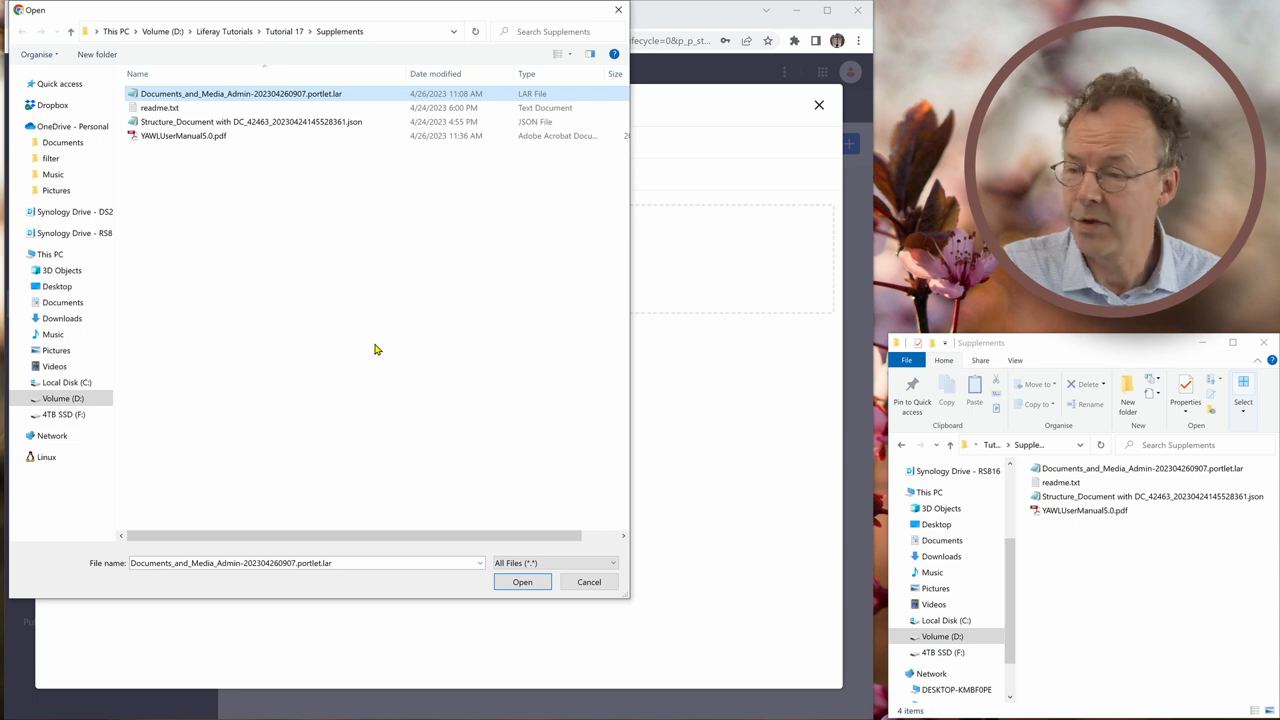
click(522, 582)
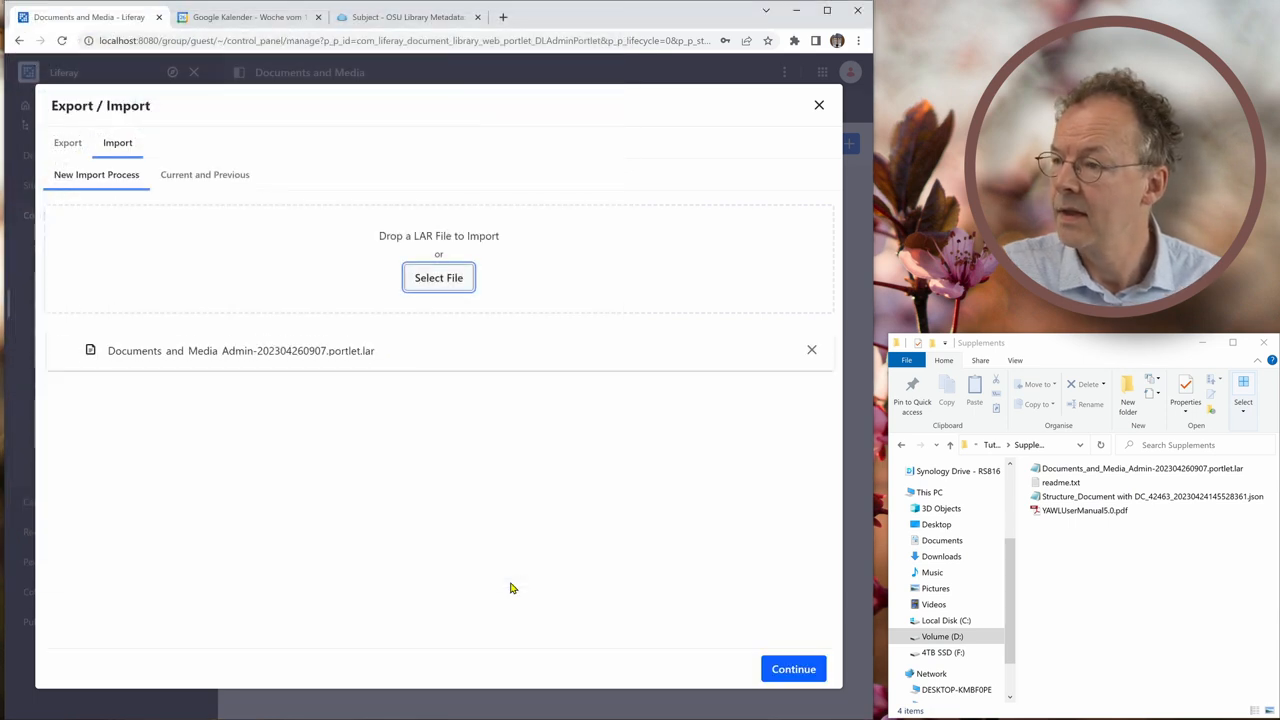
click(793, 669)
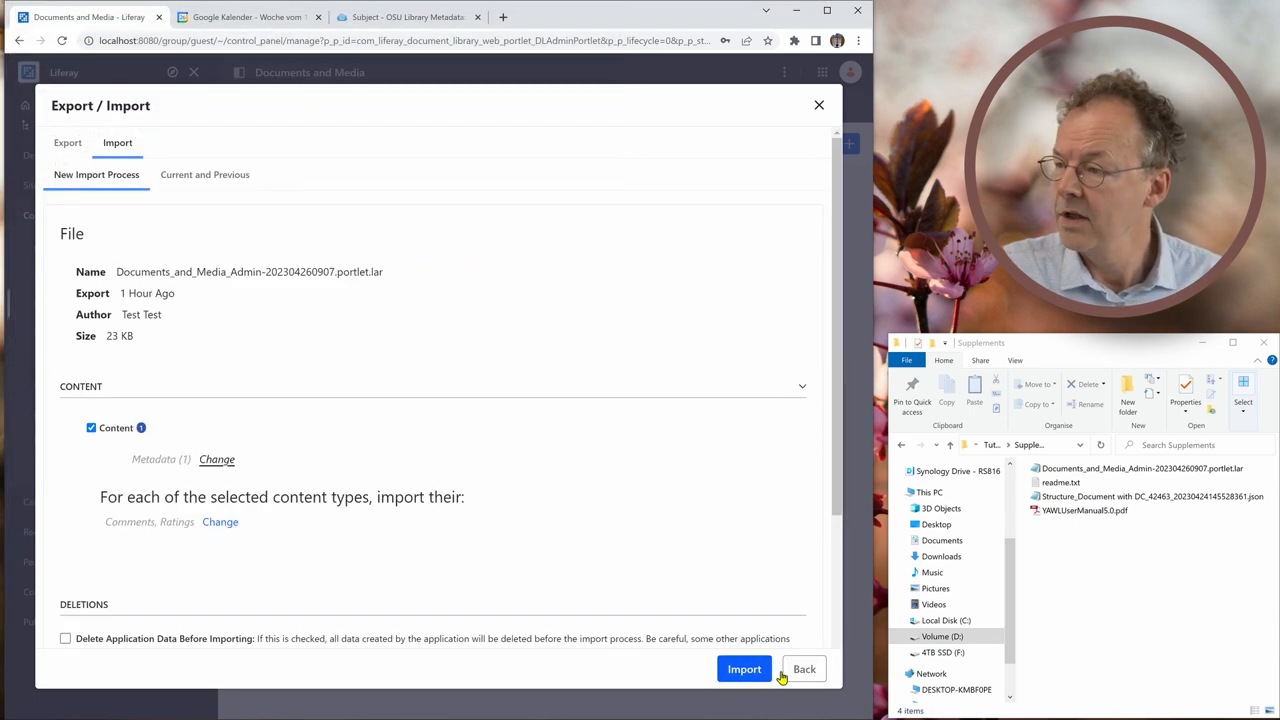
click(744, 669)
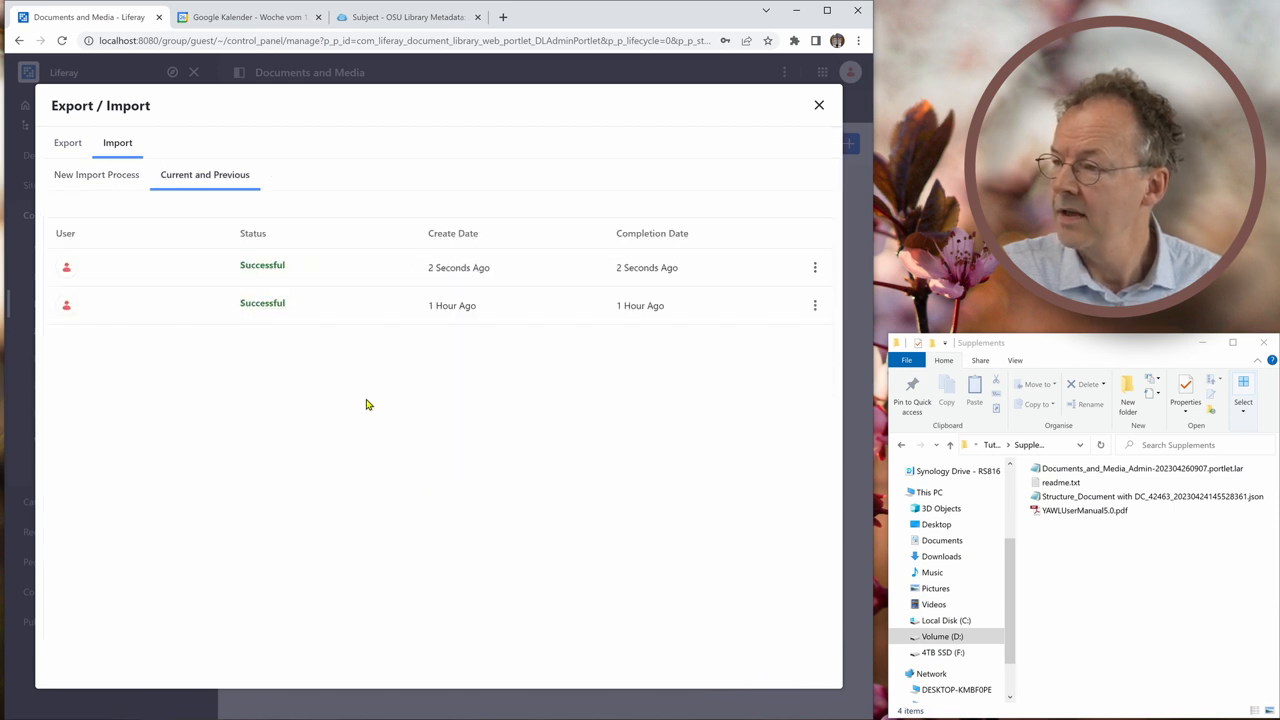
mouse_move(405, 335)
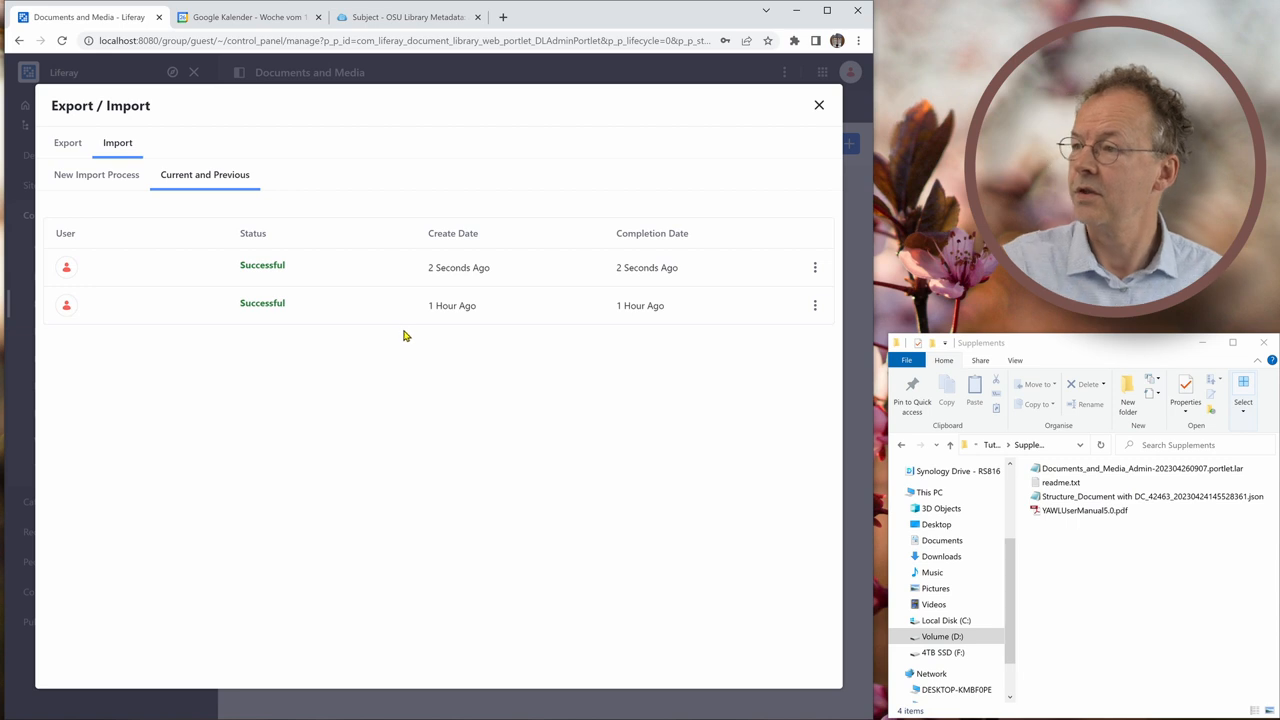
click(819, 104)
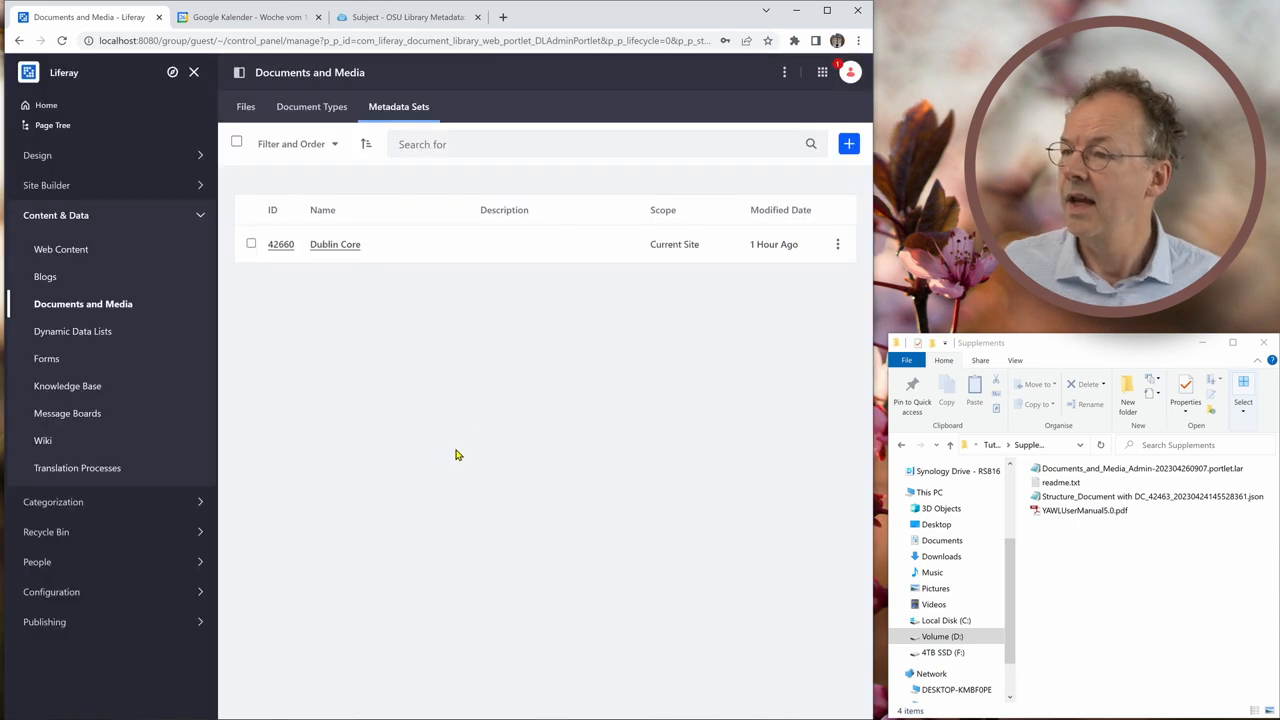
mouse_move(344, 287)
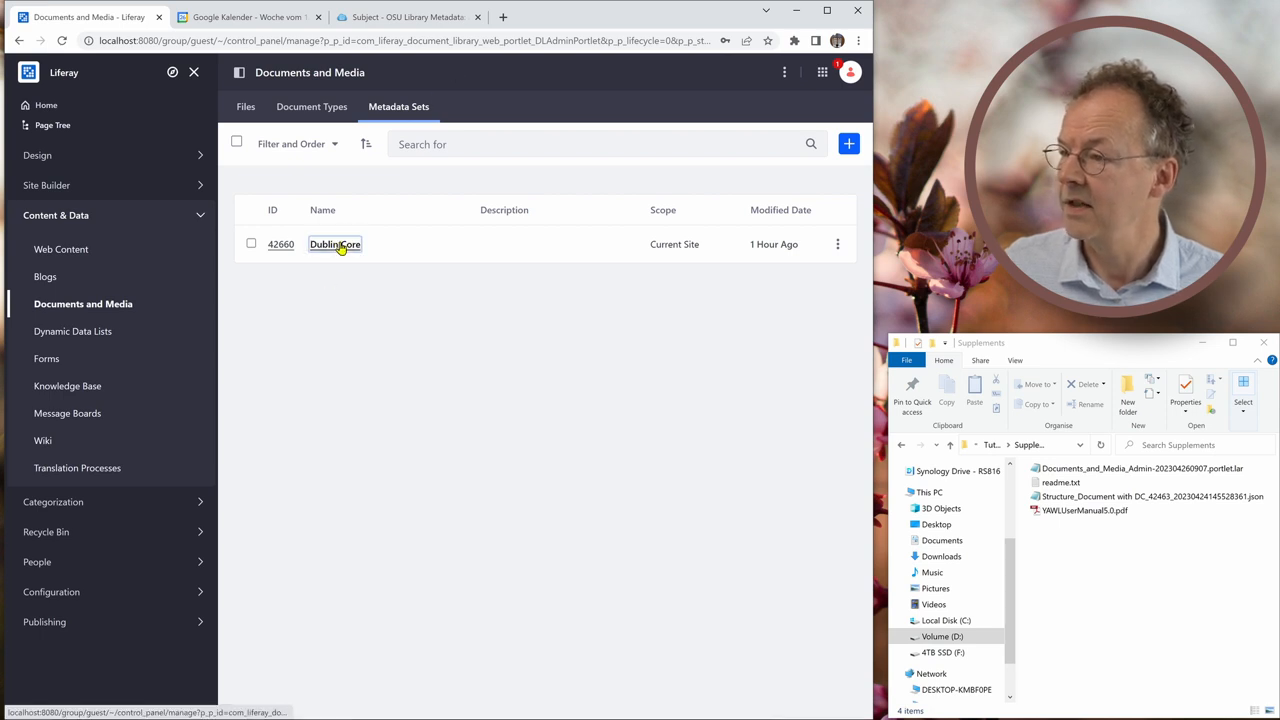
click(334, 244)
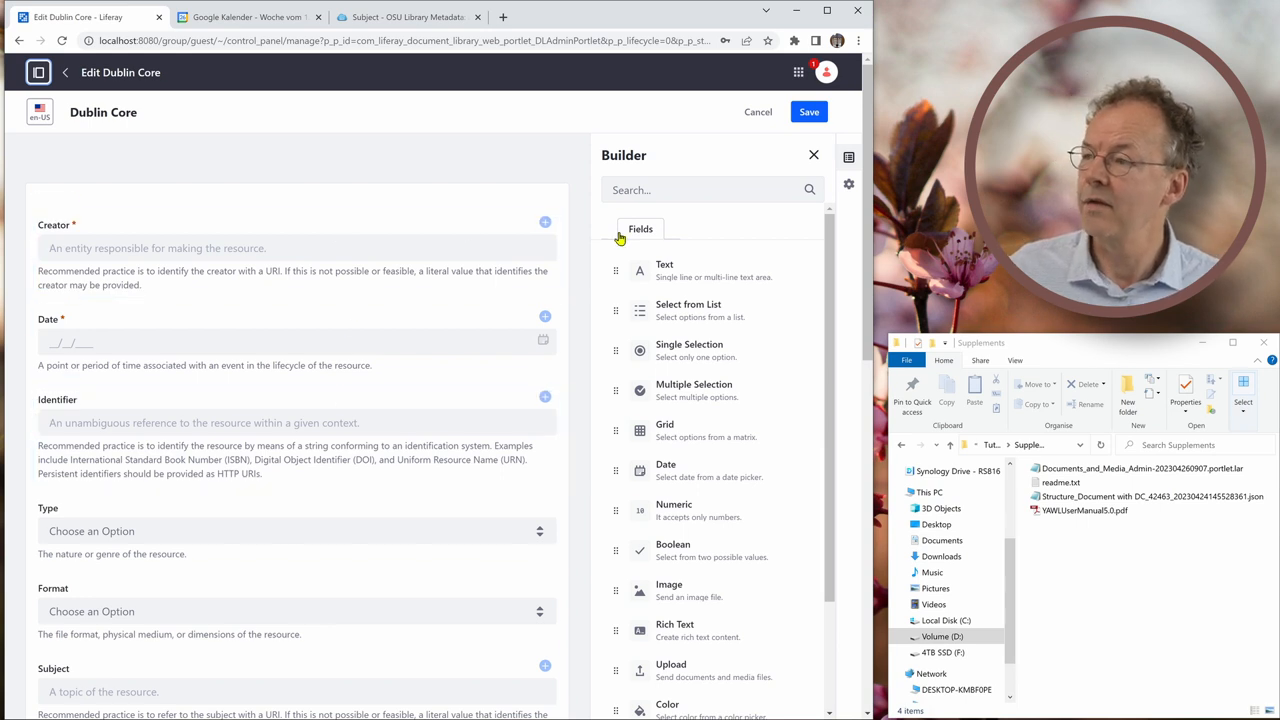
click(297, 248)
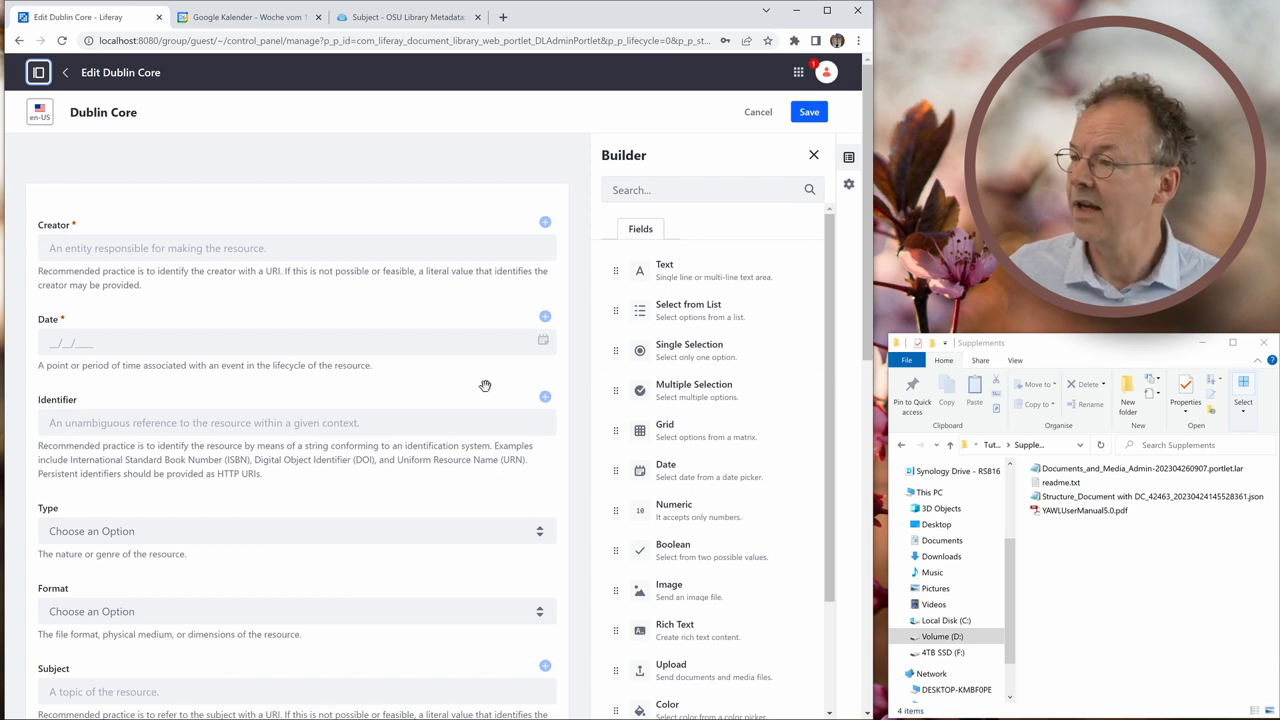
mouse_move(694, 390)
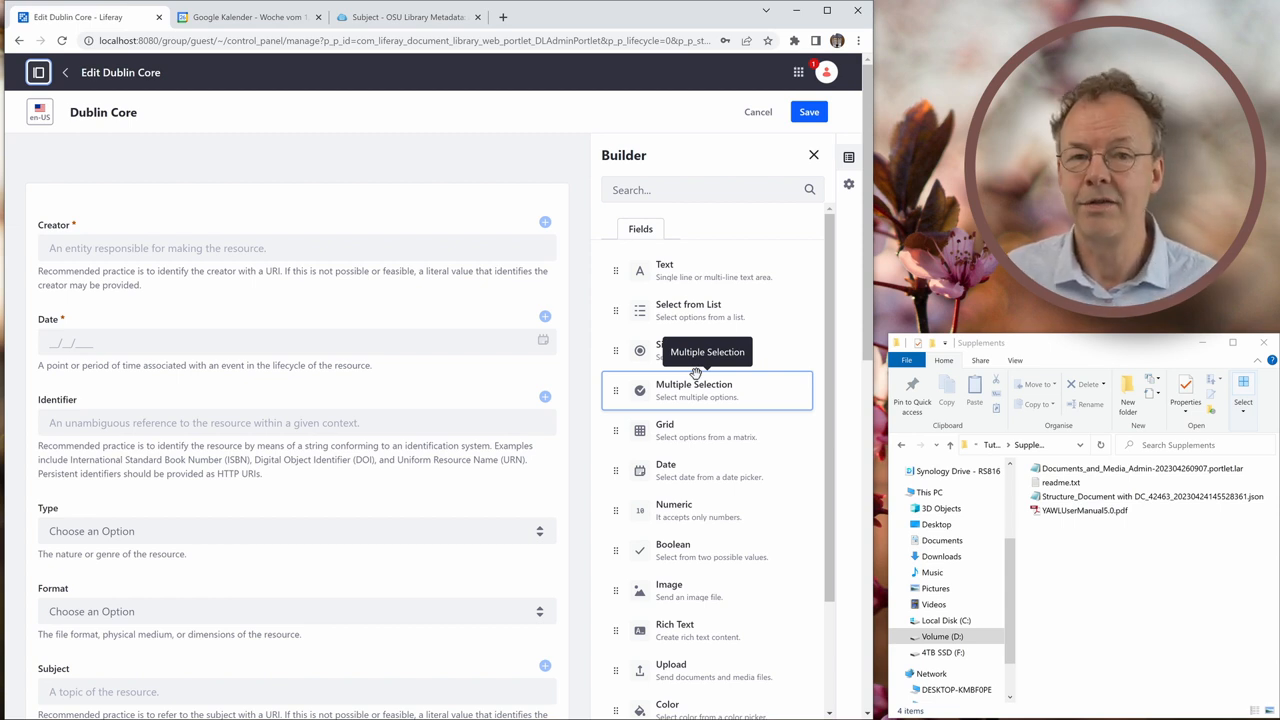
click(300, 343)
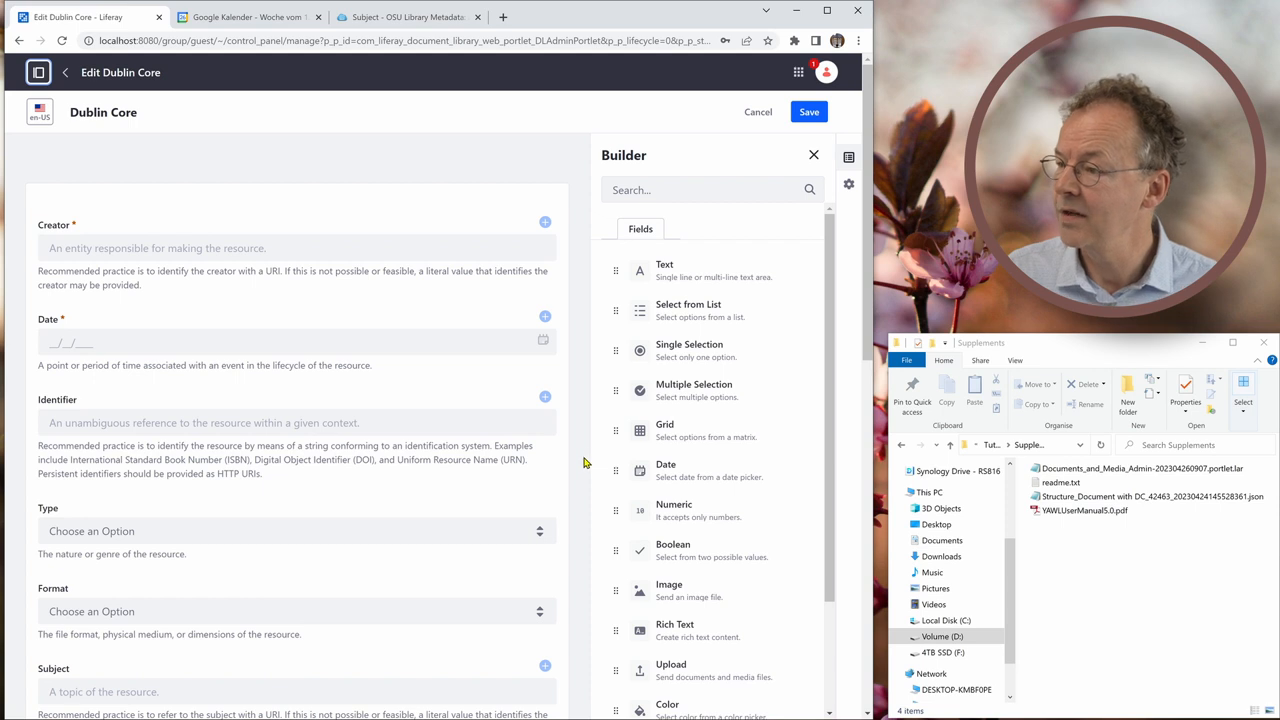
scroll(down, 3)
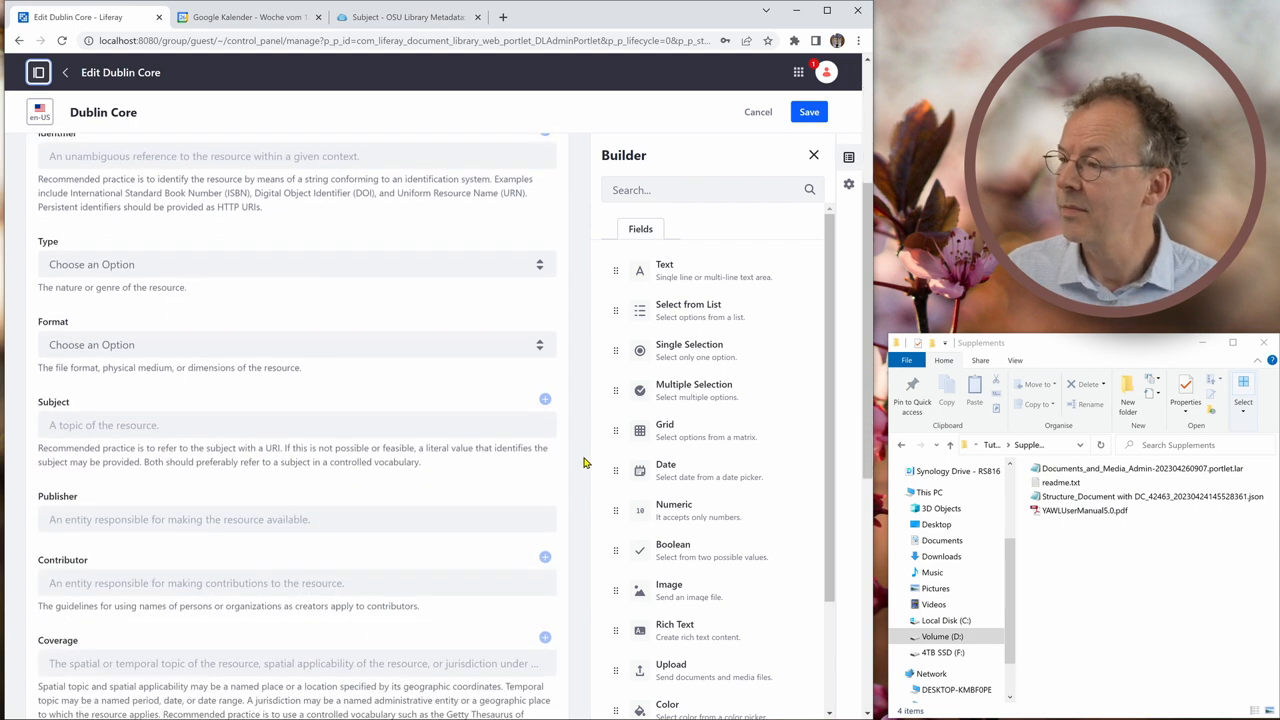
scroll(down, 3)
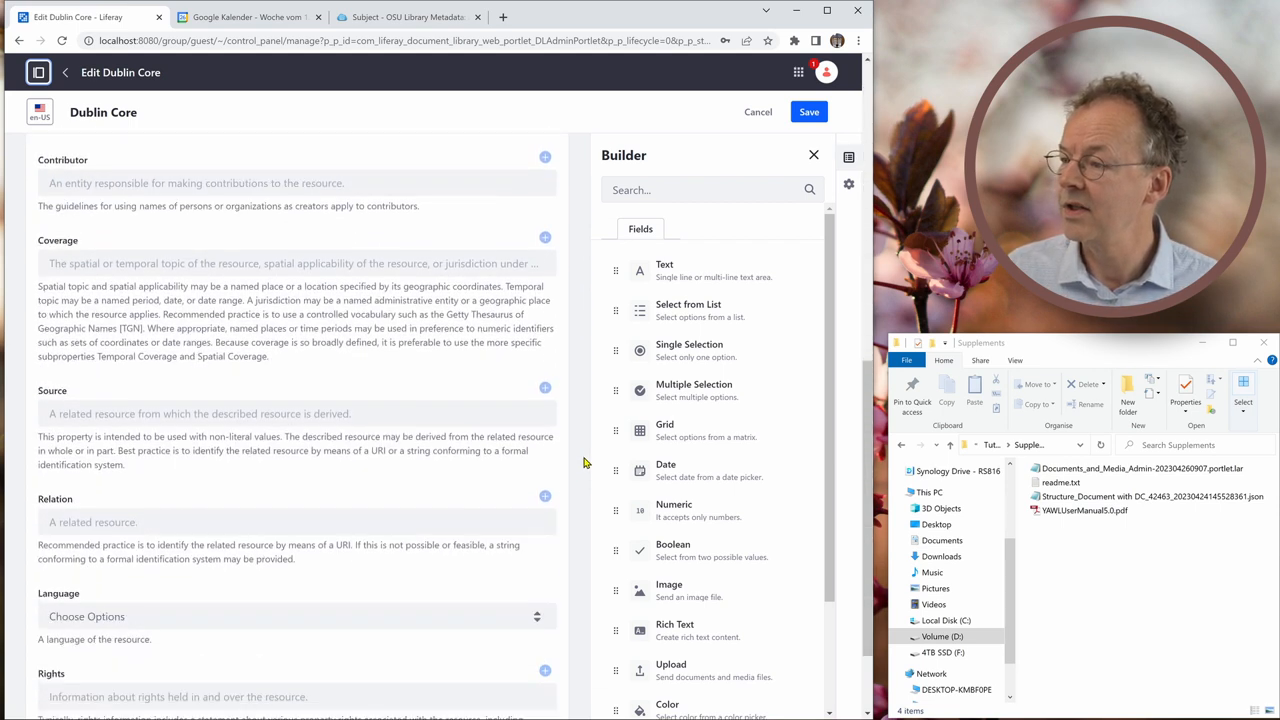
scroll(down, 3)
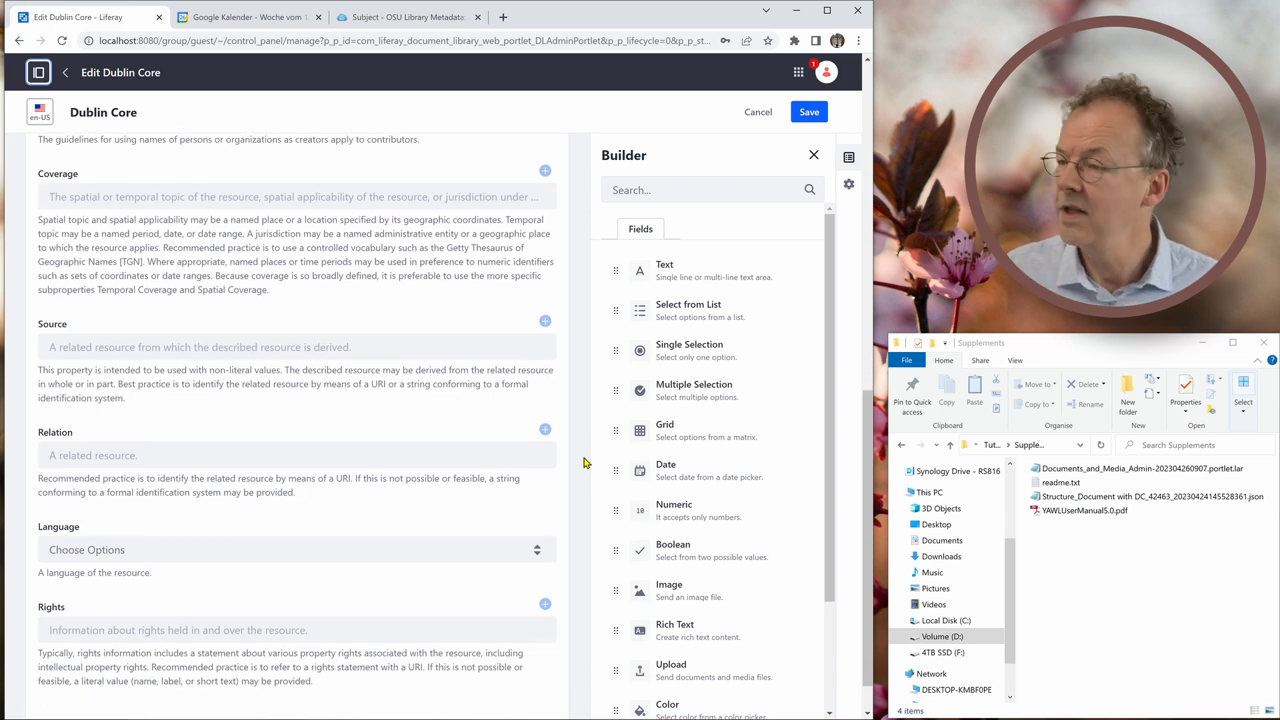
scroll(down, 3)
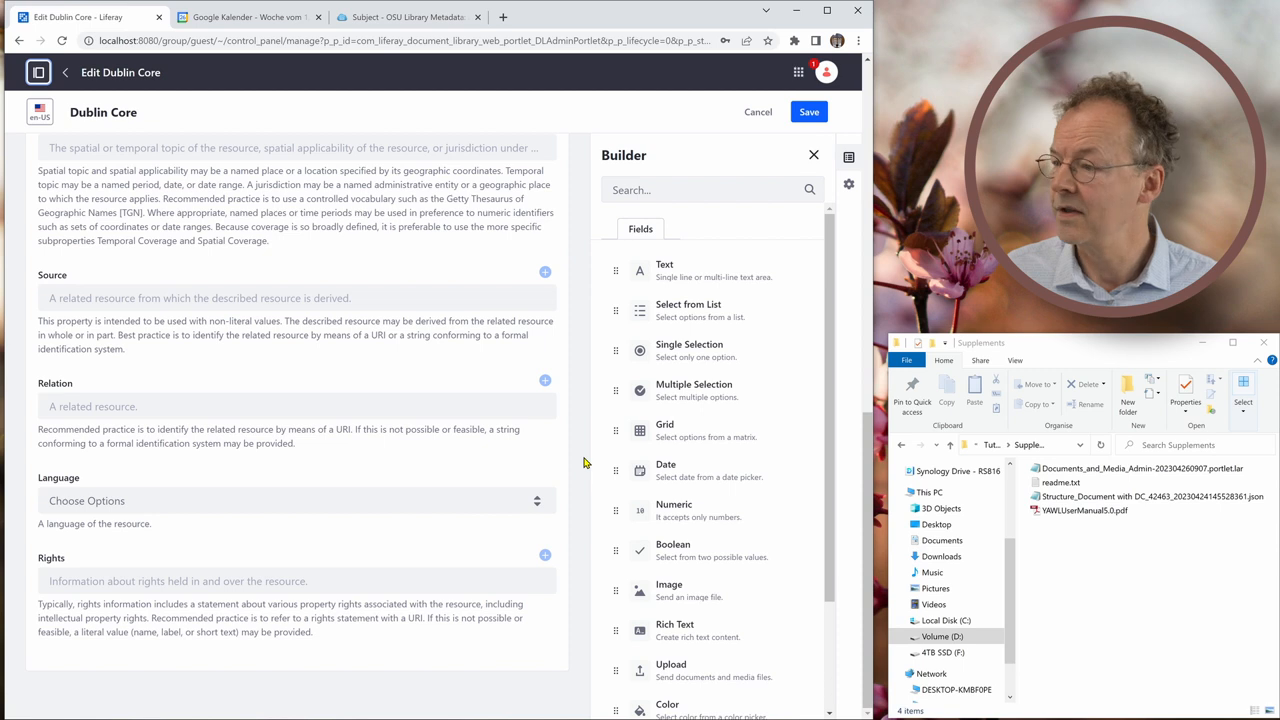
scroll(up, 3)
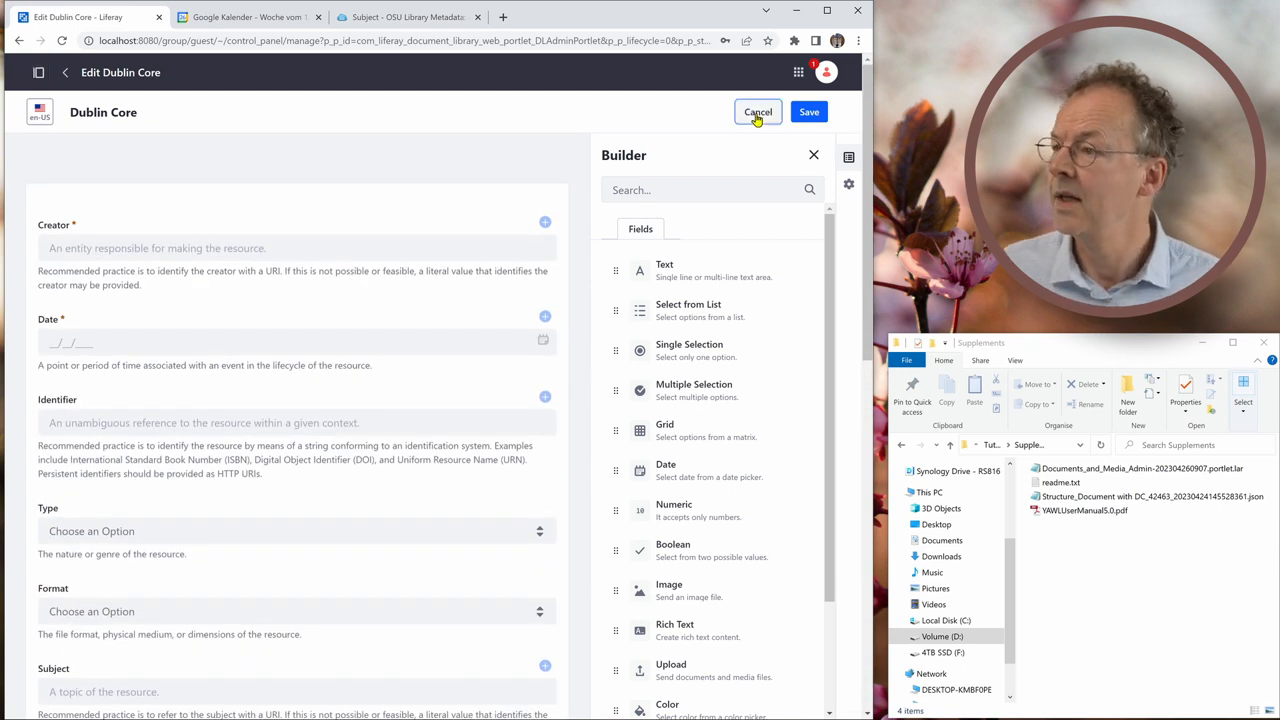
Save a new 'Document with DC' document type with the Dublin Core metadata set attached.
click(758, 111)
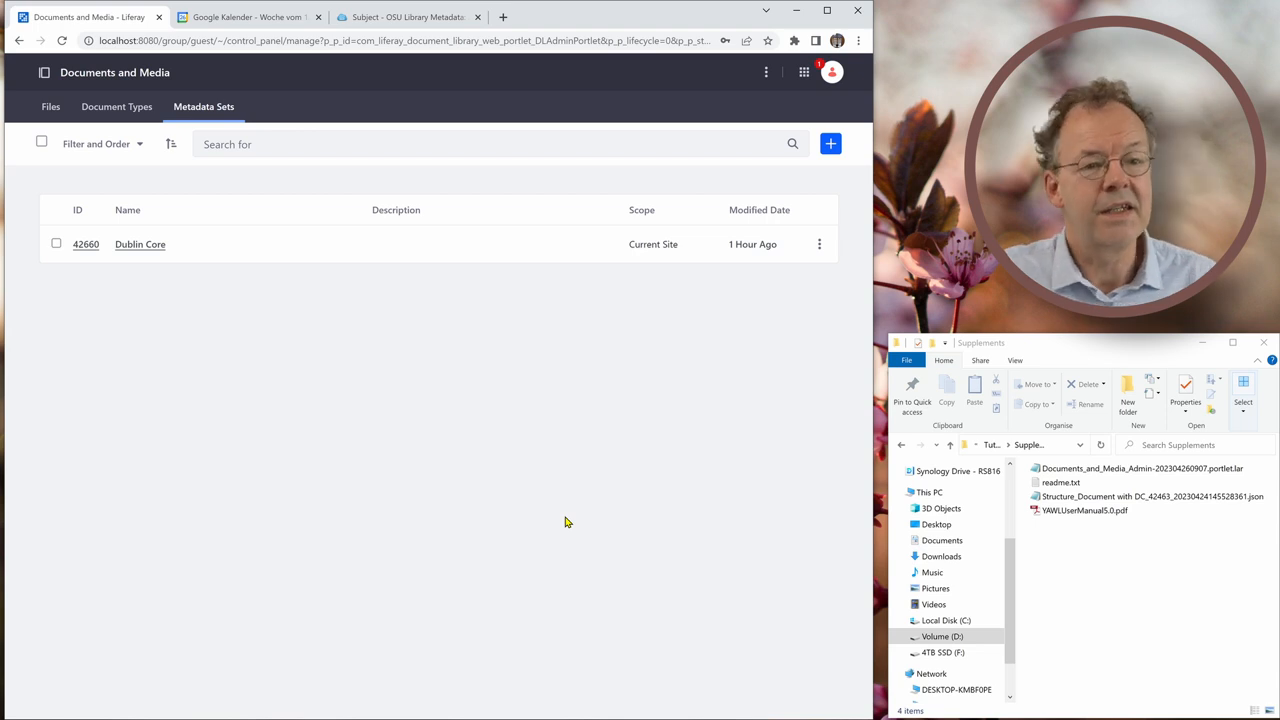
mouse_move(503, 542)
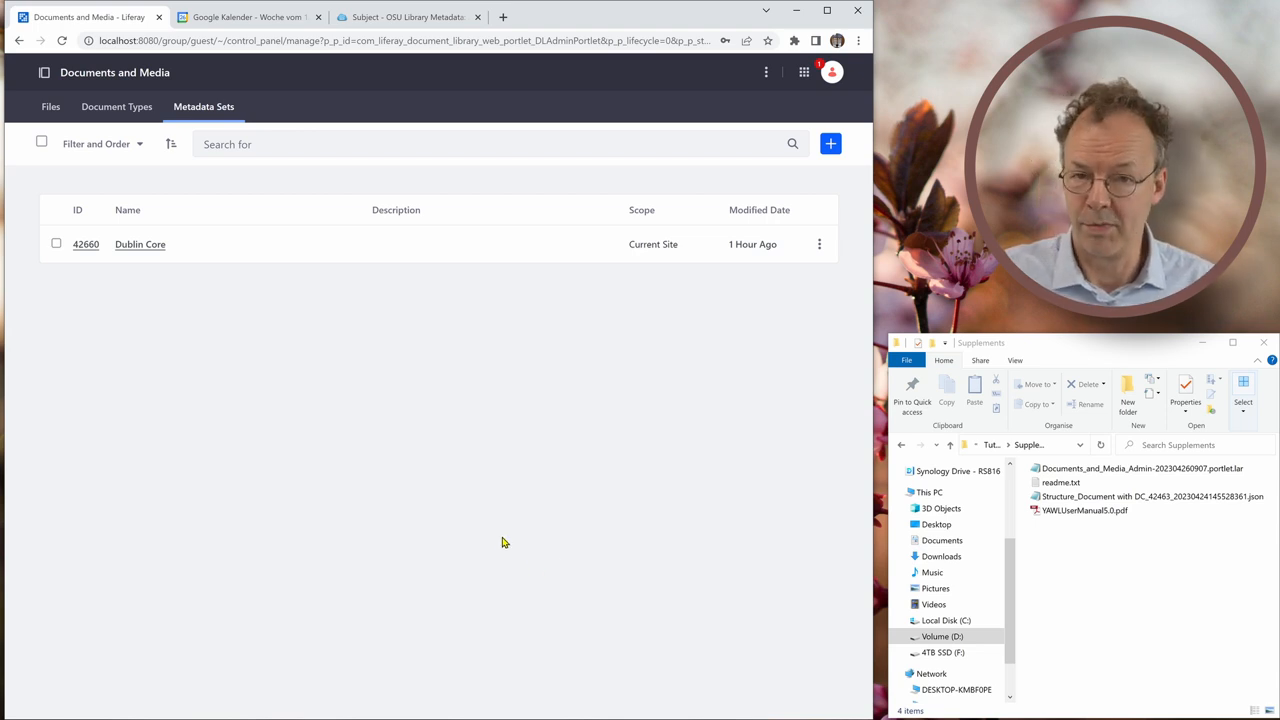
mouse_move(420, 322)
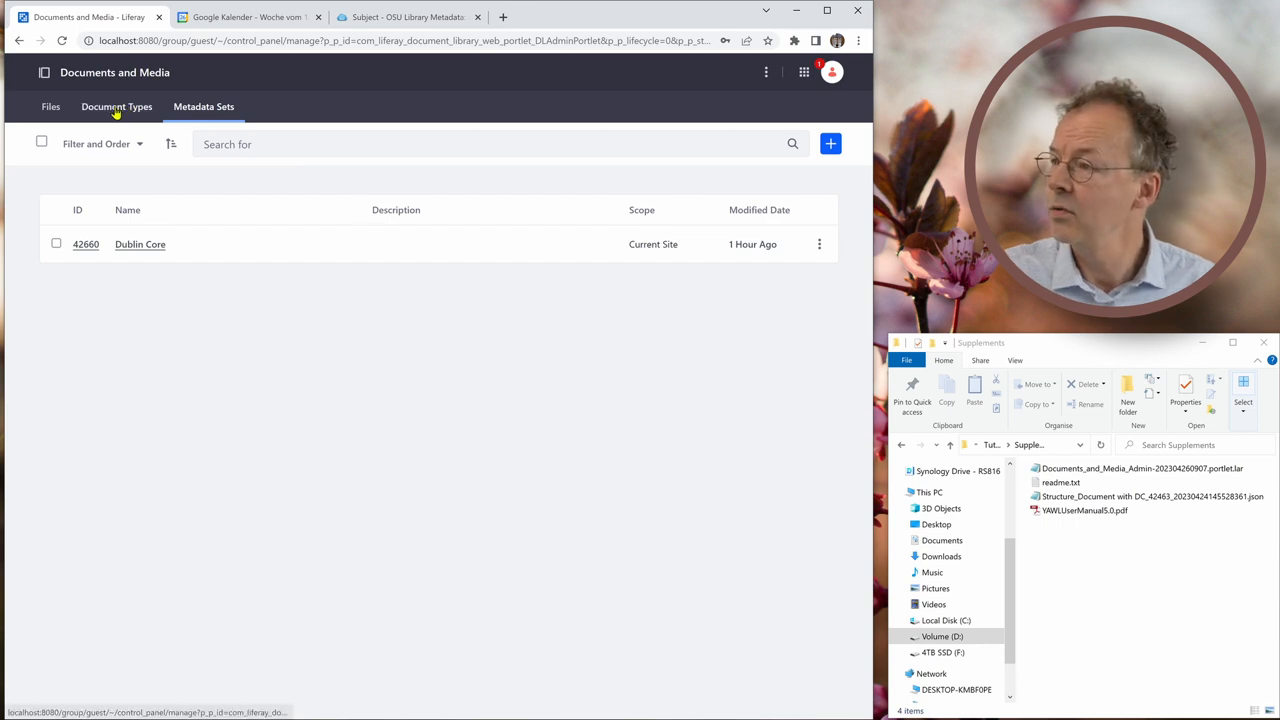
click(116, 106)
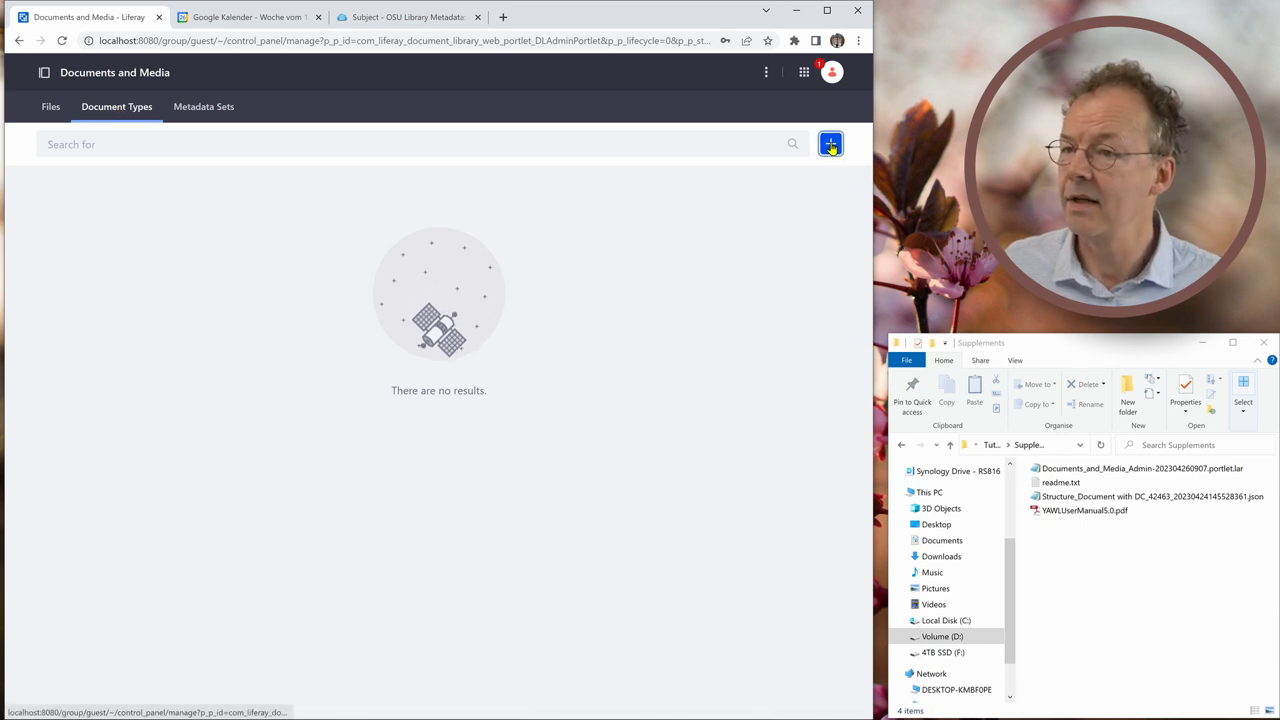
click(831, 144)
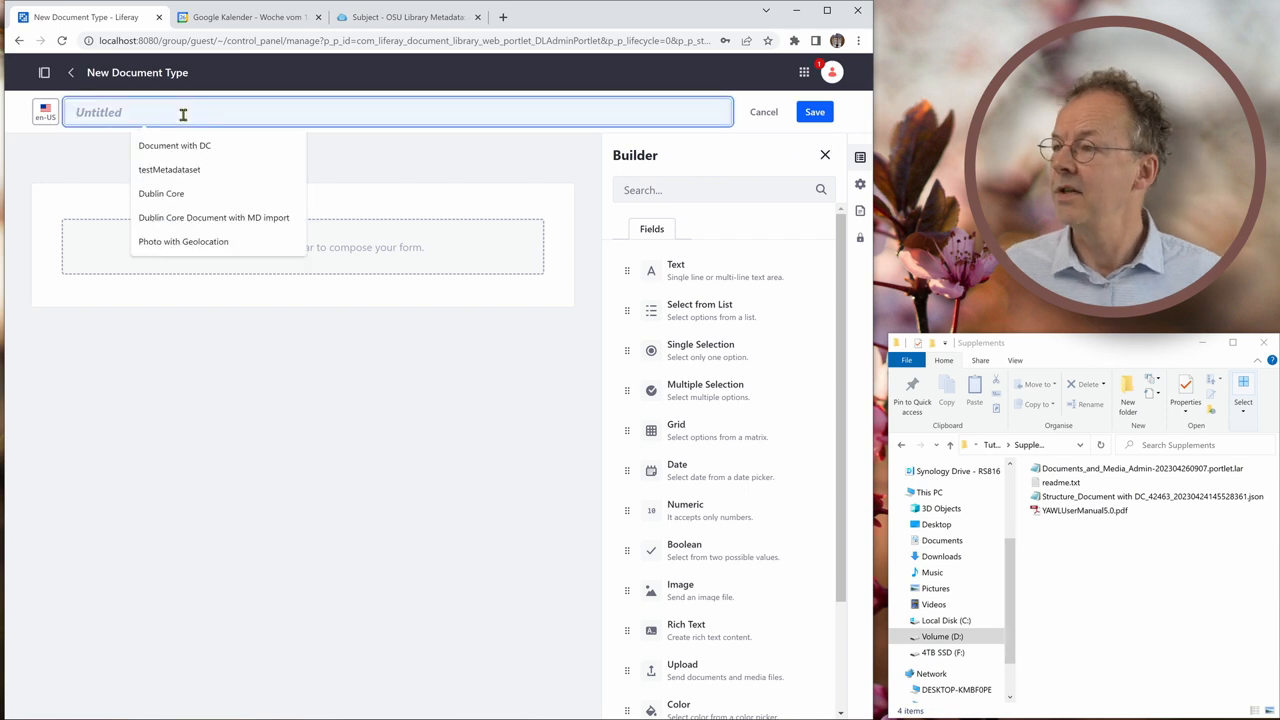
click(174, 145)
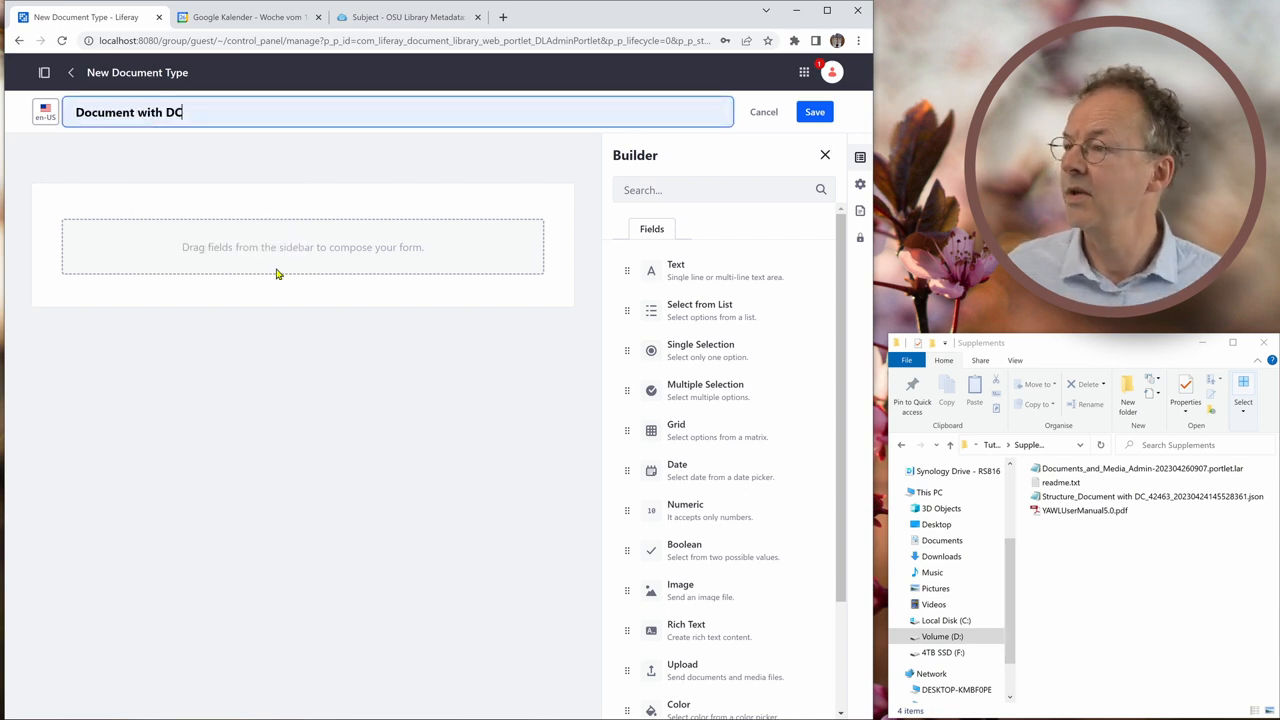
mouse_move(425, 418)
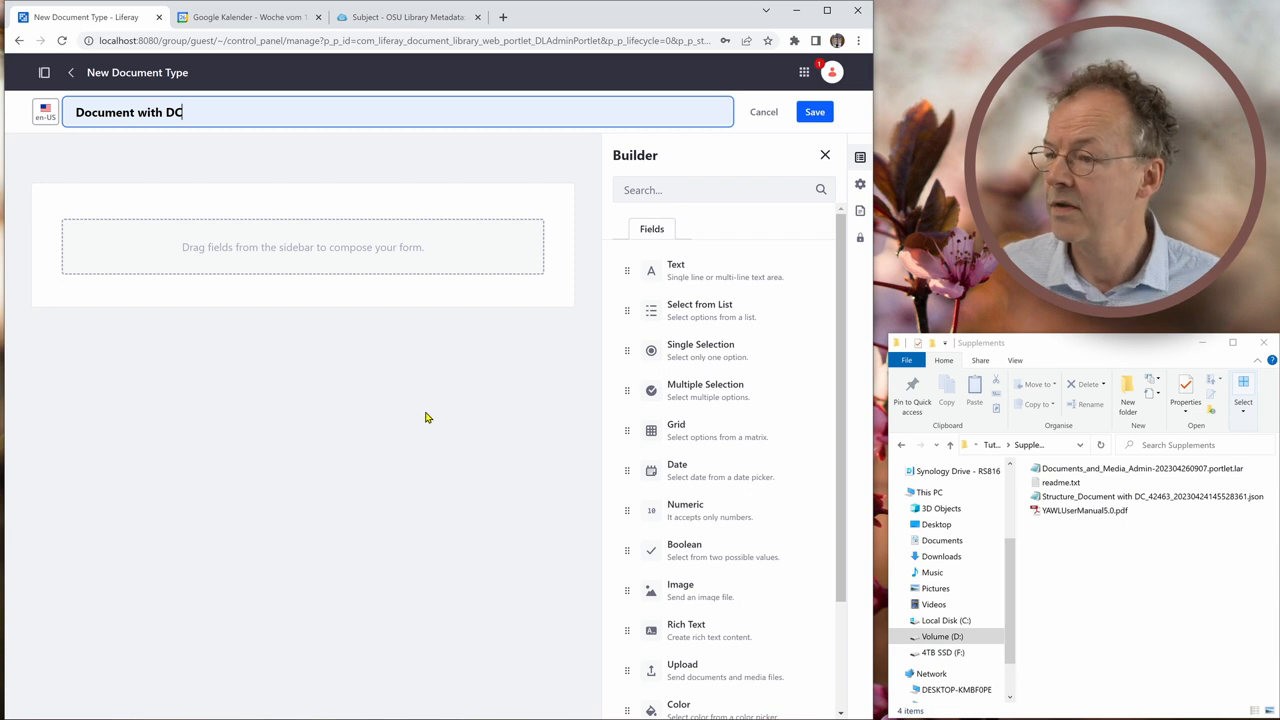
mouse_move(340, 399)
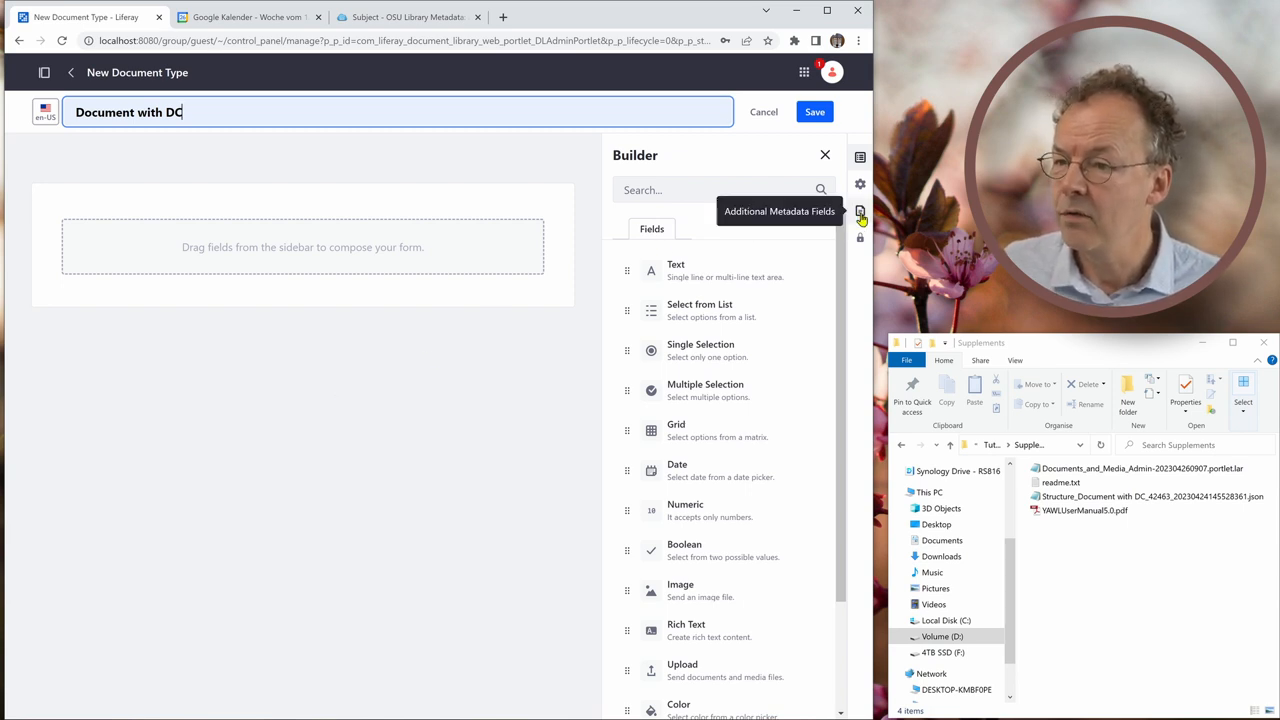
click(860, 211)
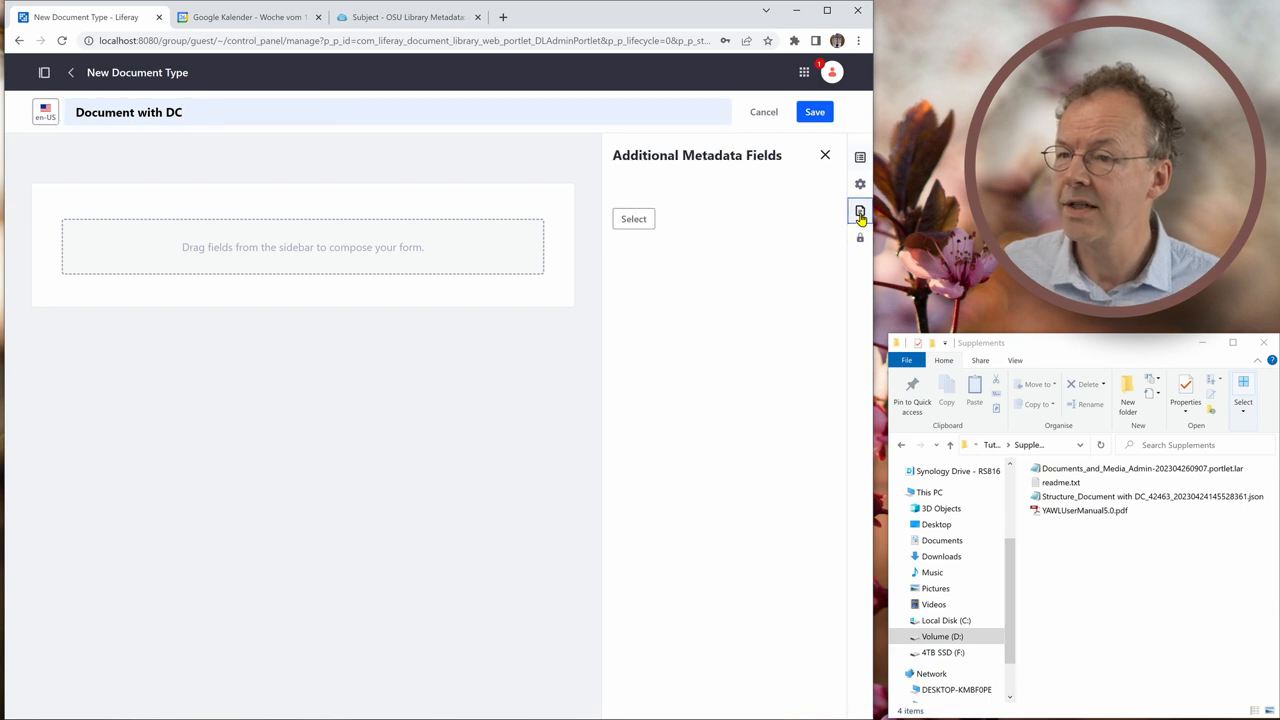
click(633, 218)
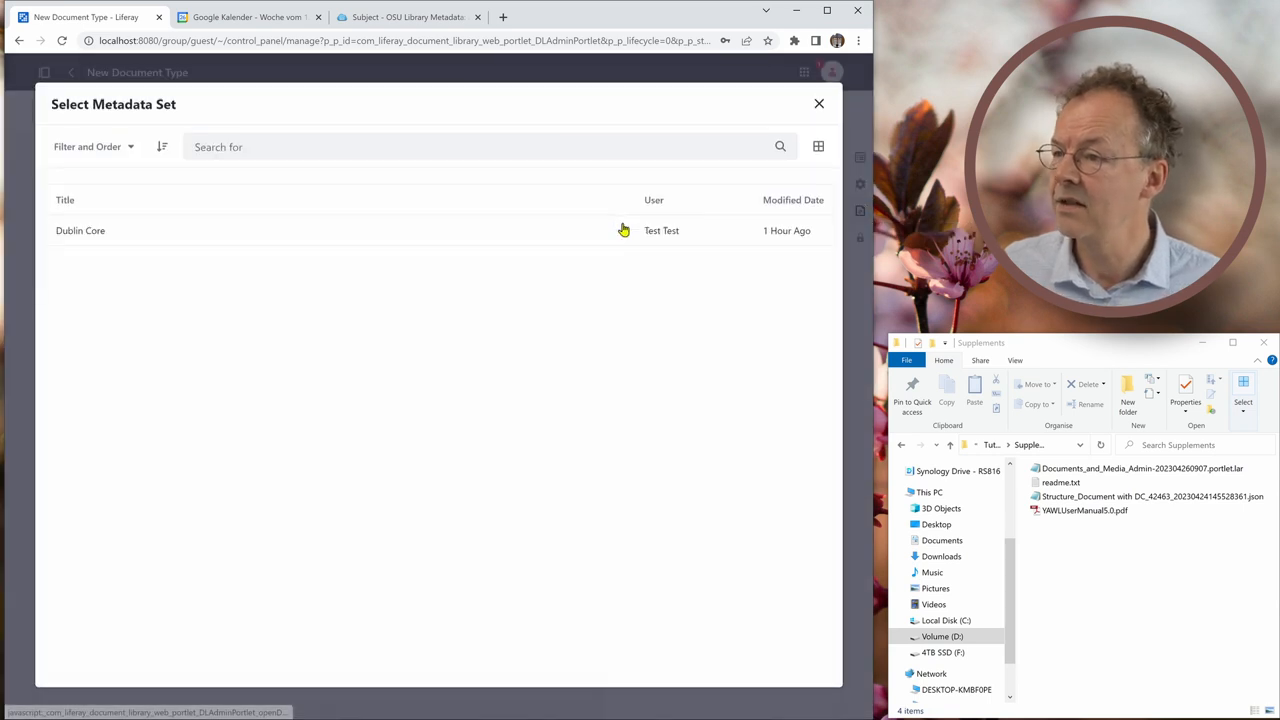
click(80, 230)
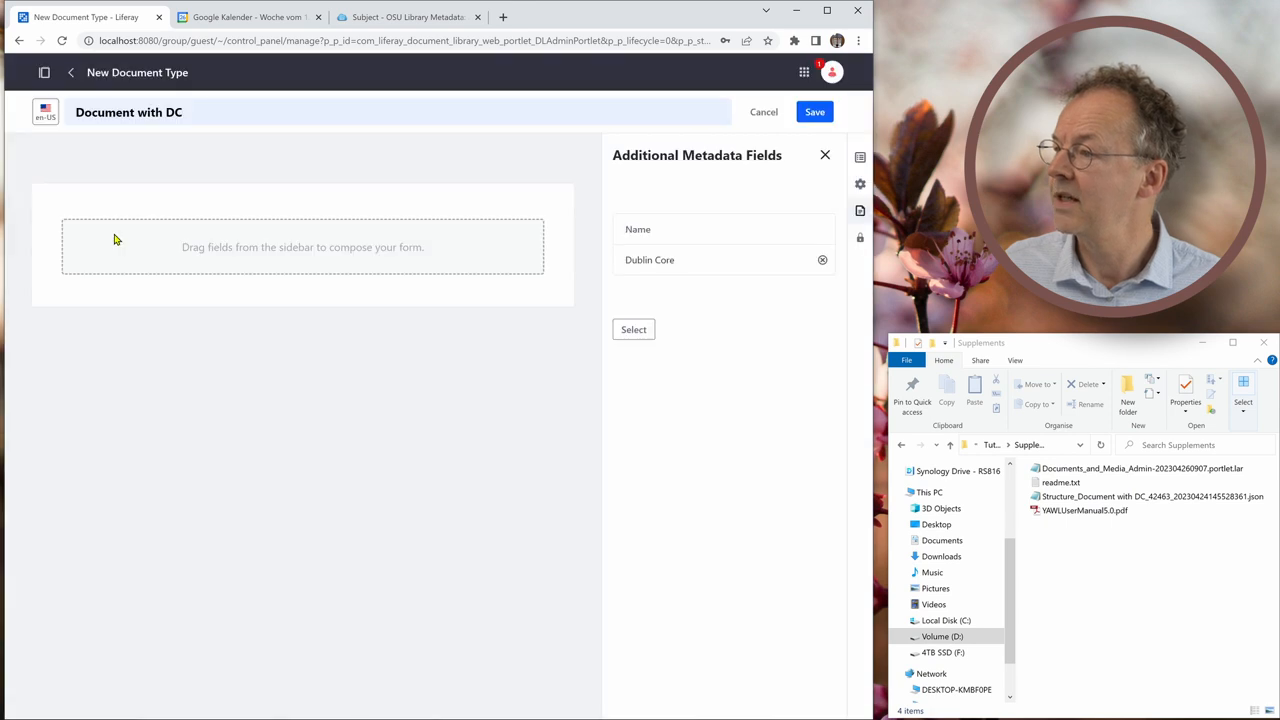
mouse_move(370, 232)
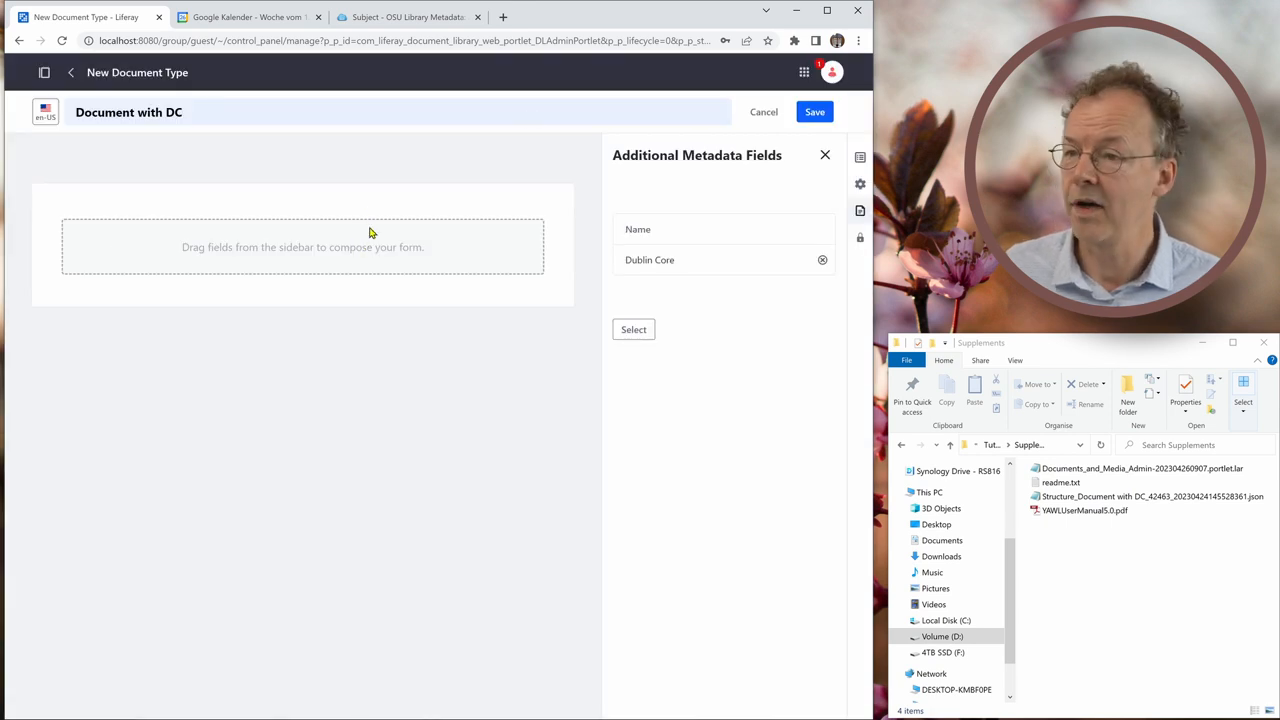
click(814, 111)
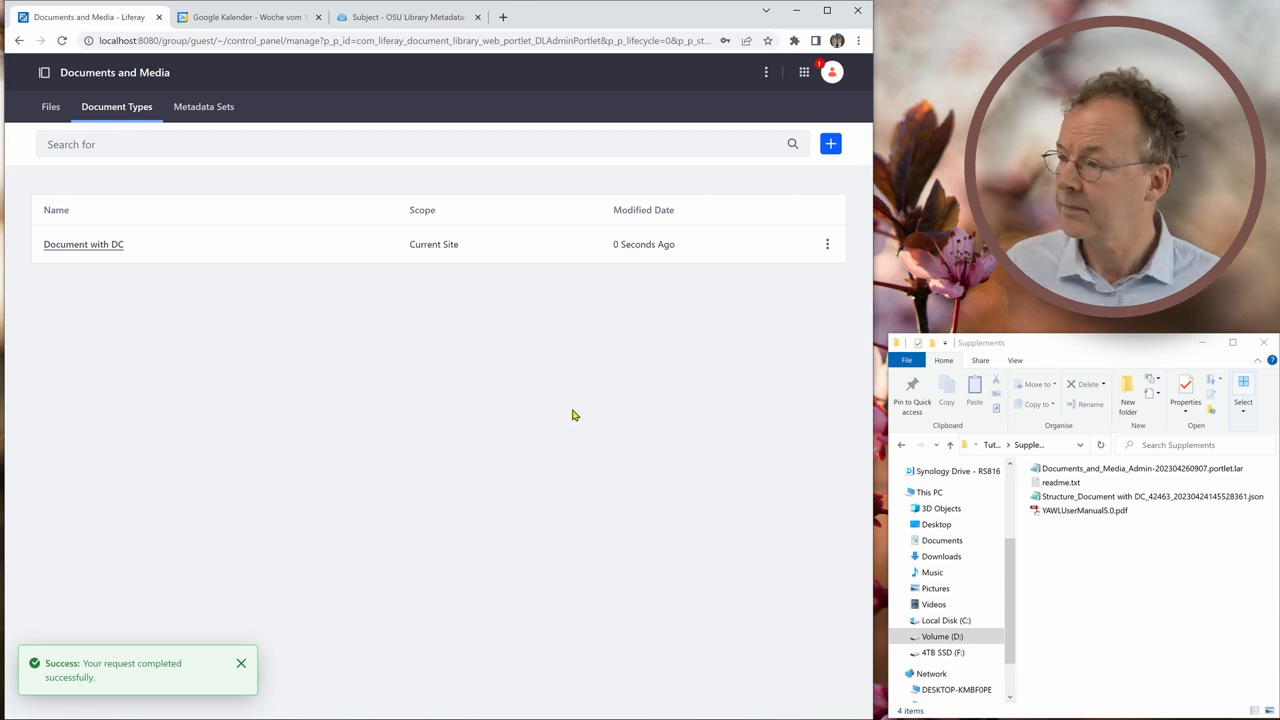
mouse_move(460, 462)
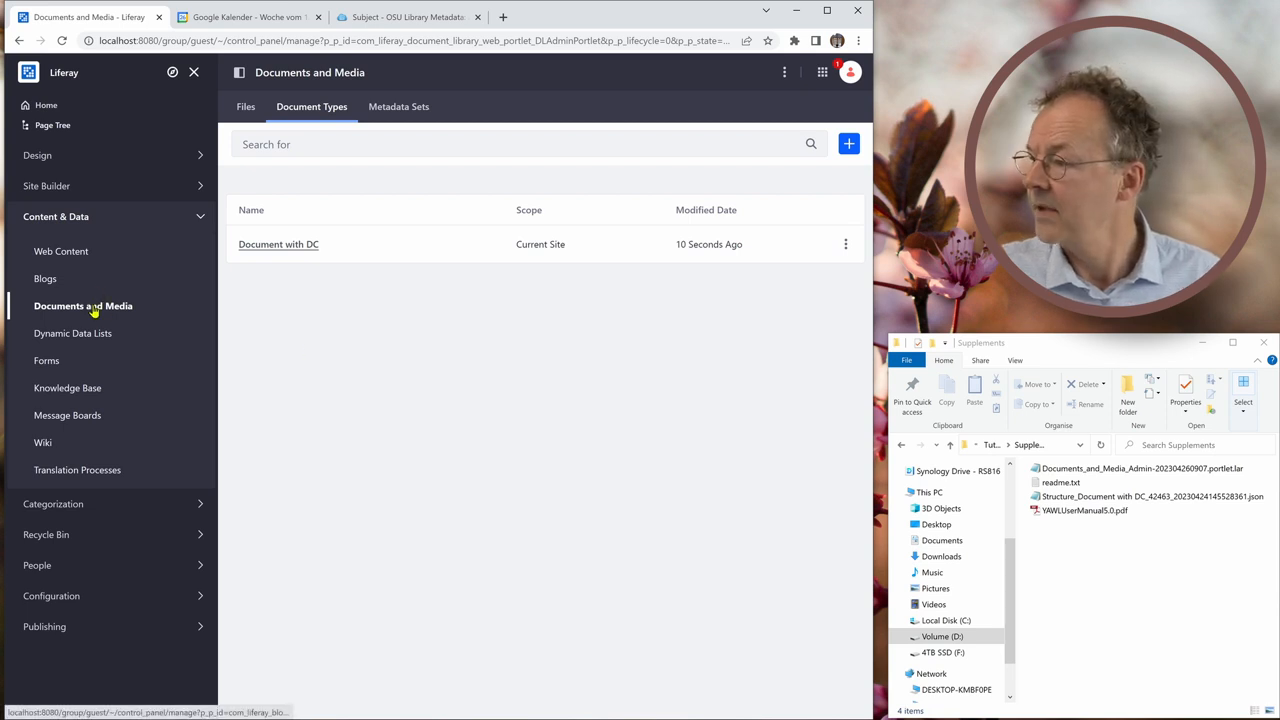
Open Documents and Media's Provided by Liferay folder and show the + add menu.
click(245, 106)
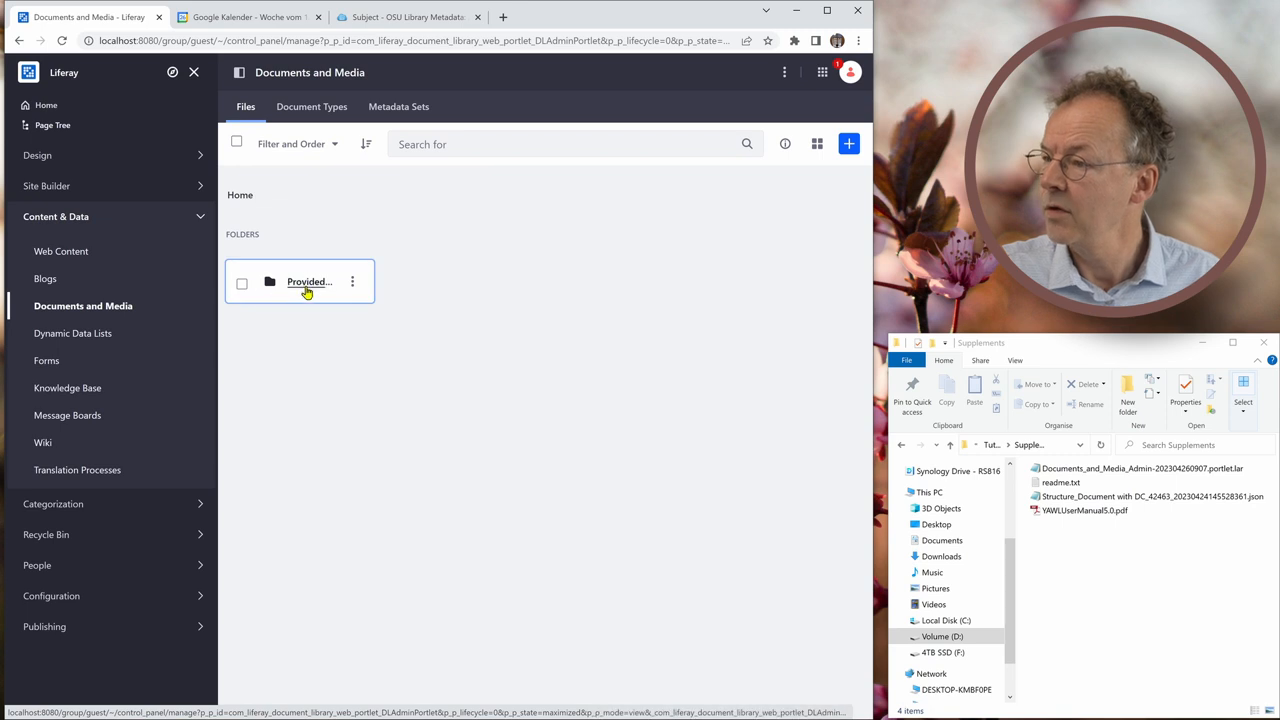
click(309, 281)
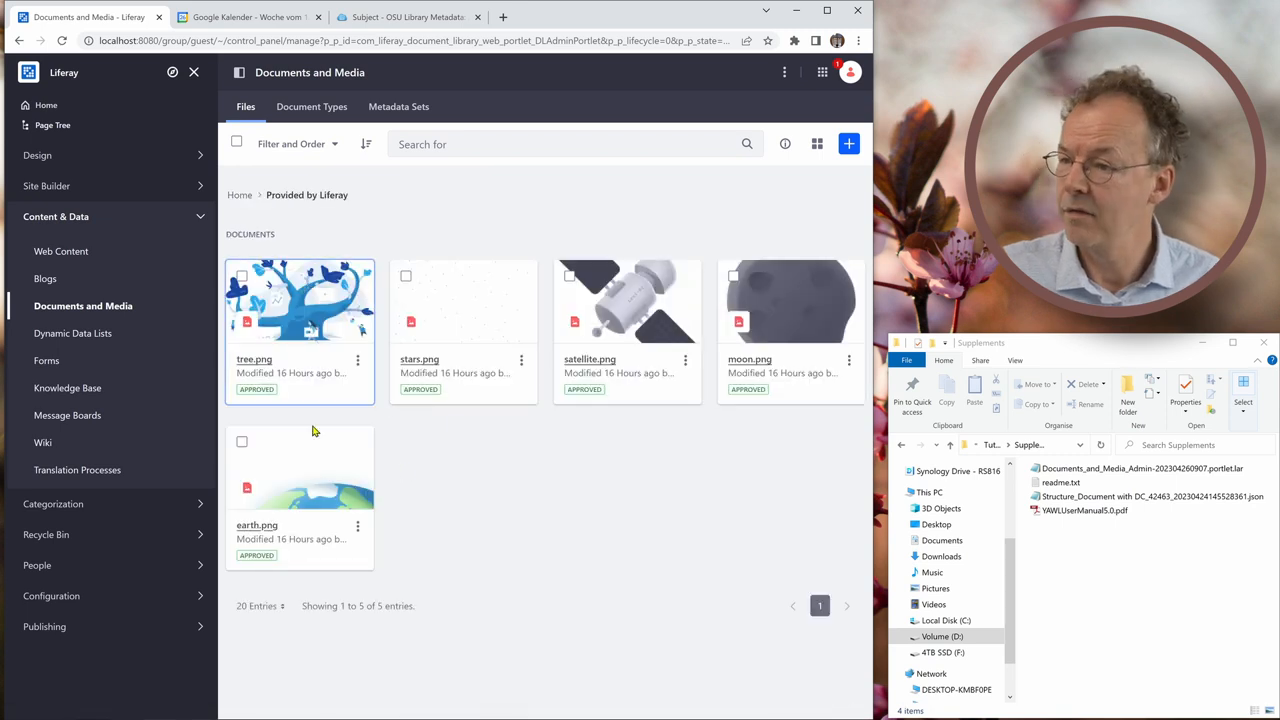
mouse_move(625, 521)
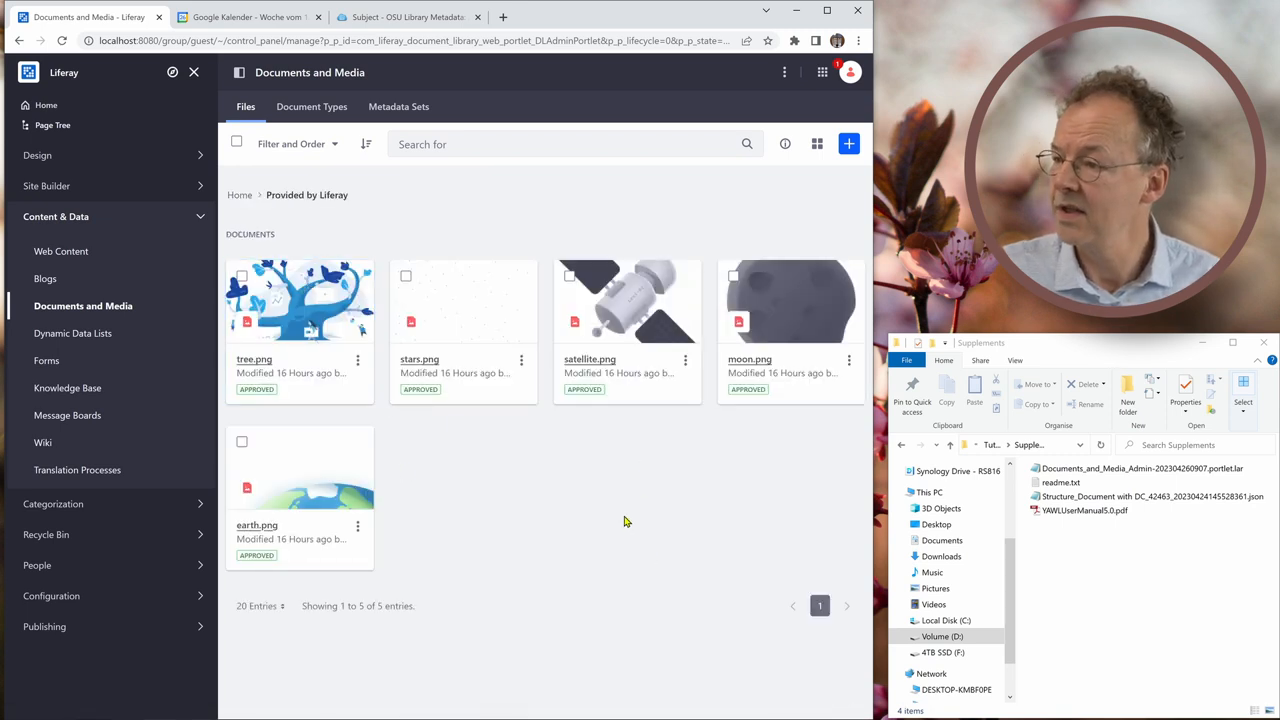
click(848, 143)
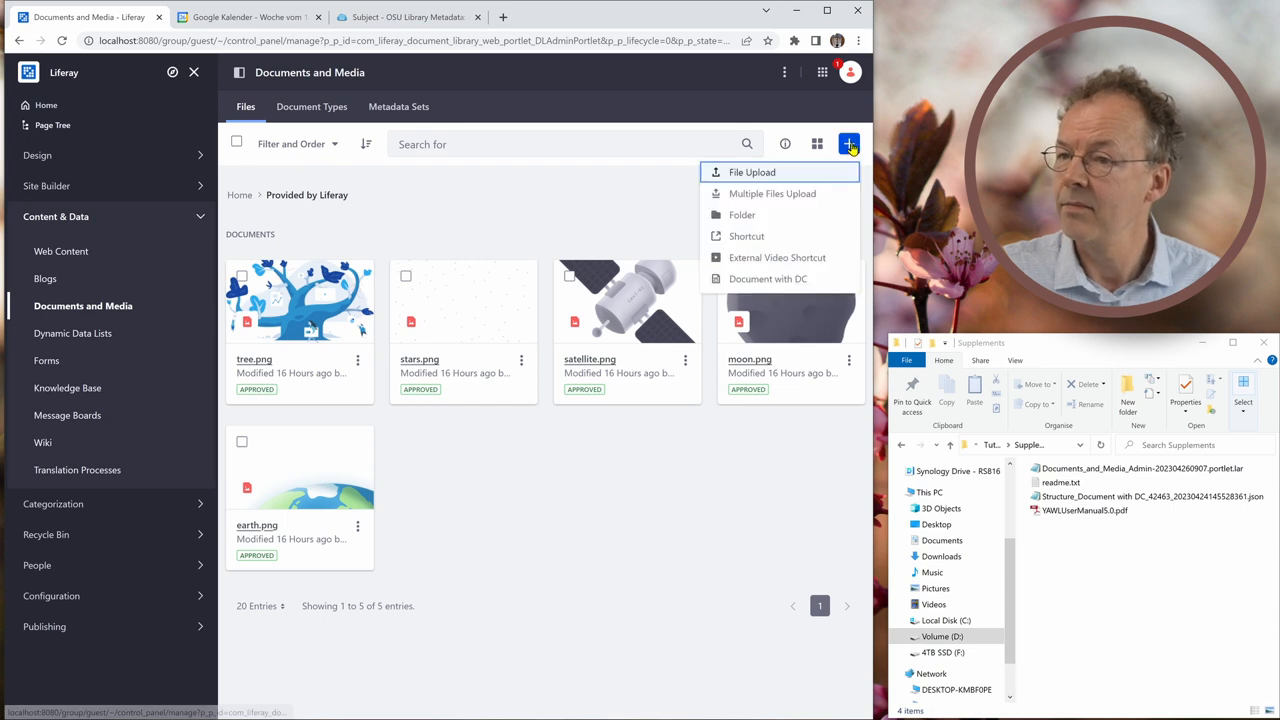
mouse_move(849, 144)
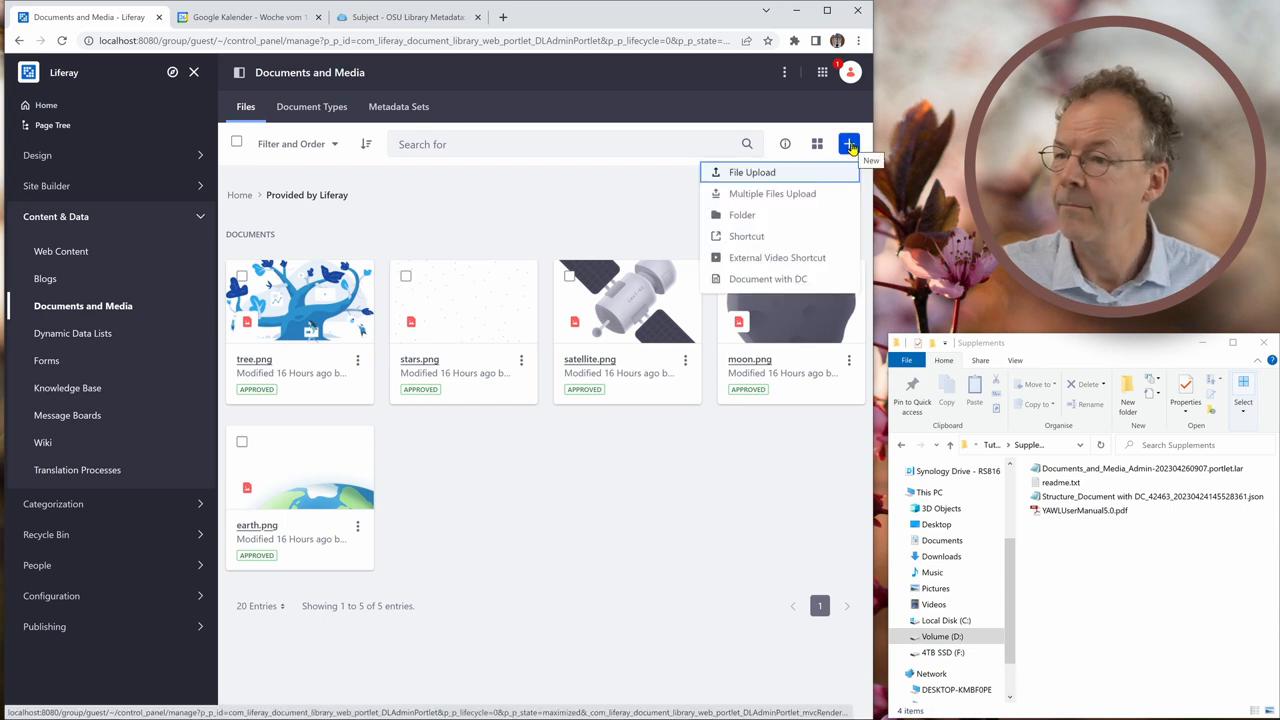
mouse_move(745, 289)
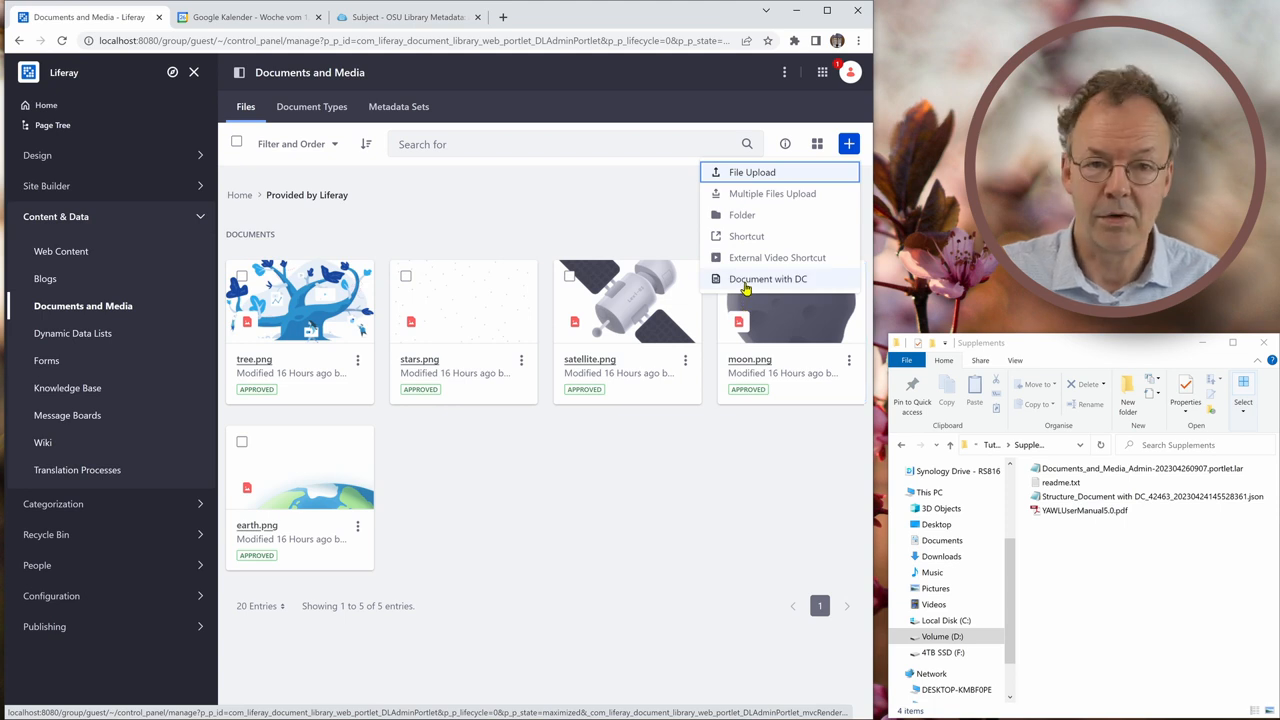
Add a Document with DC entry for YAWLUserManual5.0.pdf with the YAWL user manual description.
click(767, 278)
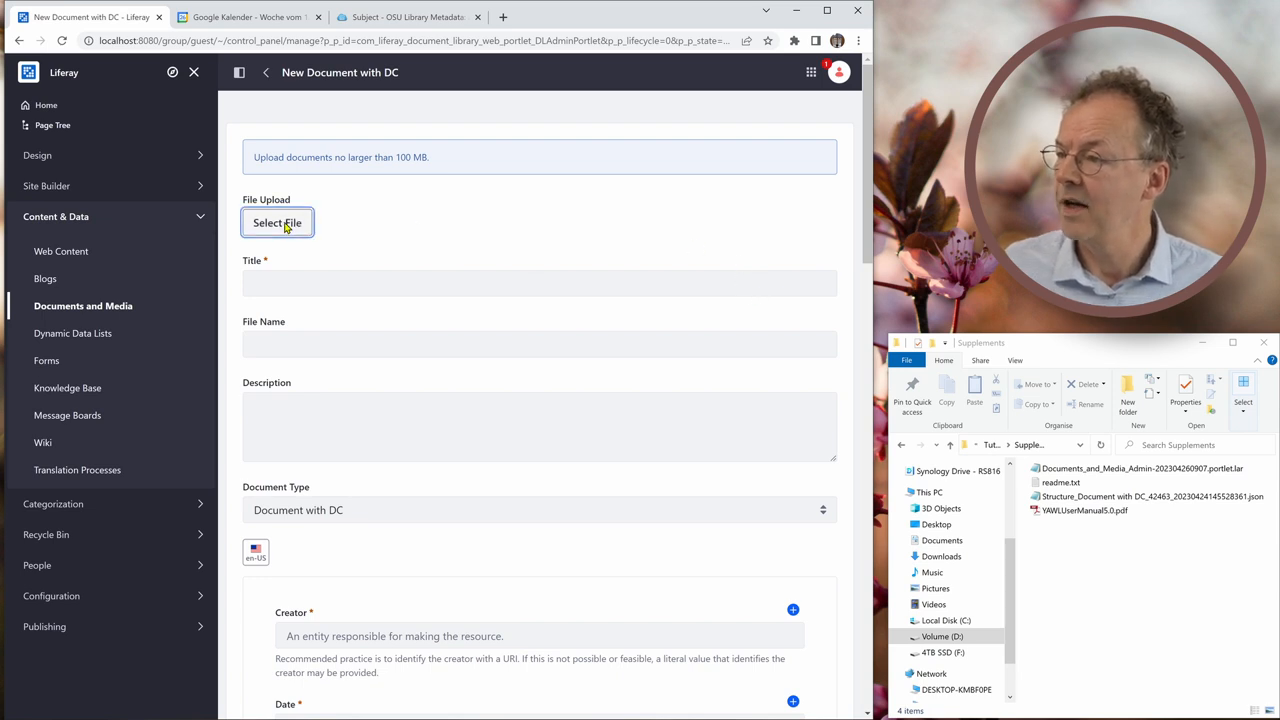
click(277, 222)
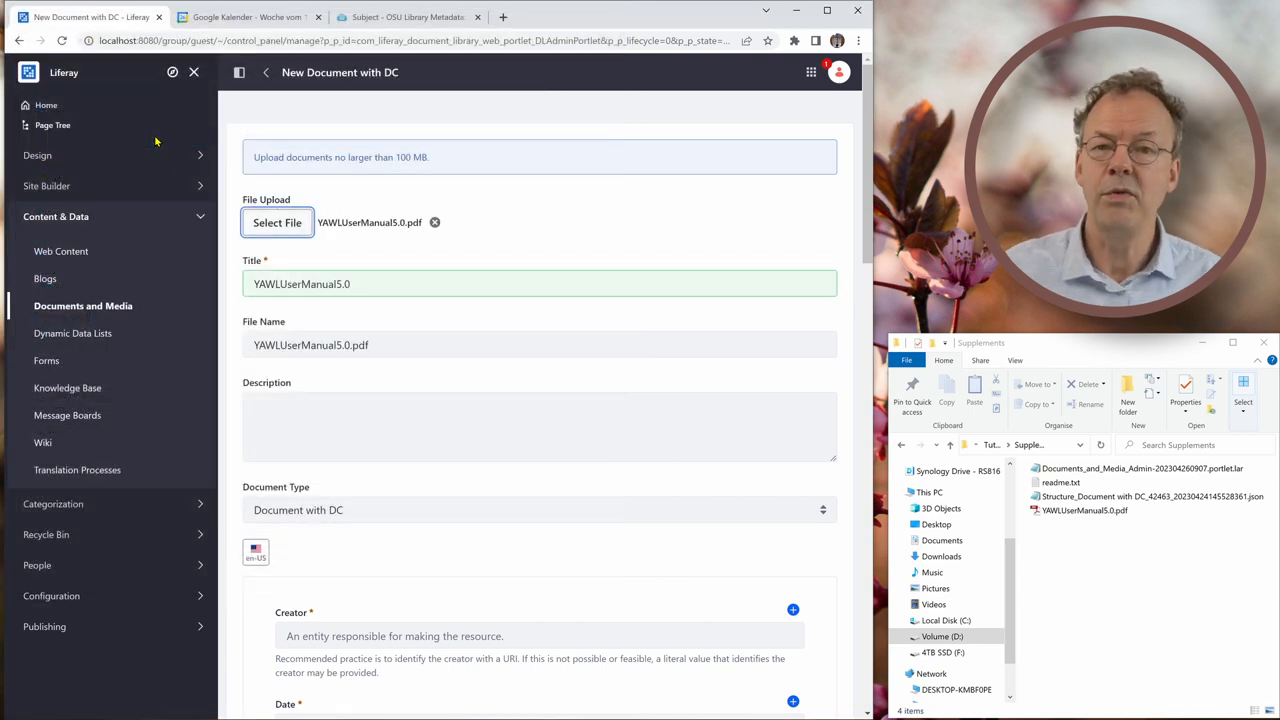
mouse_move(432, 322)
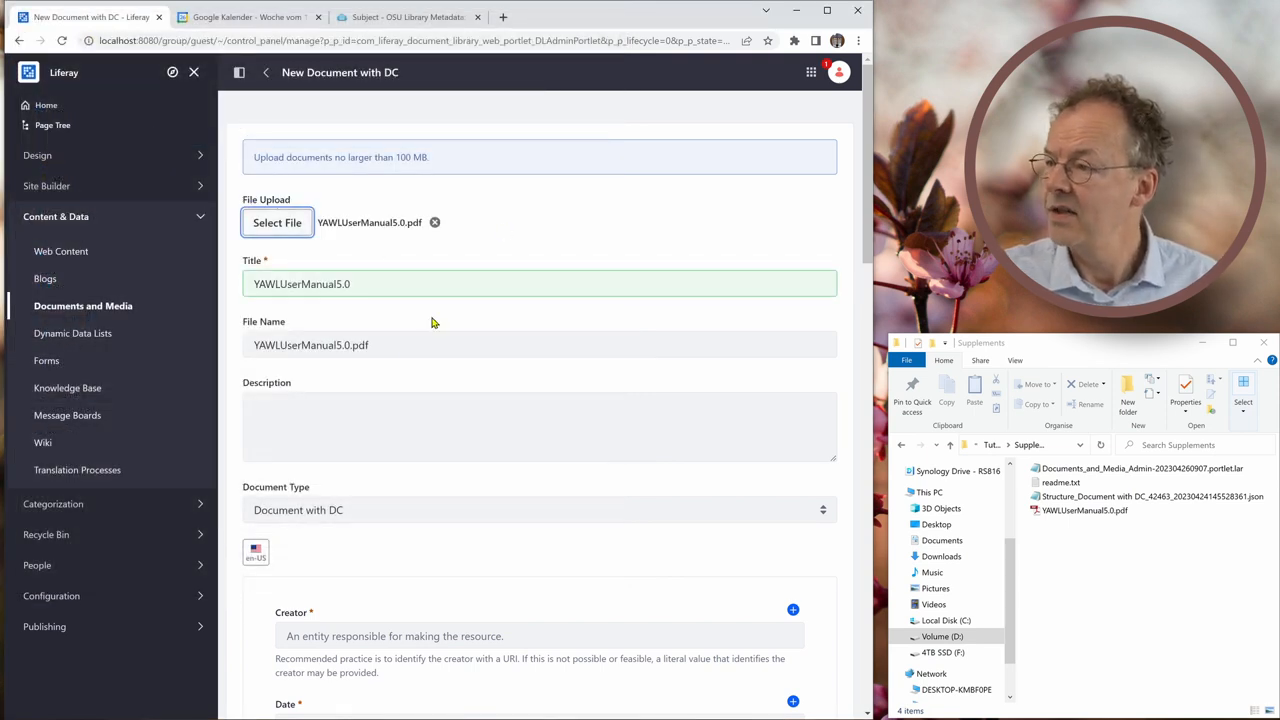
mouse_move(350, 307)
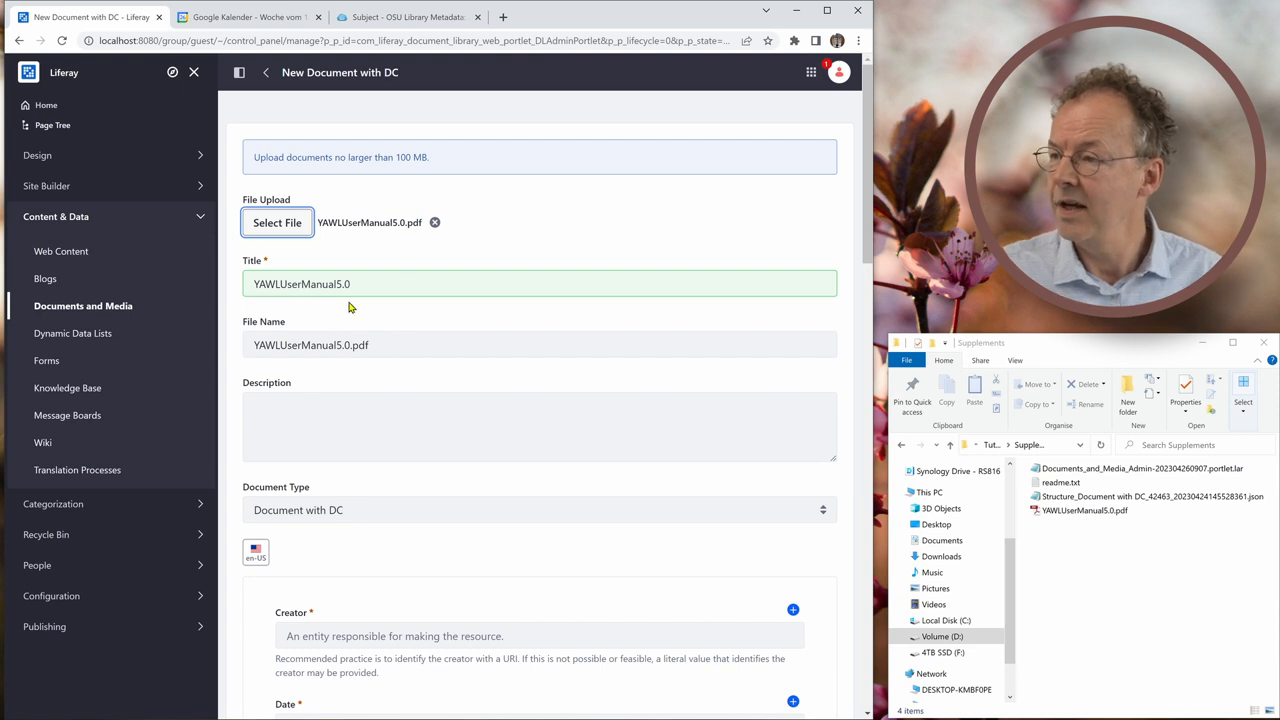
mouse_move(343, 402)
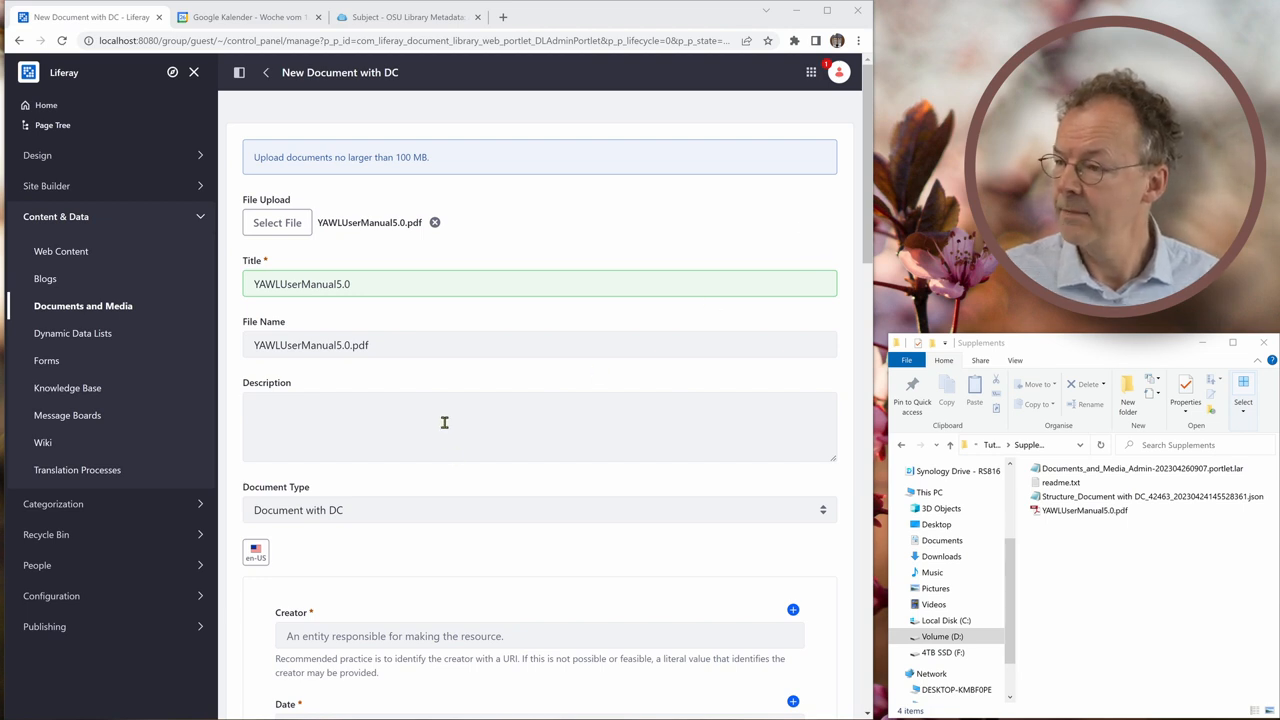
text(User manual for the Workflow Management System YAWL.)
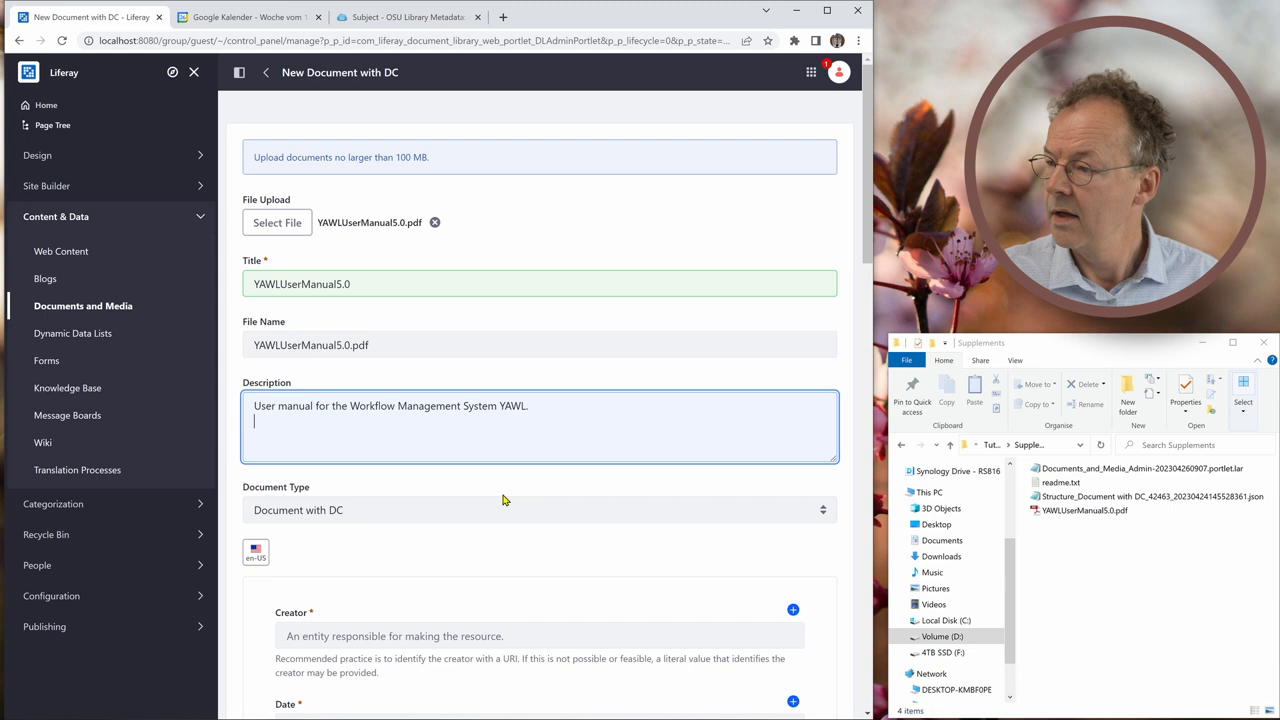
mouse_move(310, 537)
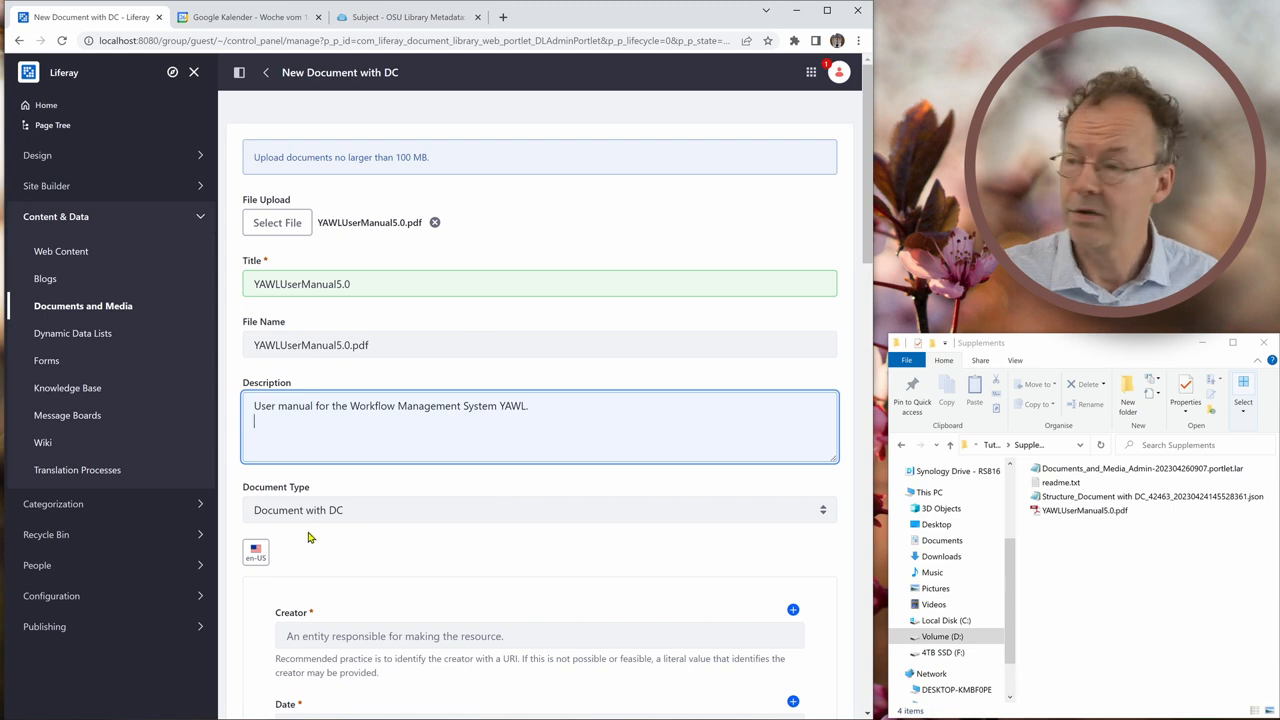
scroll(down, 3)
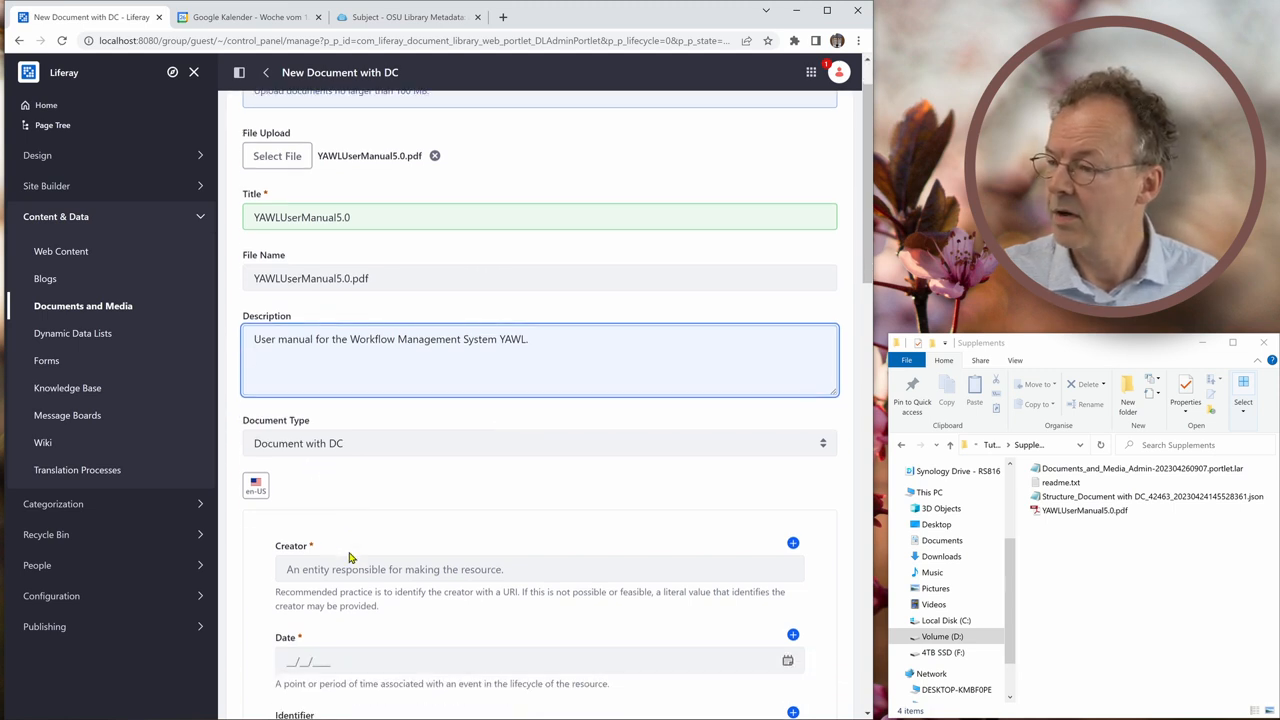
scroll(down, 3)
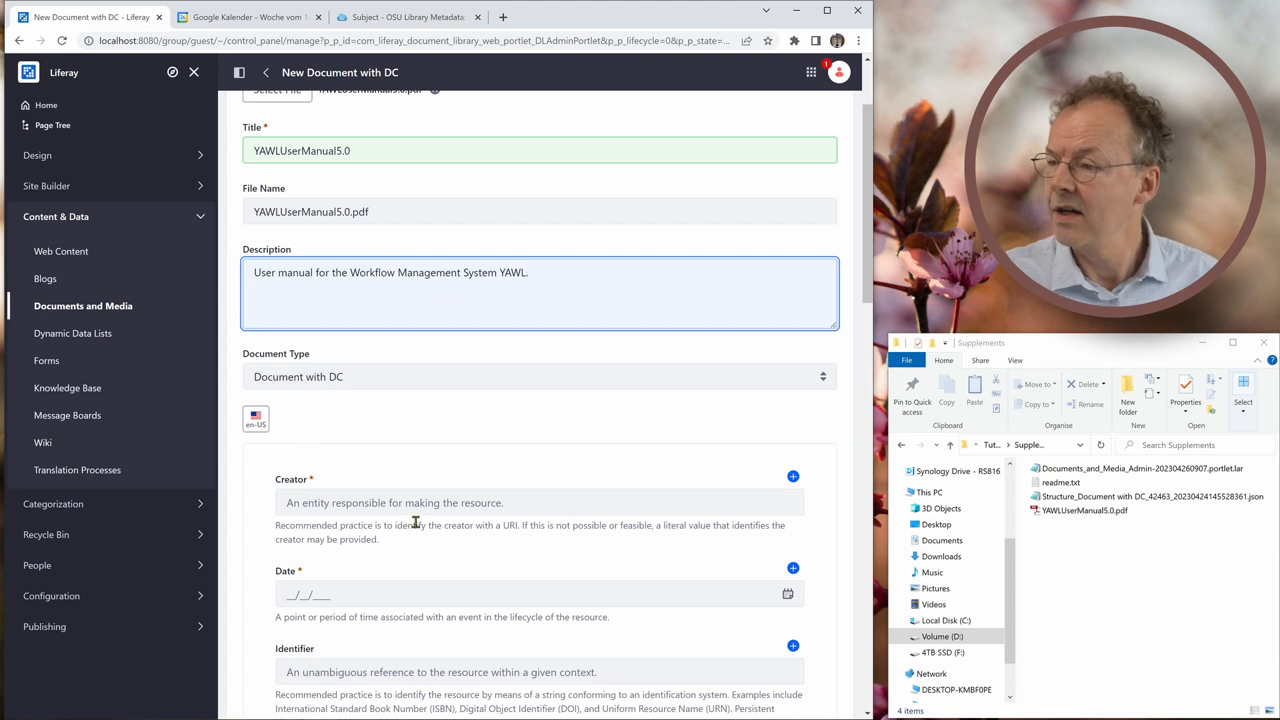
click(400, 502)
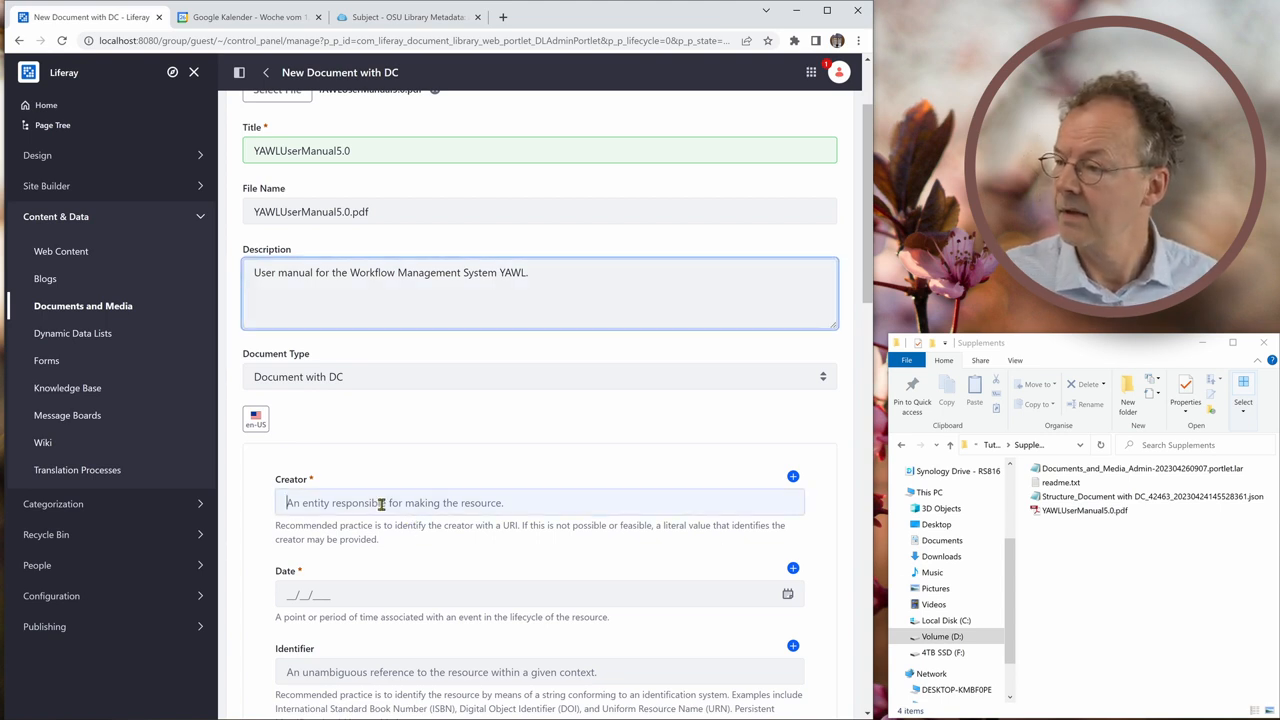
click(540, 502)
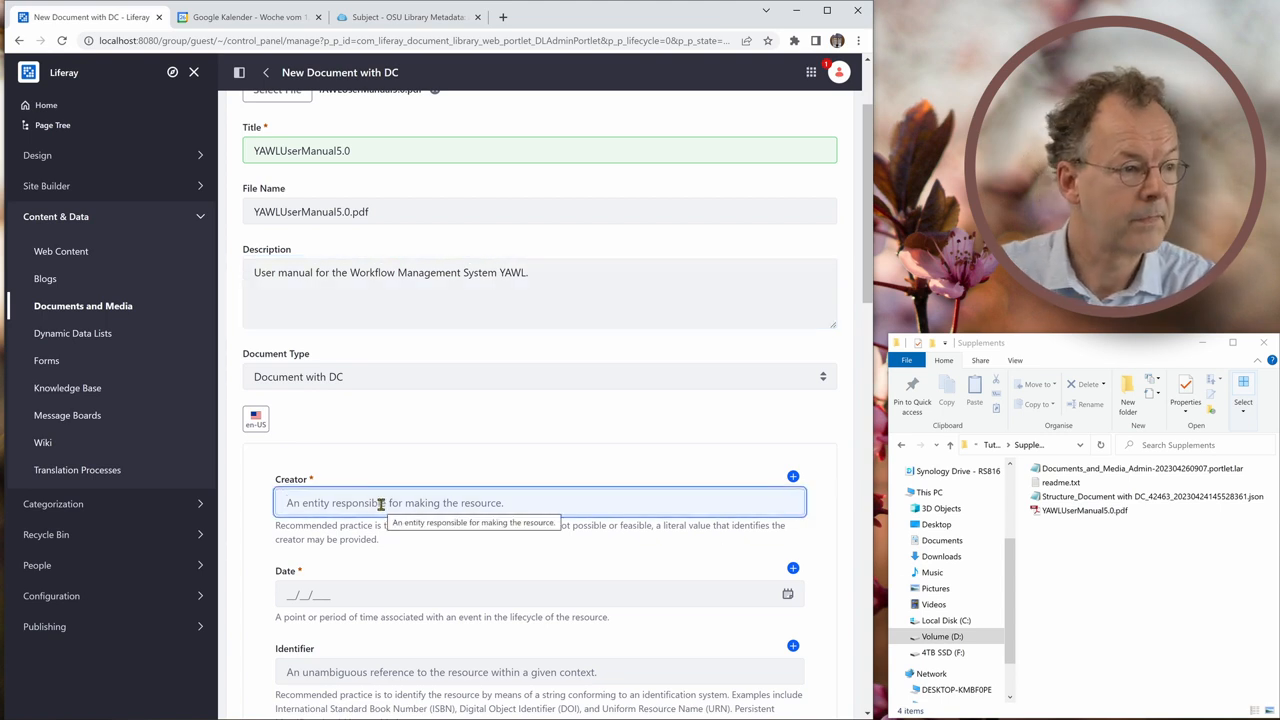
text(Michael Adam)
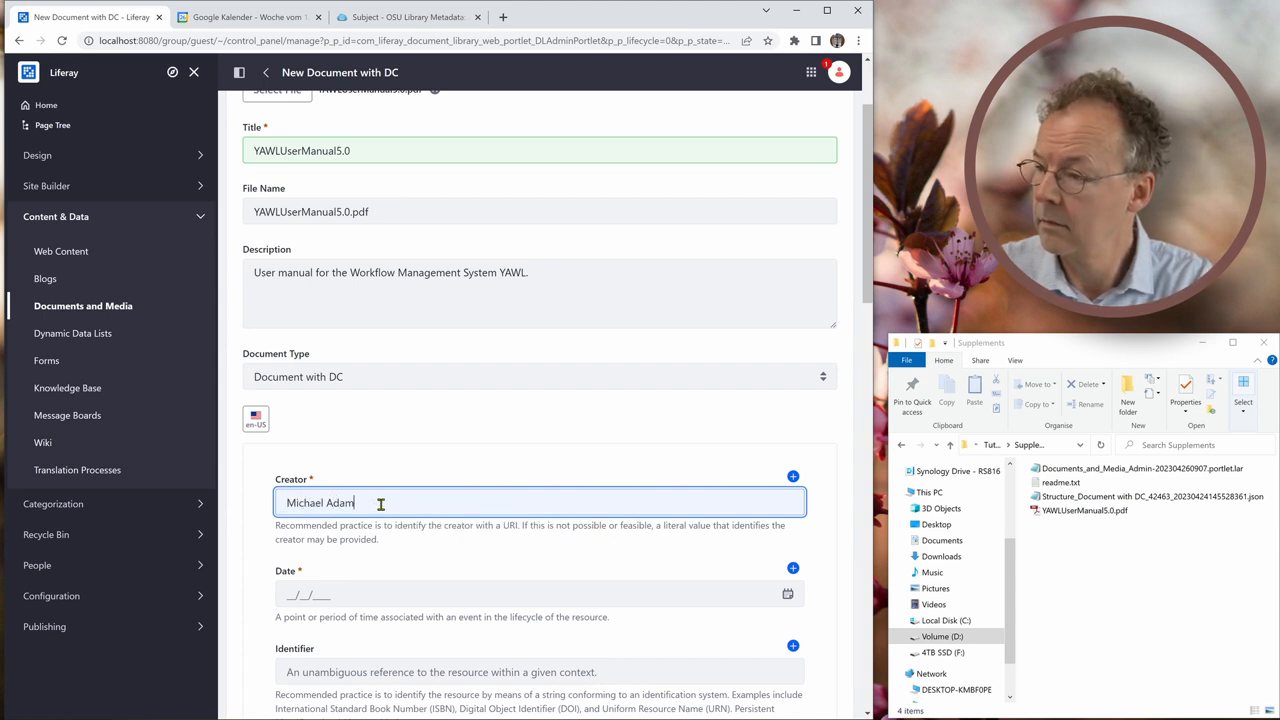
text(s)
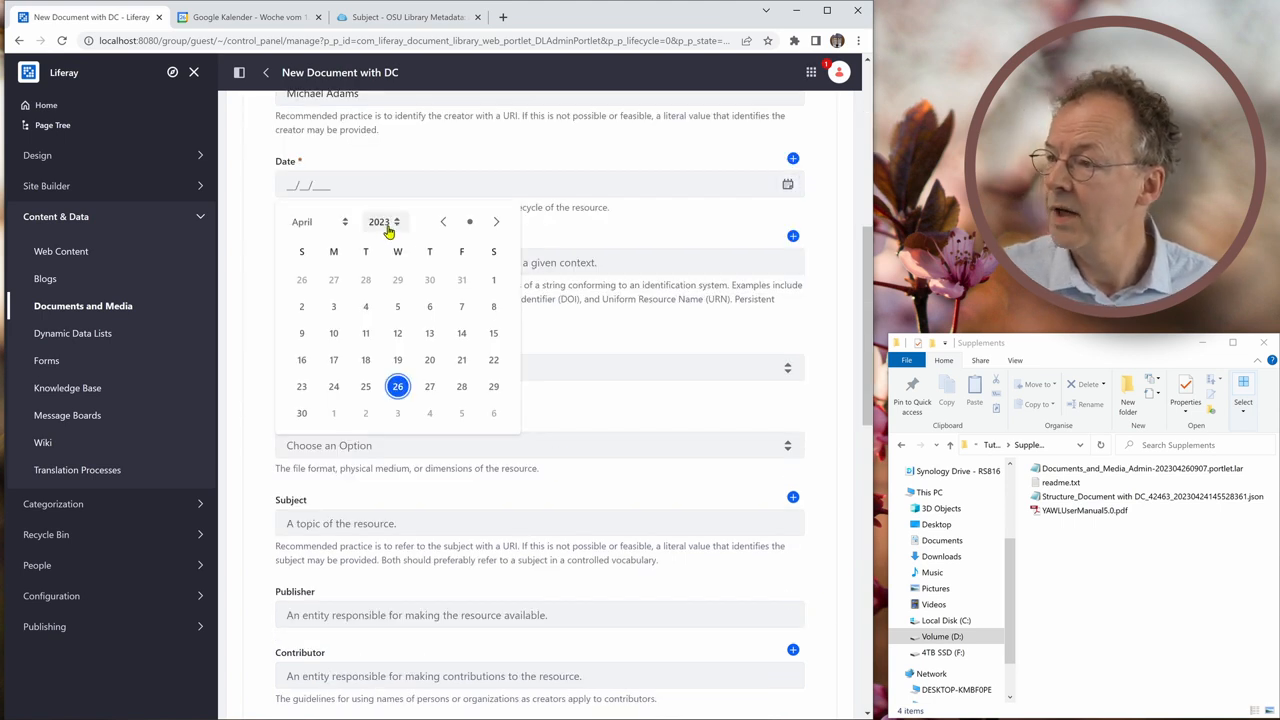
Set the Date to December 31, 2022 in the calendar.
click(385, 221)
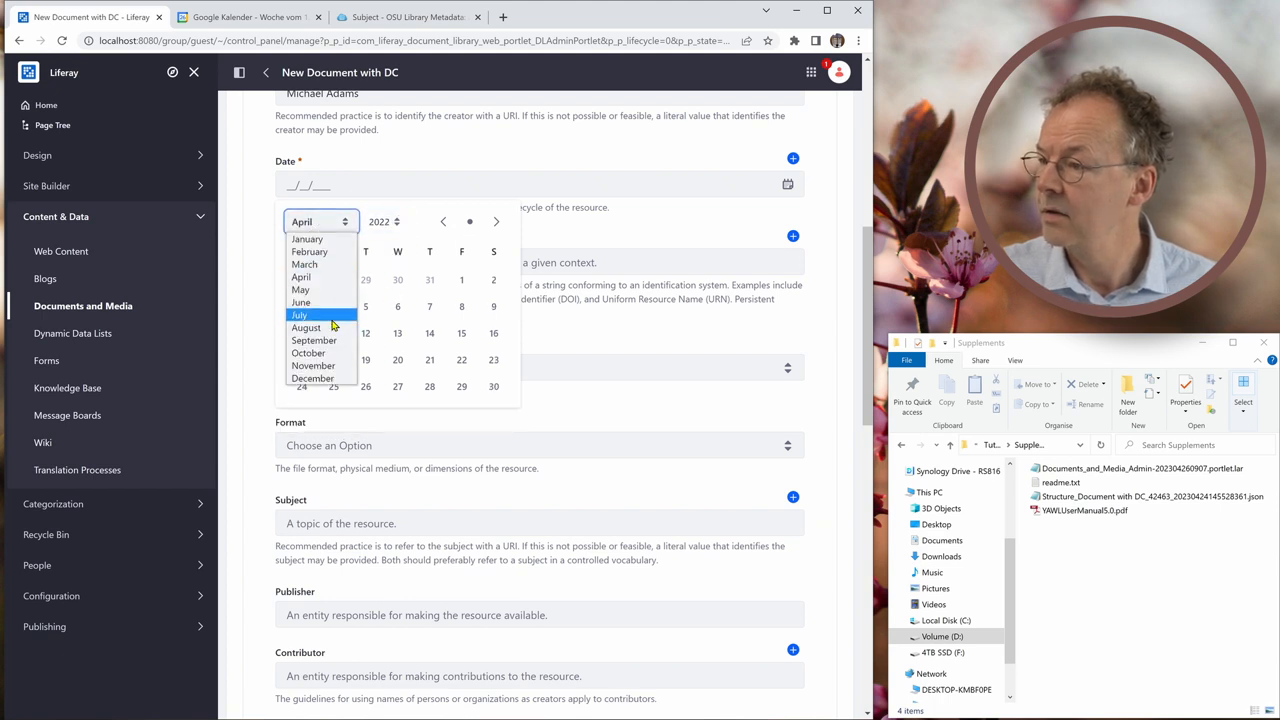
click(312, 378)
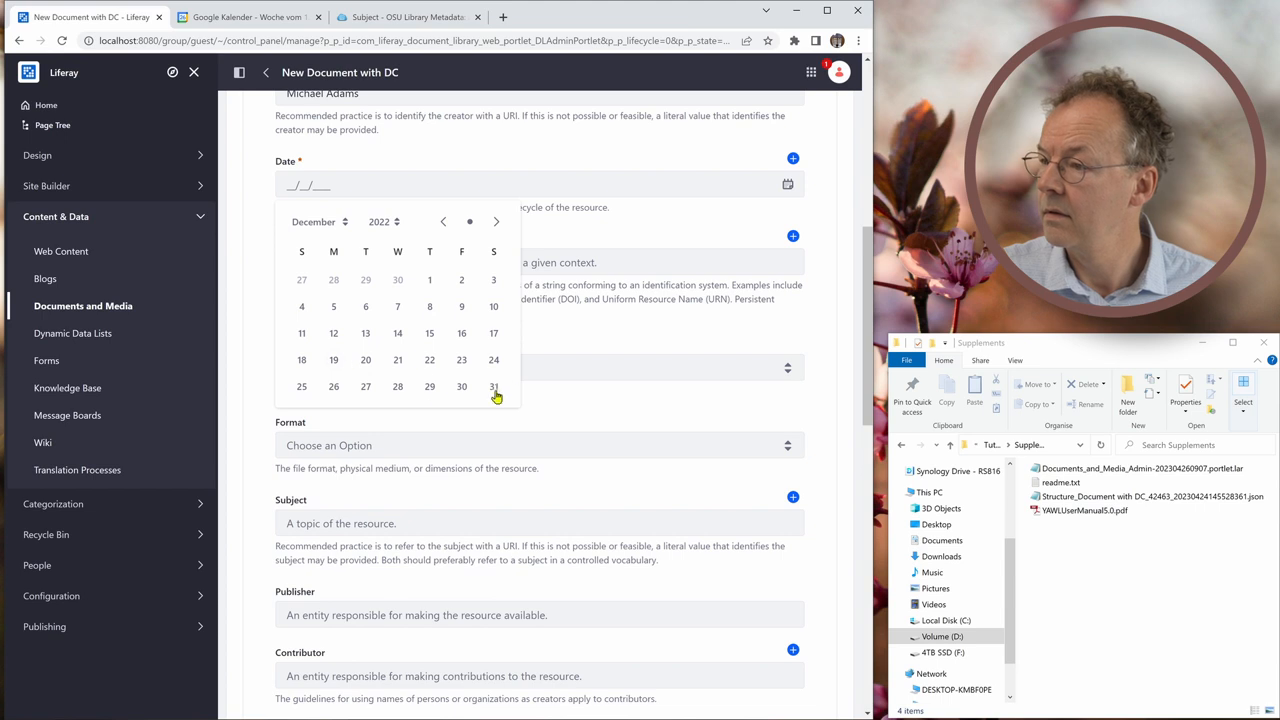
click(493, 386)
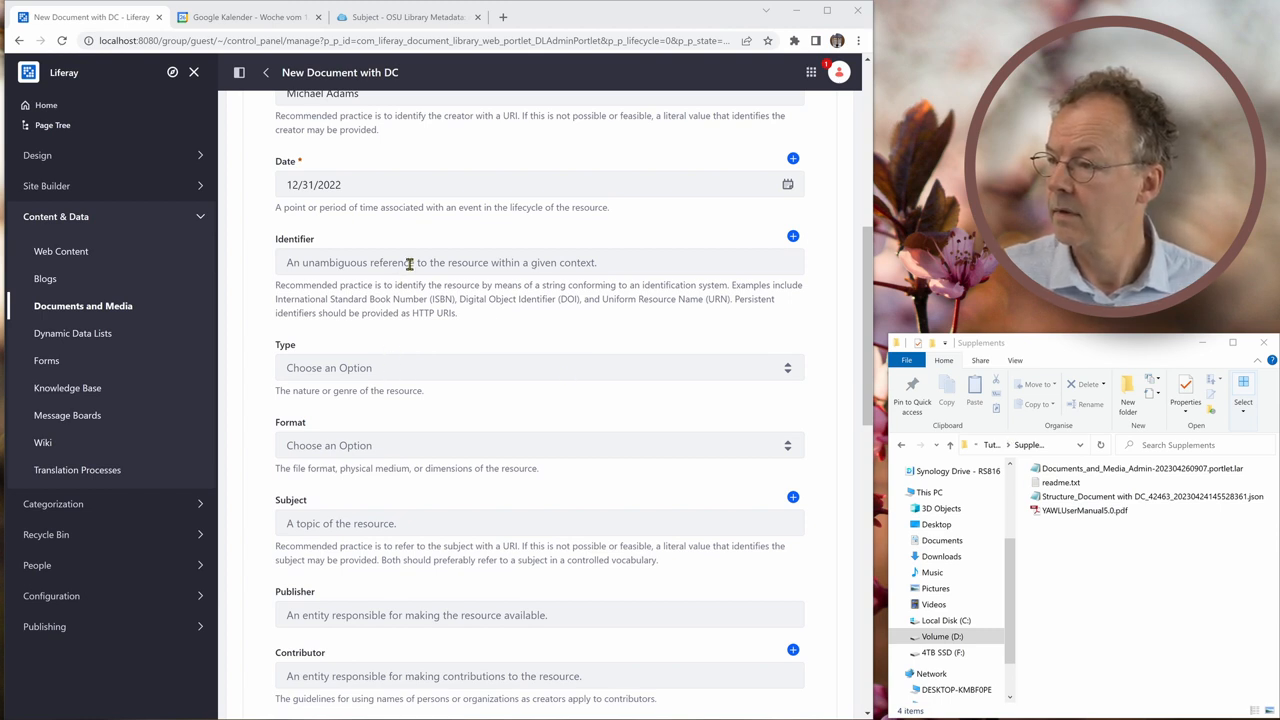
Enter the manual's PDF URL as Identifier, Type Text and Format application/pdf.
text(https://yawlfoundation.github.io/assets/files/YAWLUserManual5.0.pdf)
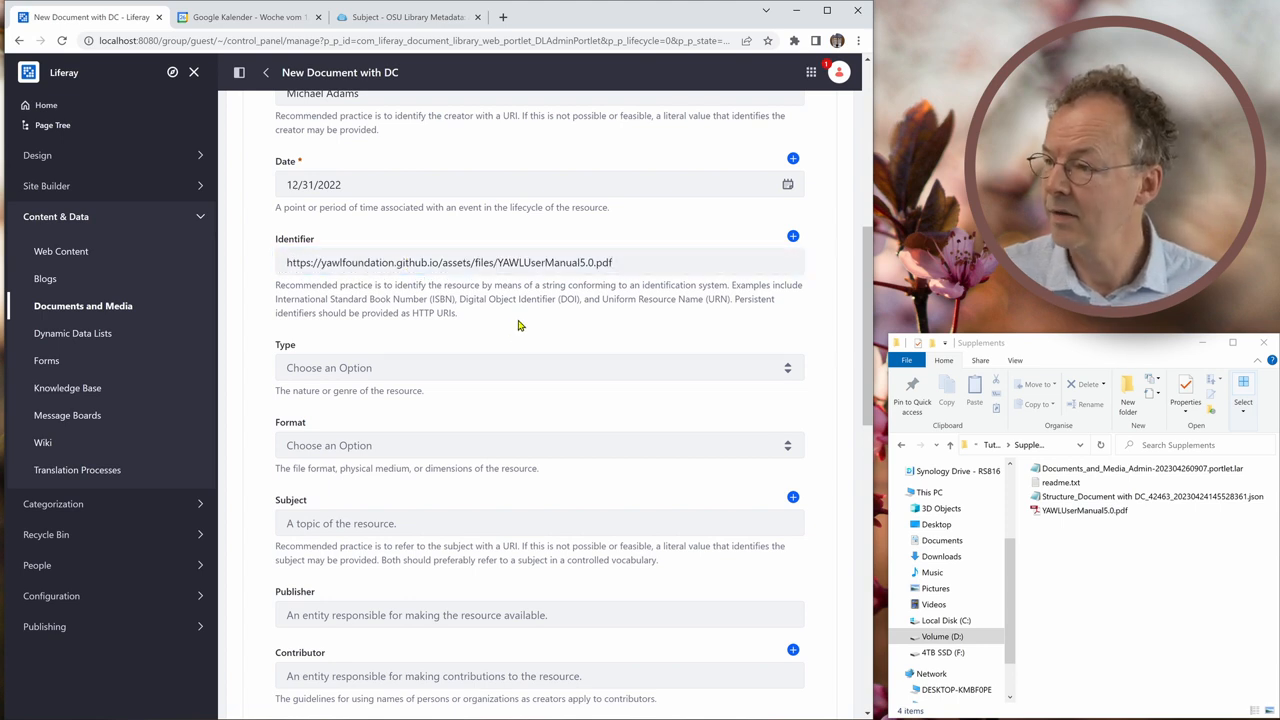
click(538, 367)
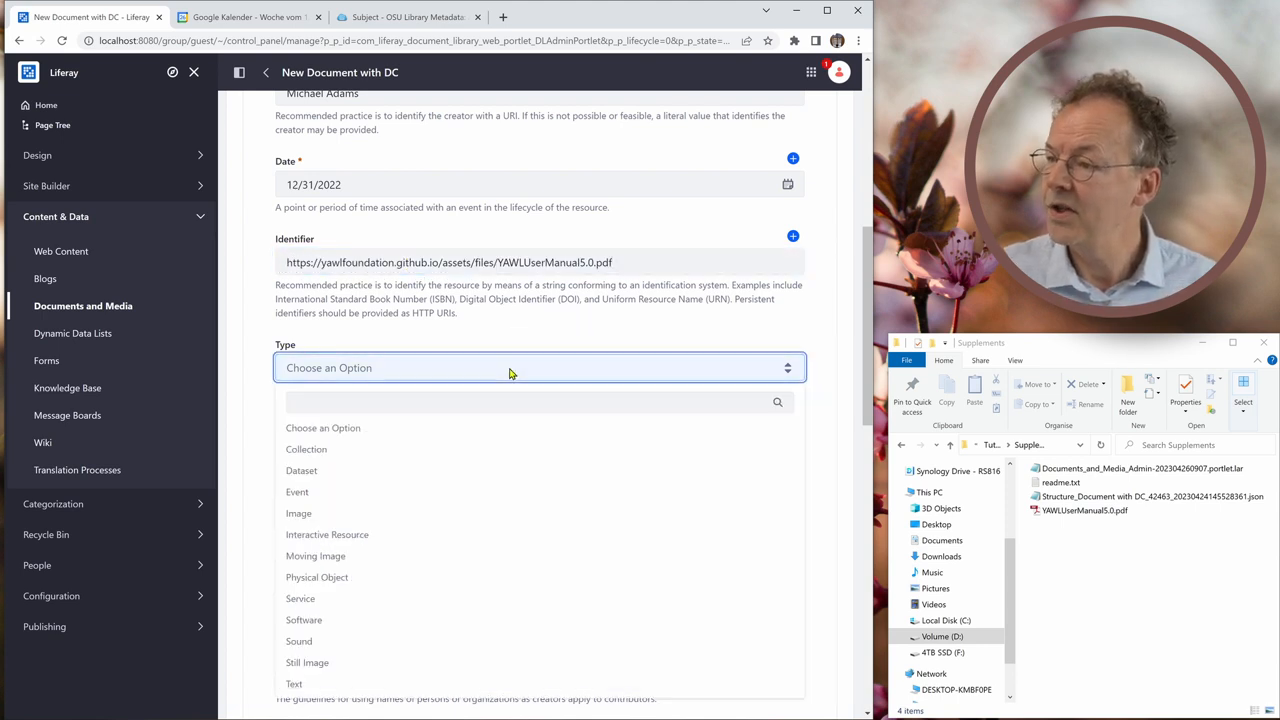
mouse_move(472, 531)
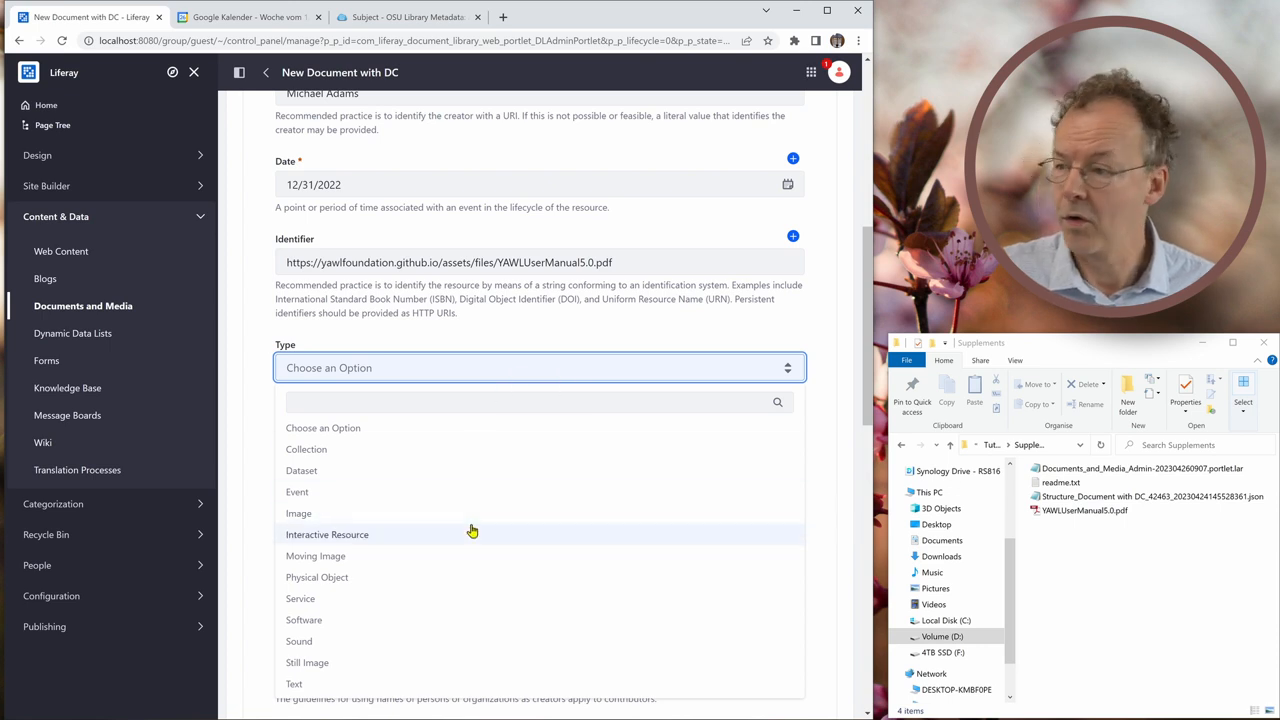
click(294, 683)
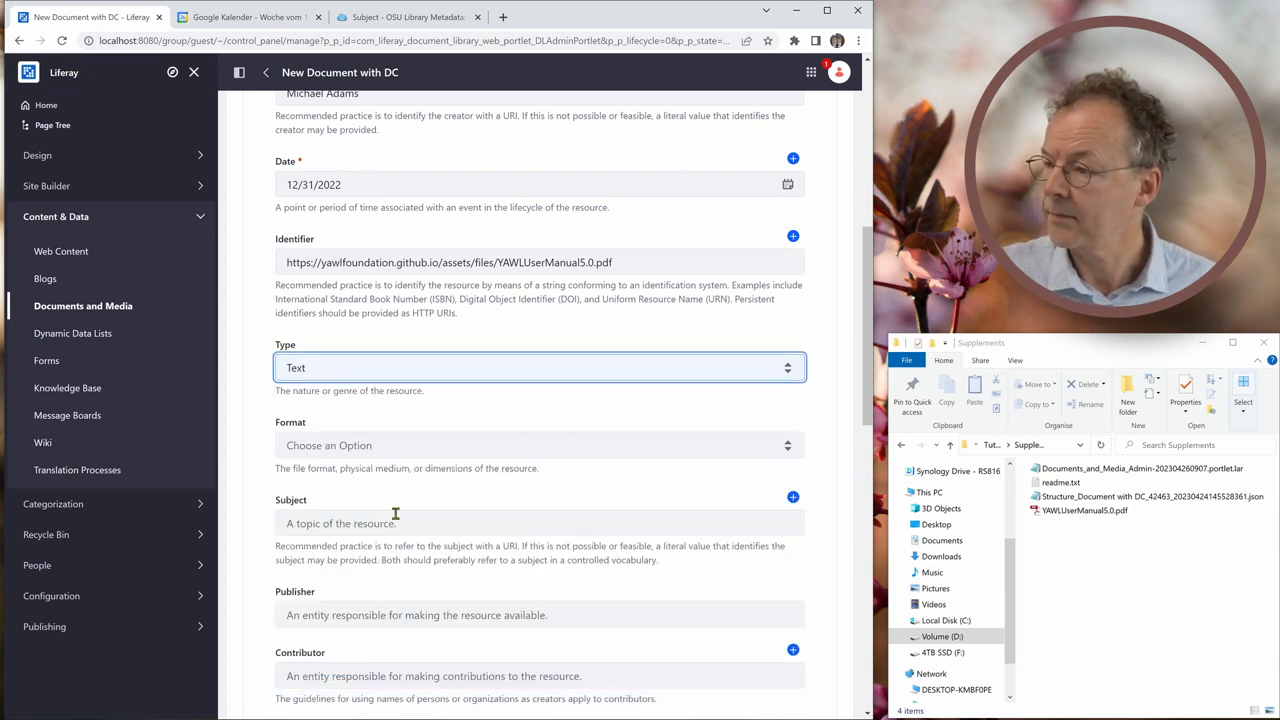
click(538, 445)
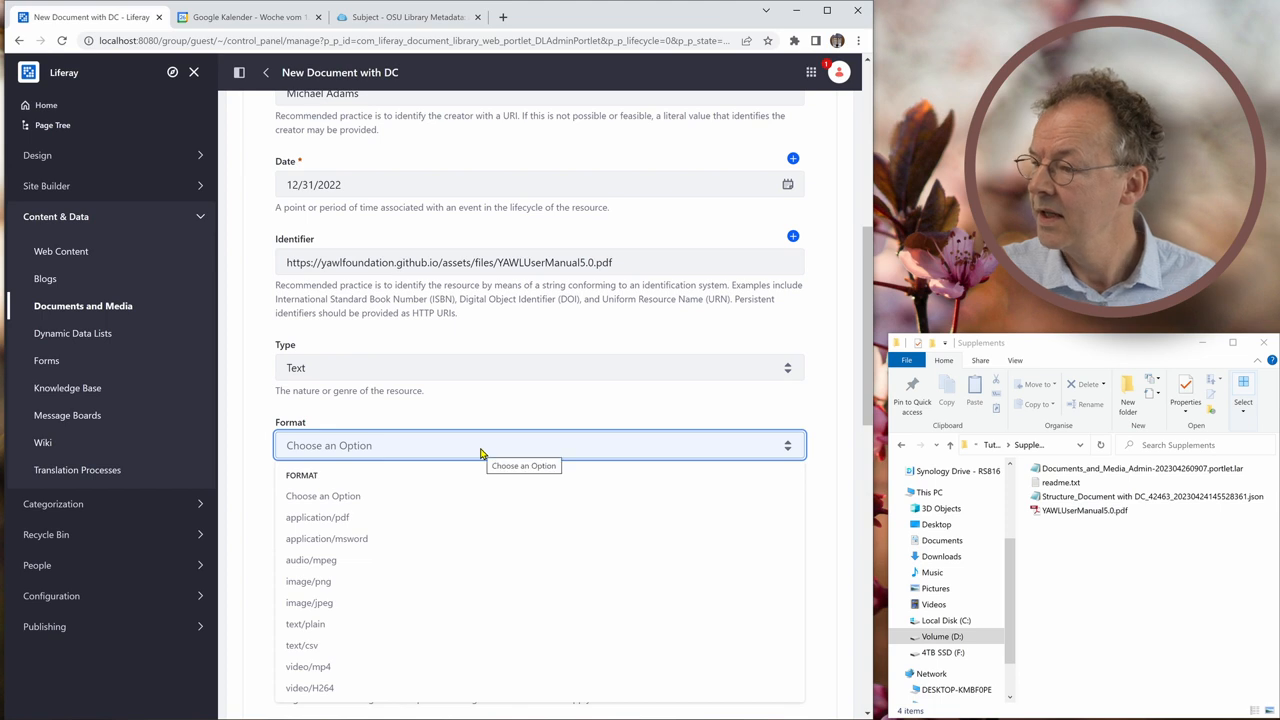
click(317, 517)
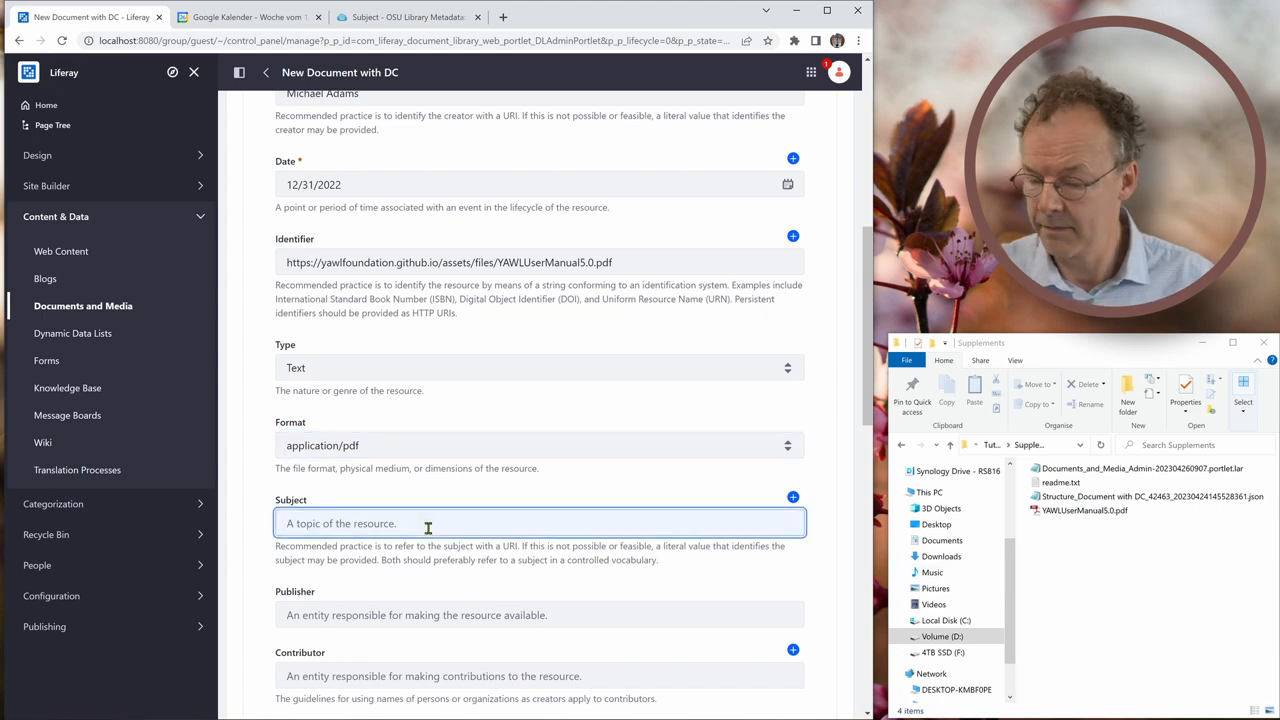
Enter Information Science as the Subject.
text(Informa)
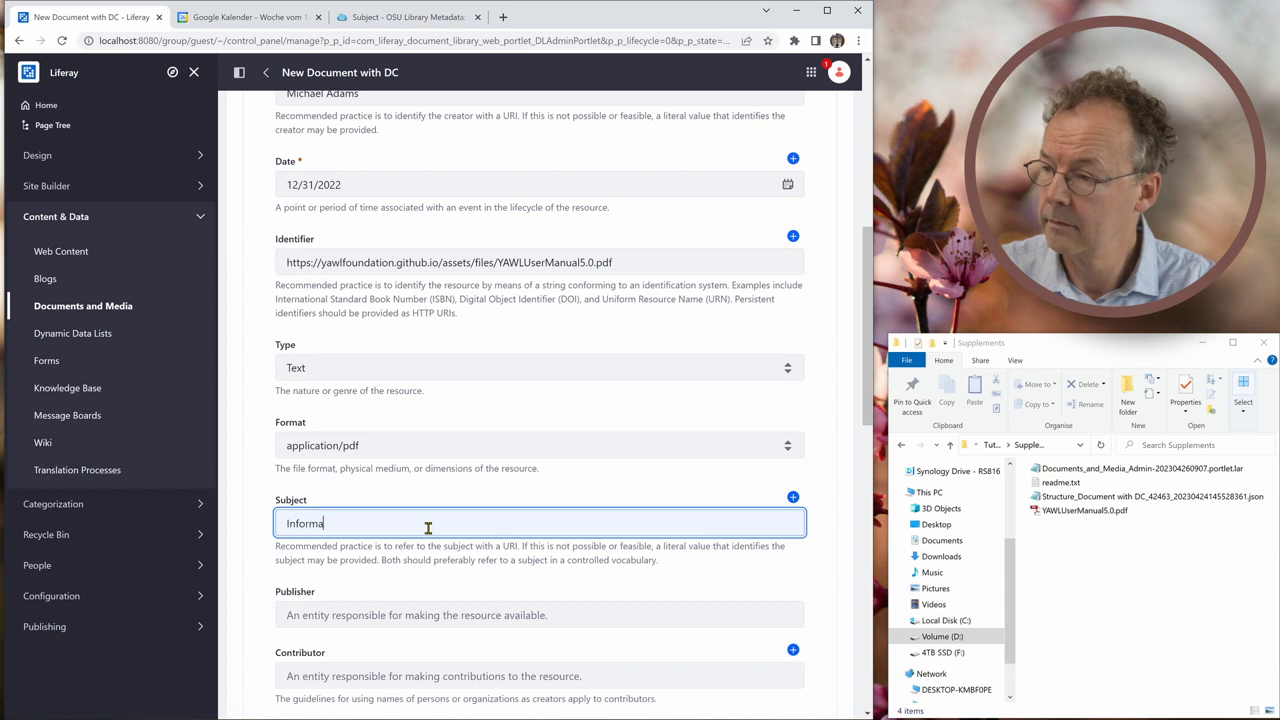
text(tion Scienc)
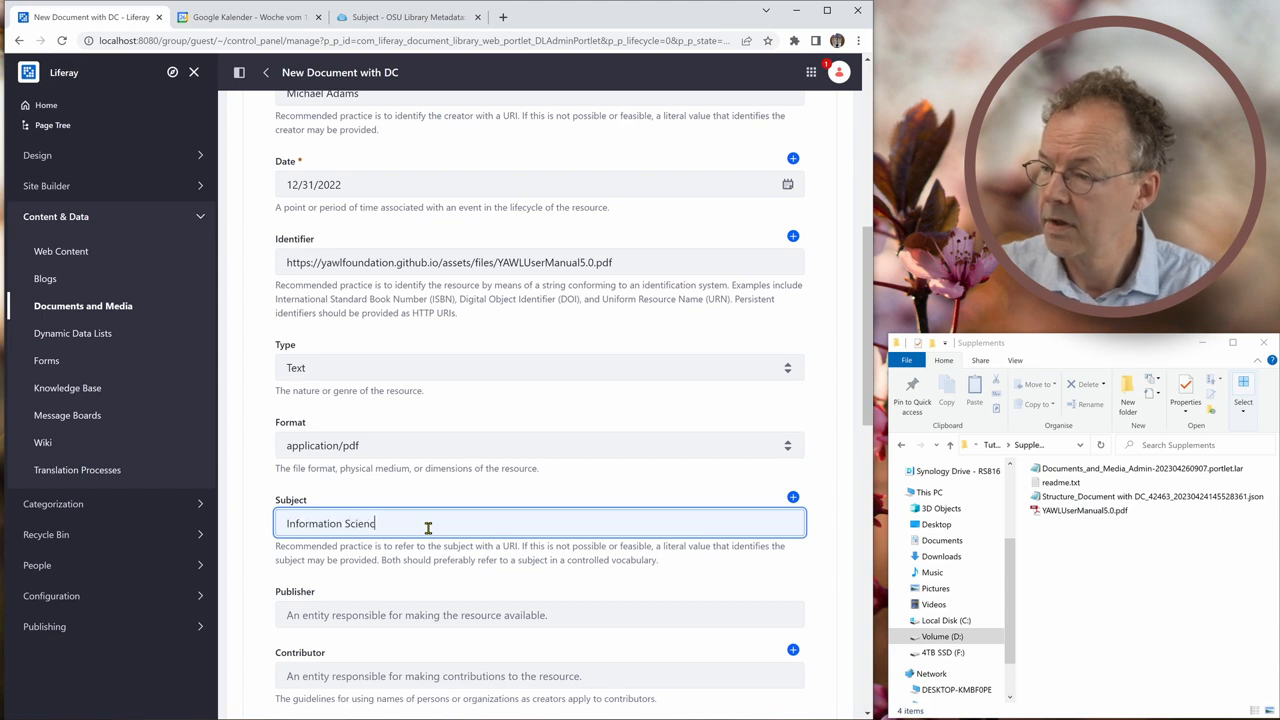
text(e)
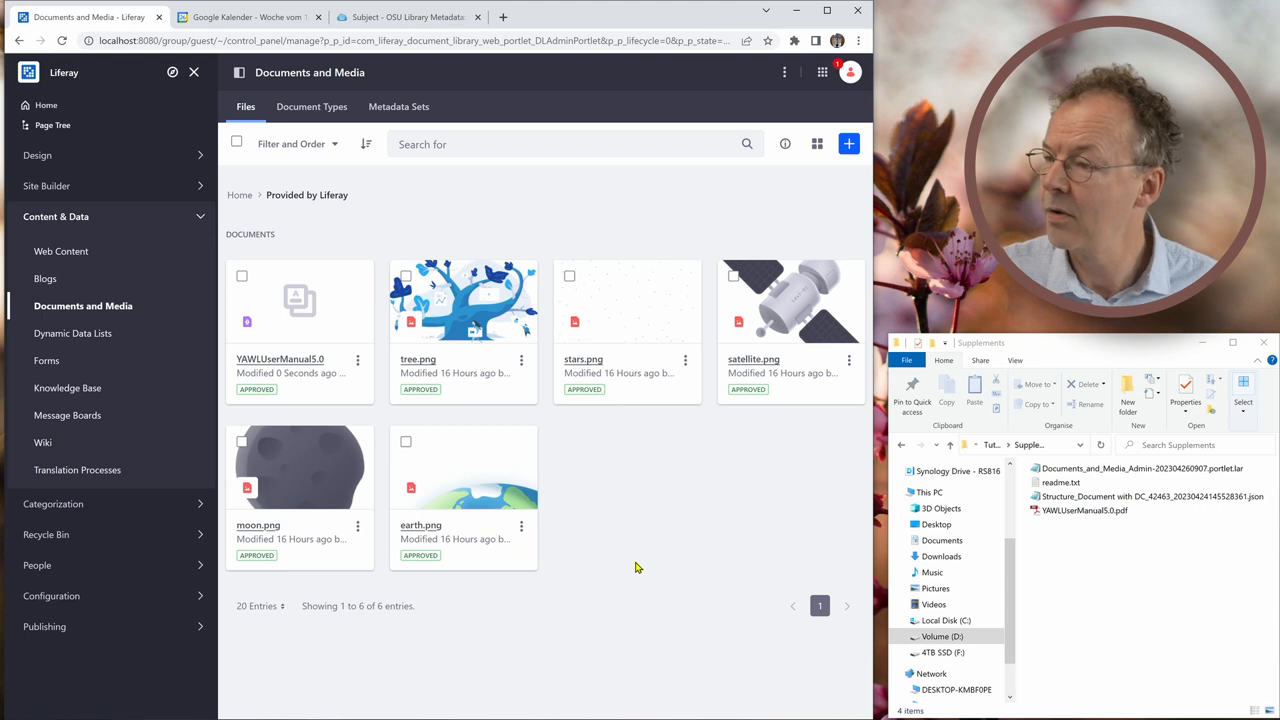
mouse_move(290, 365)
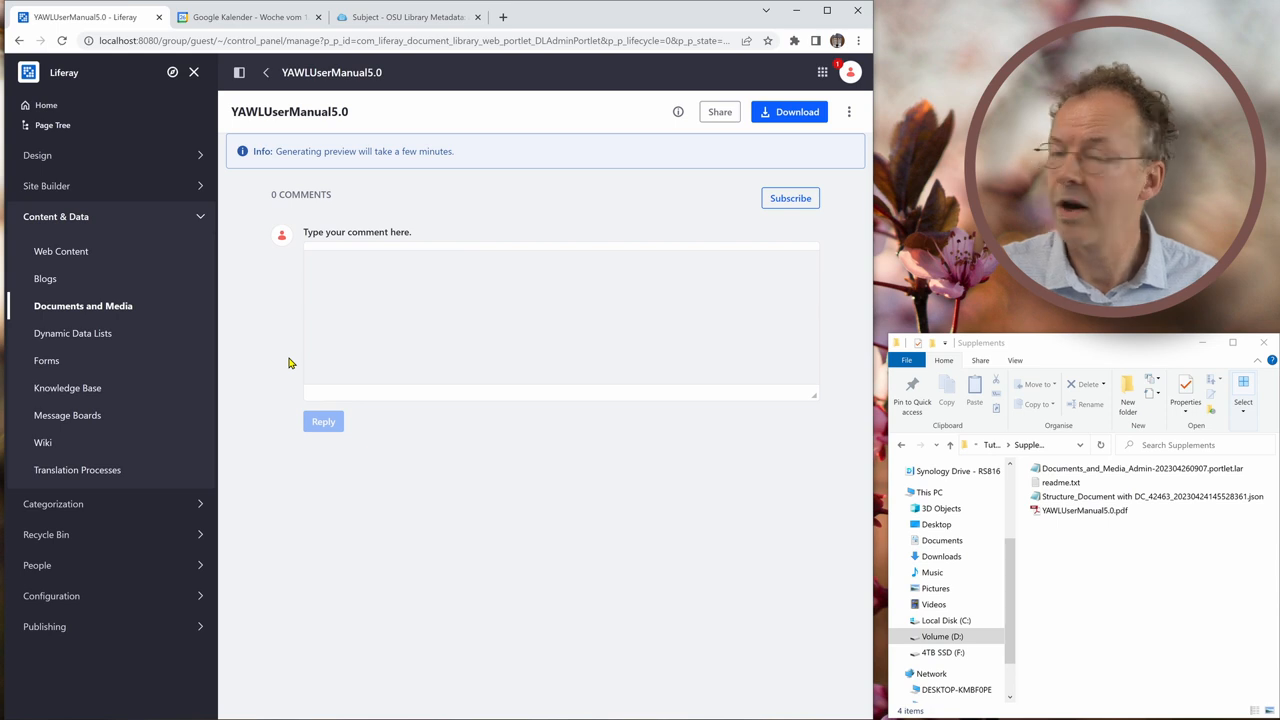
Reopen the uploaded manual for editing and enter YAWL Foundation as Publisher.
click(849, 111)
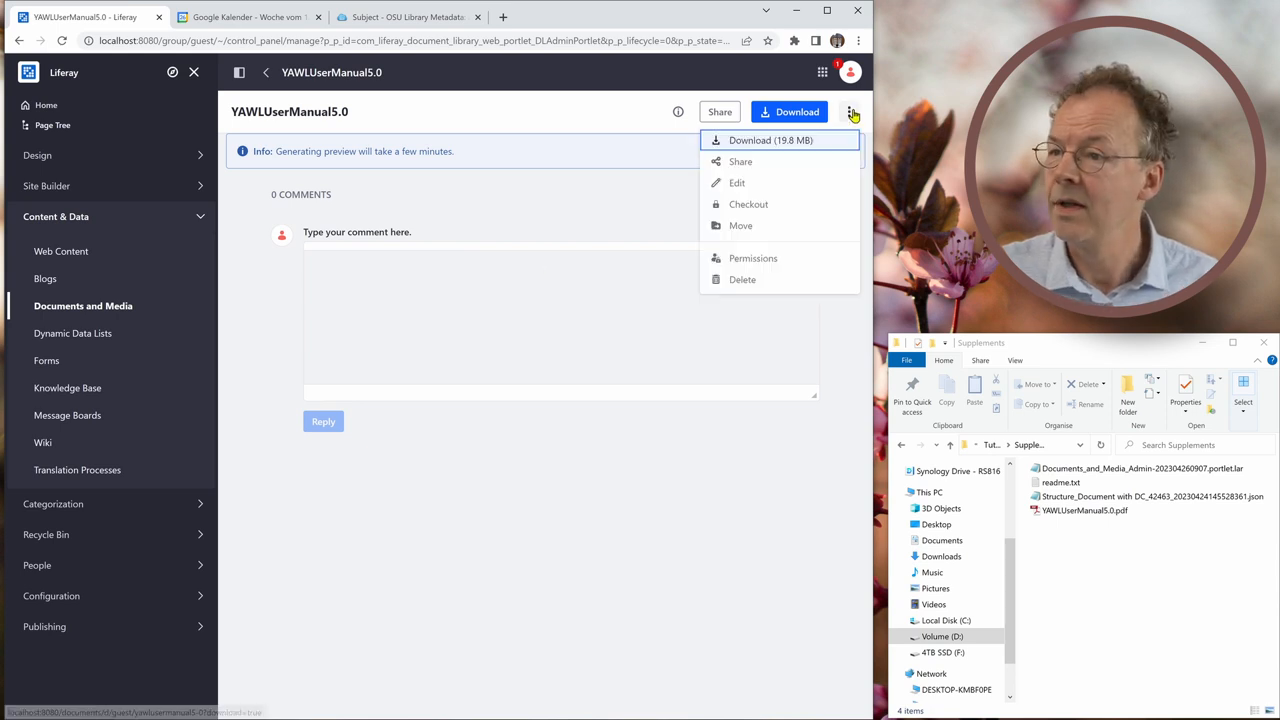
click(737, 183)
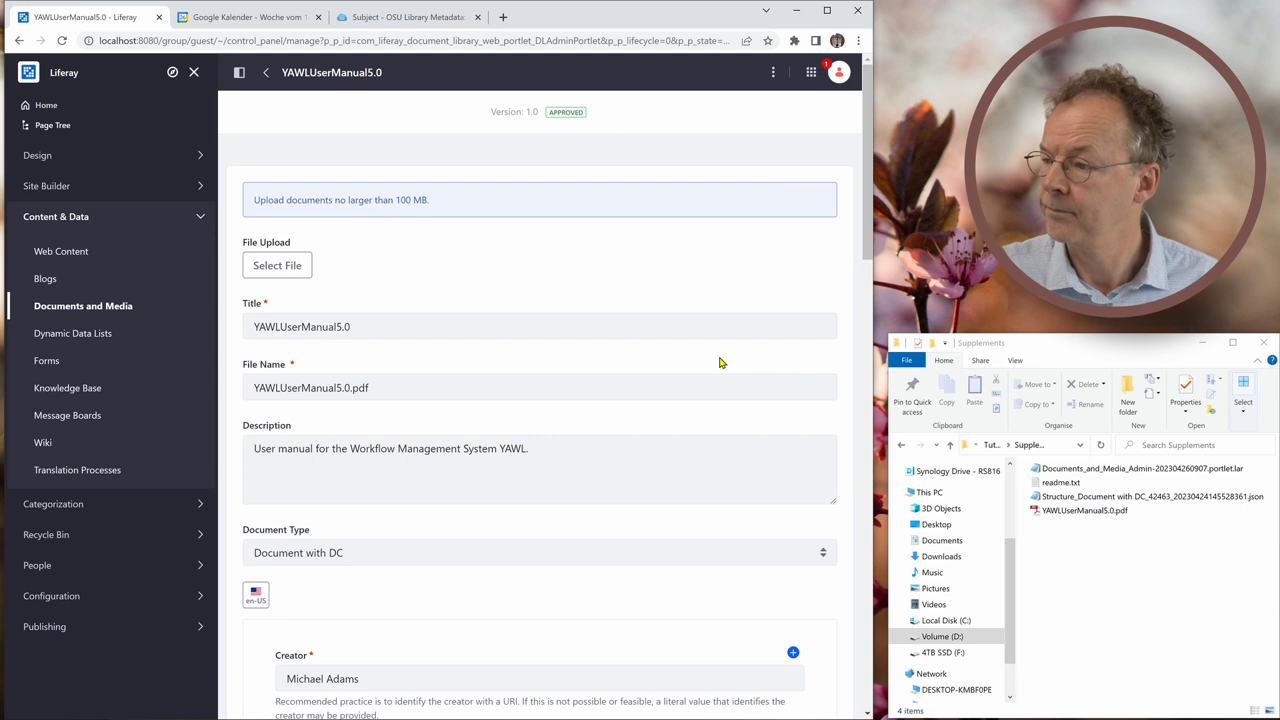
scroll(down, 3)
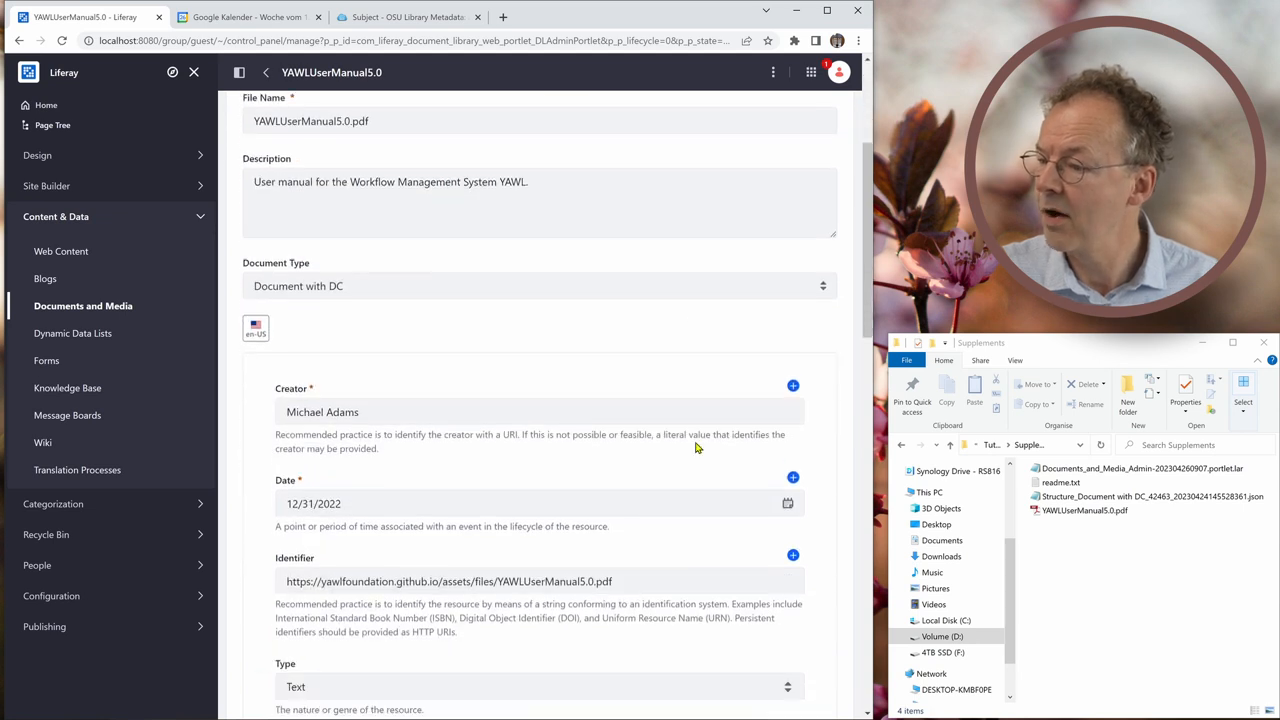
scroll(down, 3)
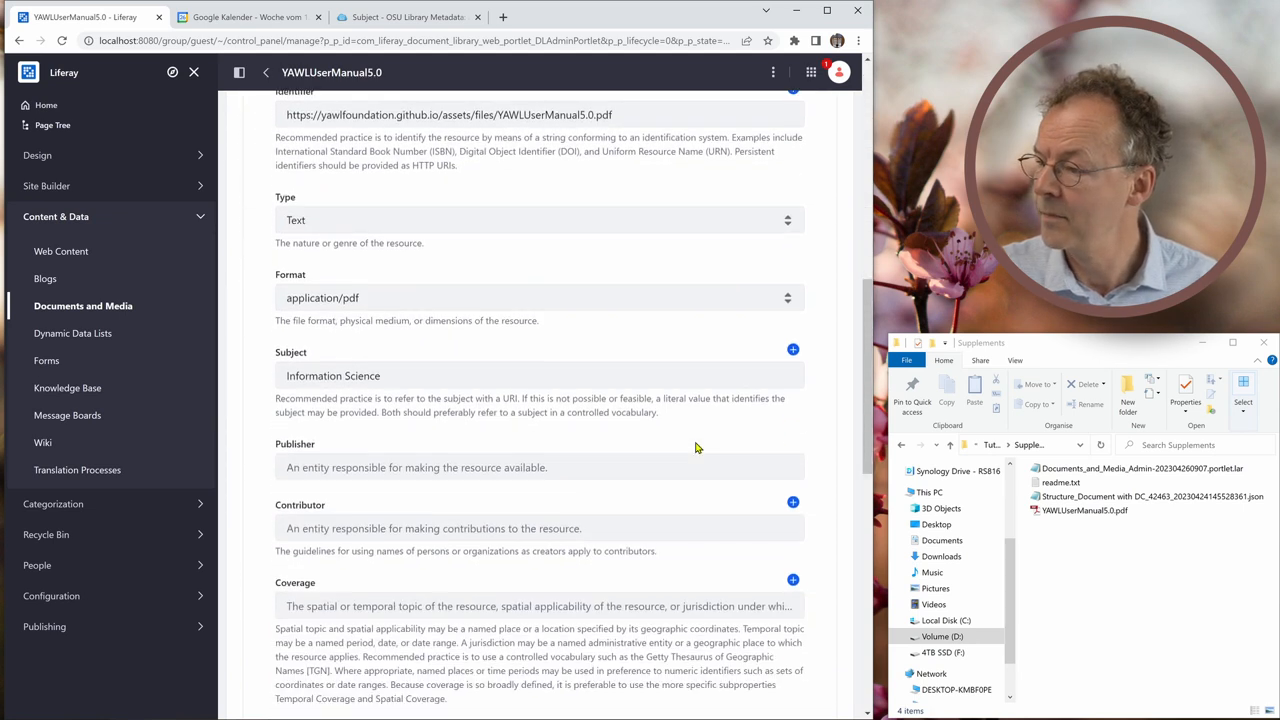
scroll(down, 3)
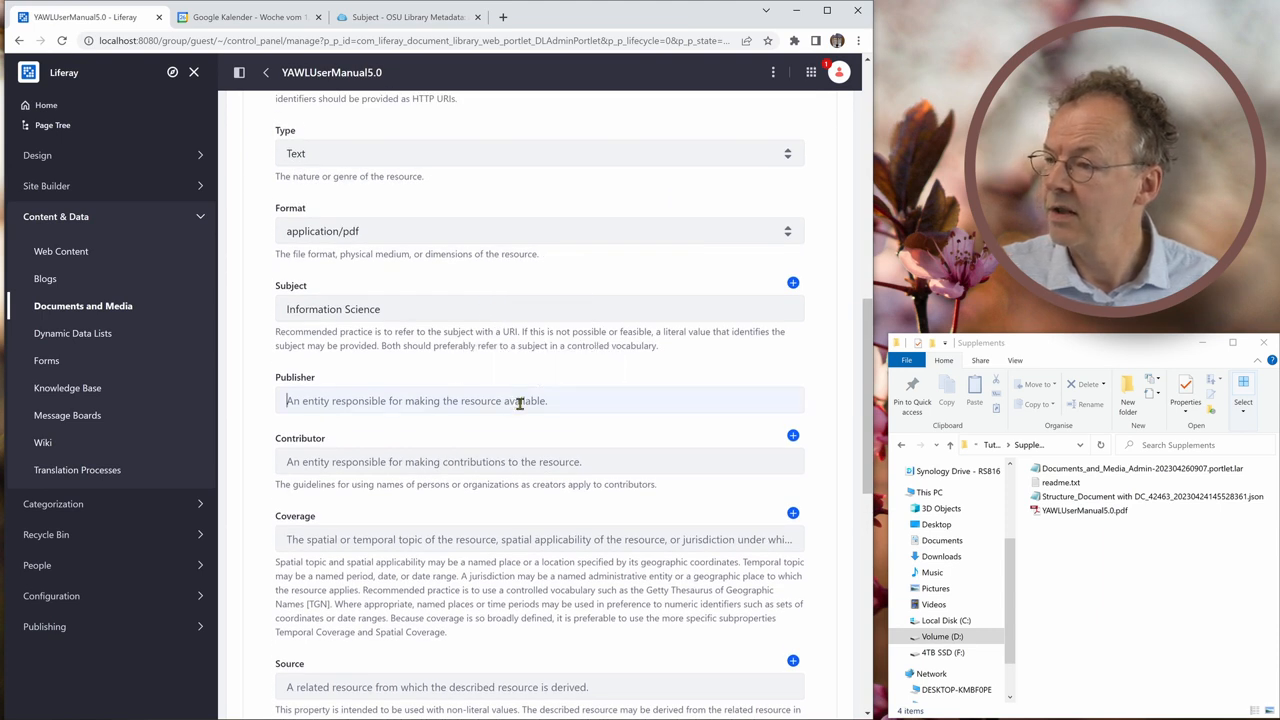
text(YAWL Founda)
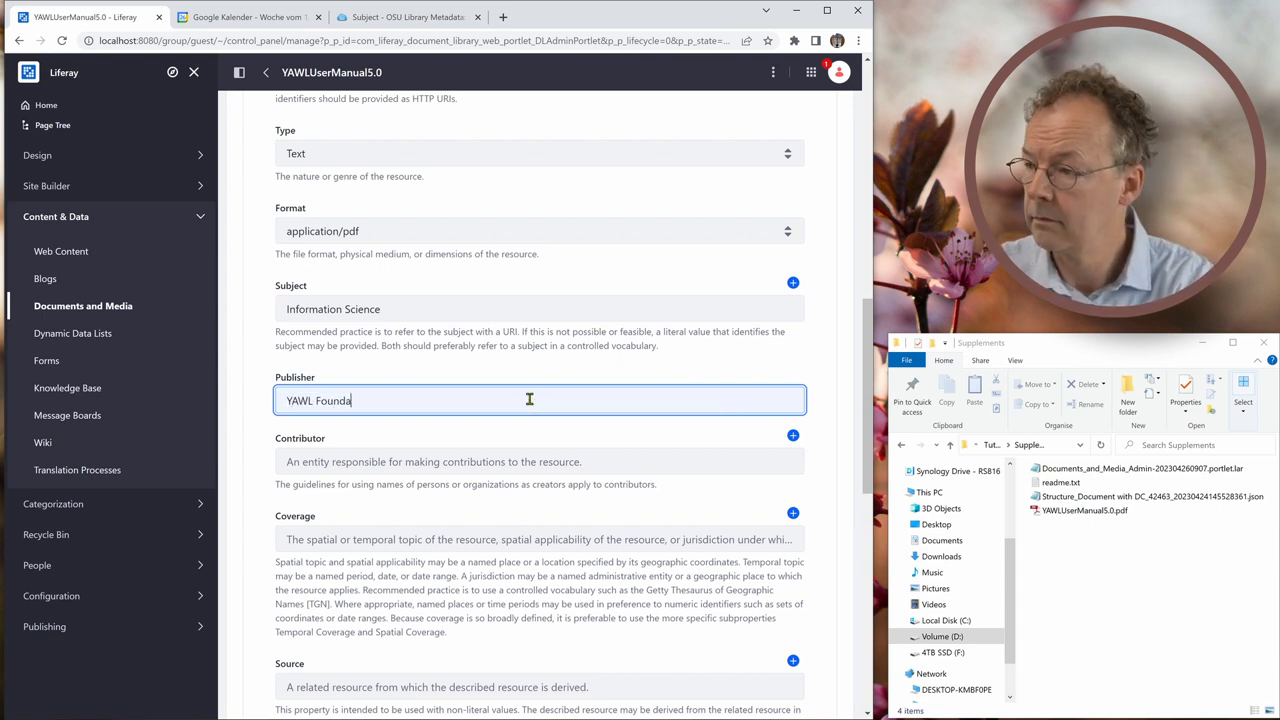
text(tion)
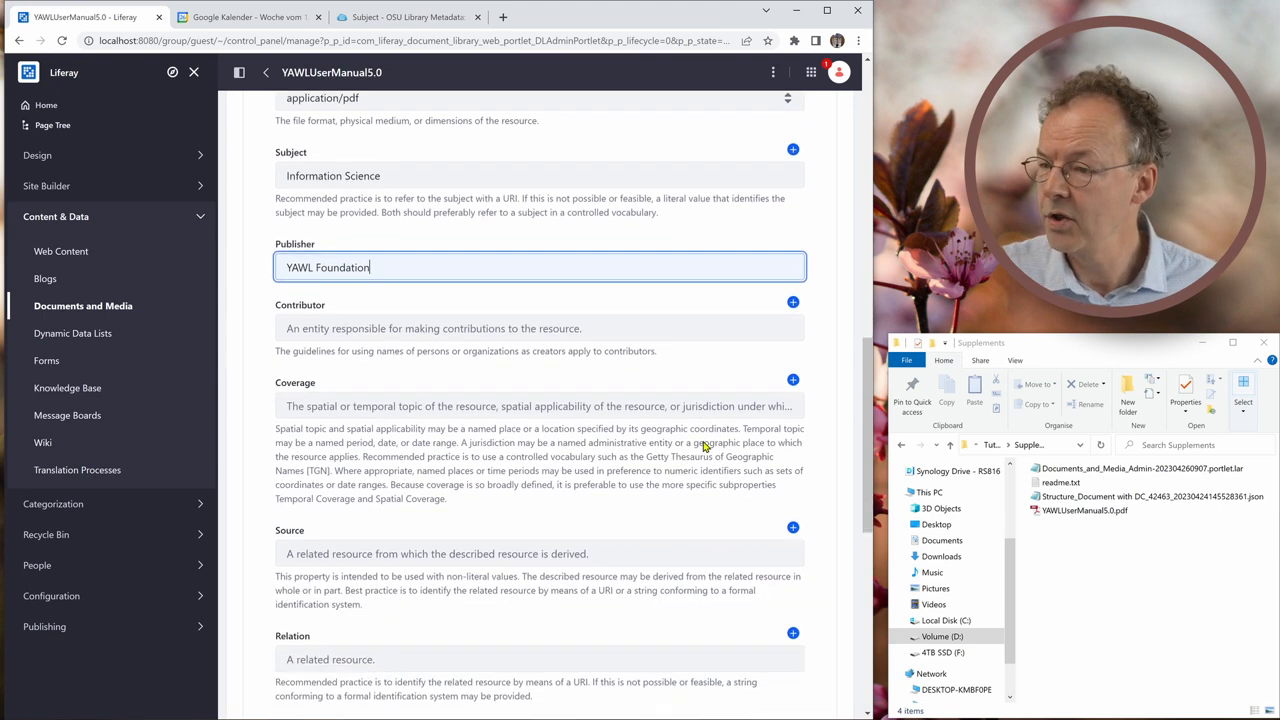
Set Language to English and scroll to the end of the form.
scroll(down, 3)
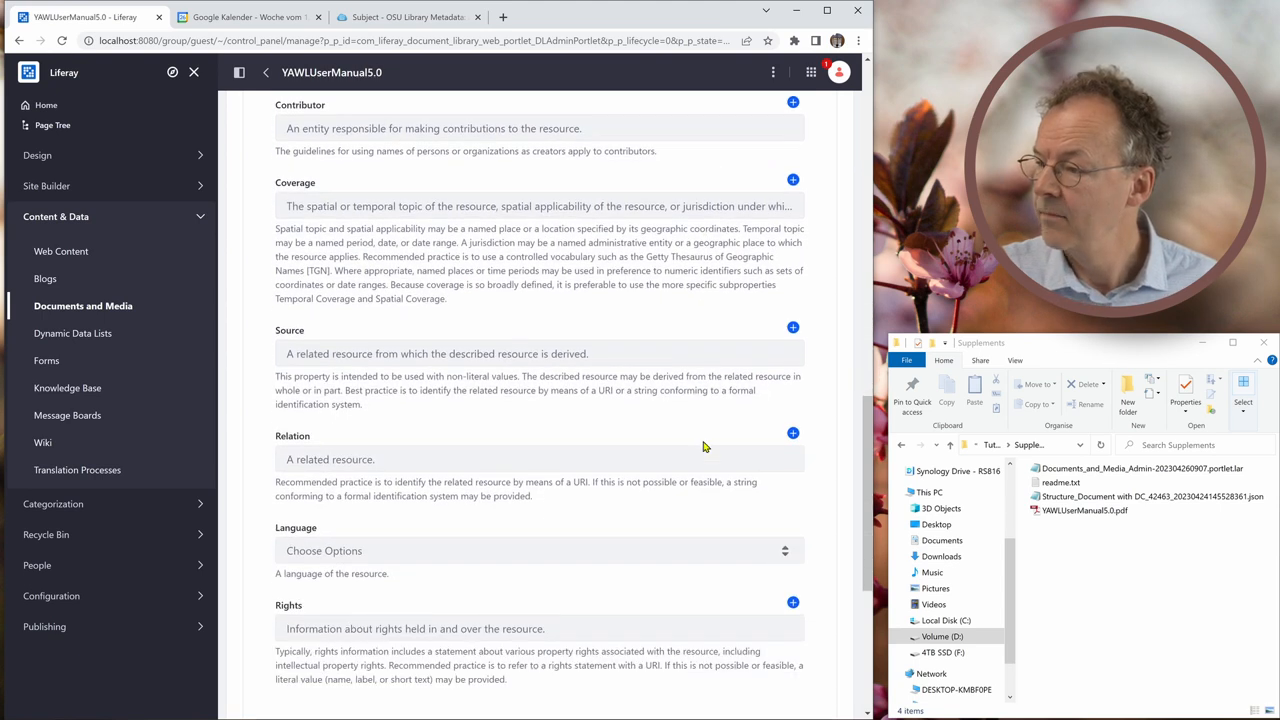
click(538, 550)
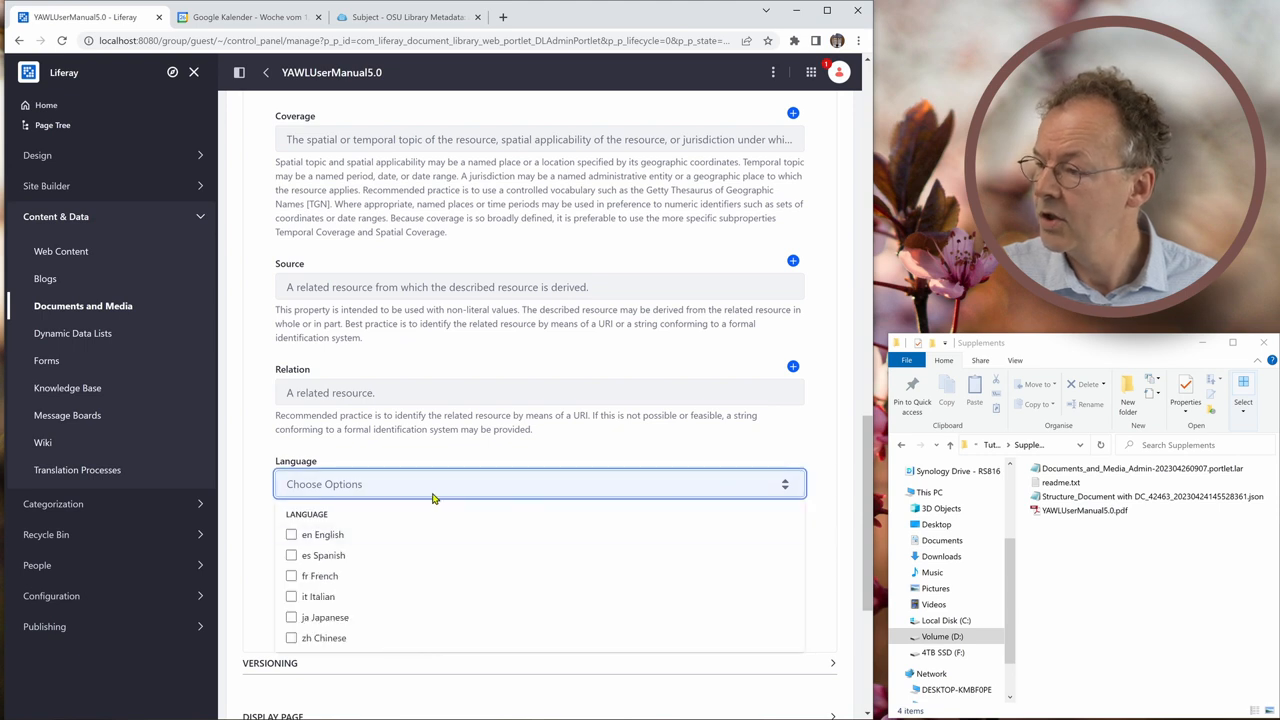
click(291, 534)
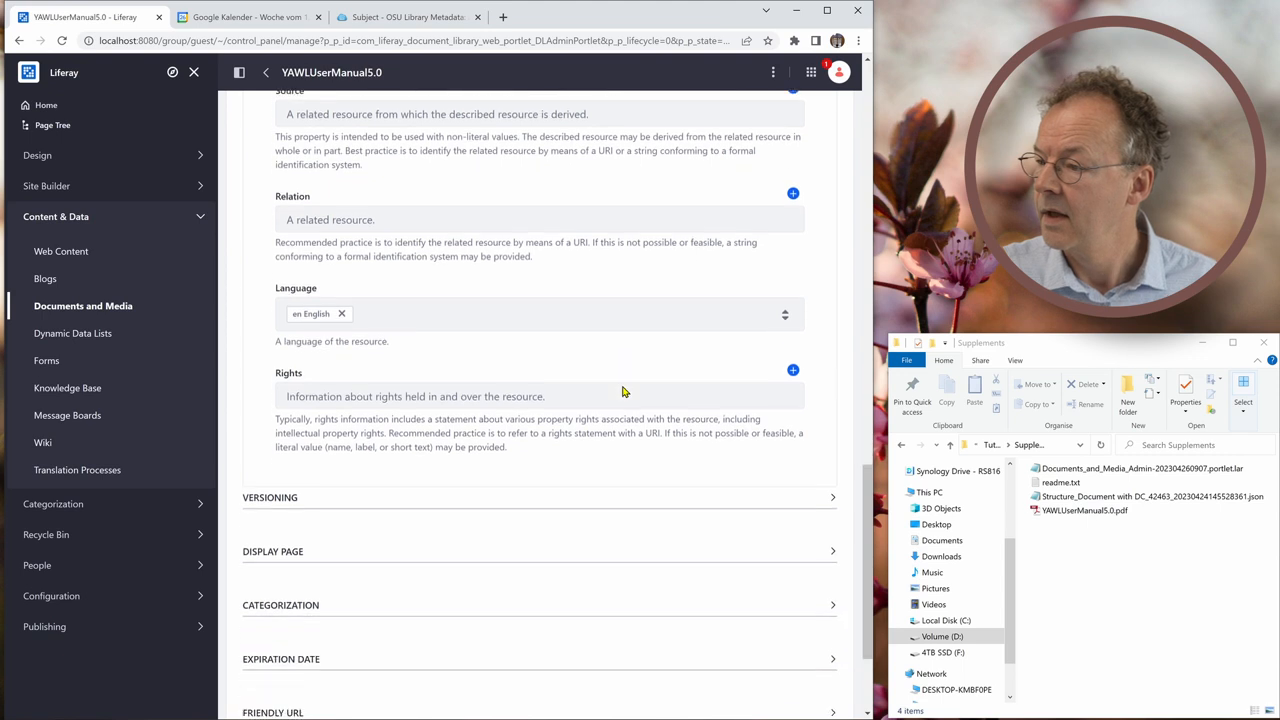
scroll(down, 3)
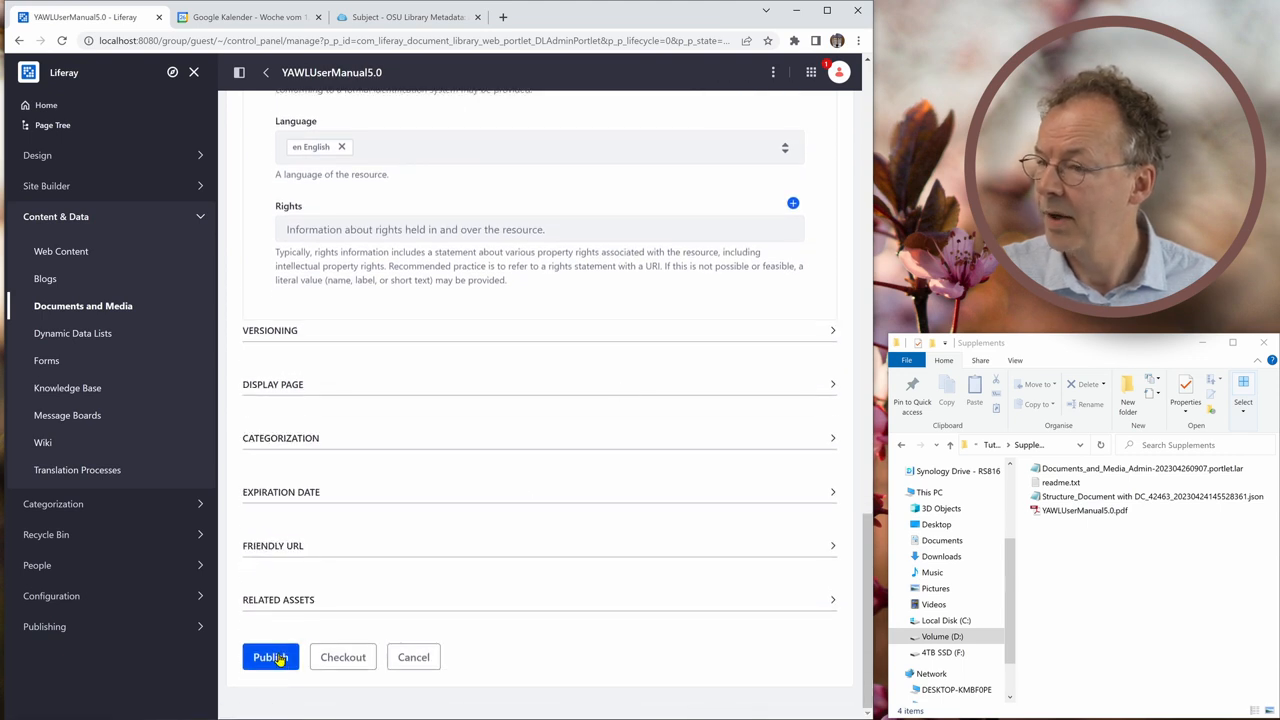
Publish the manual and open the YAWLUserManual5.0 preview page.
click(270, 657)
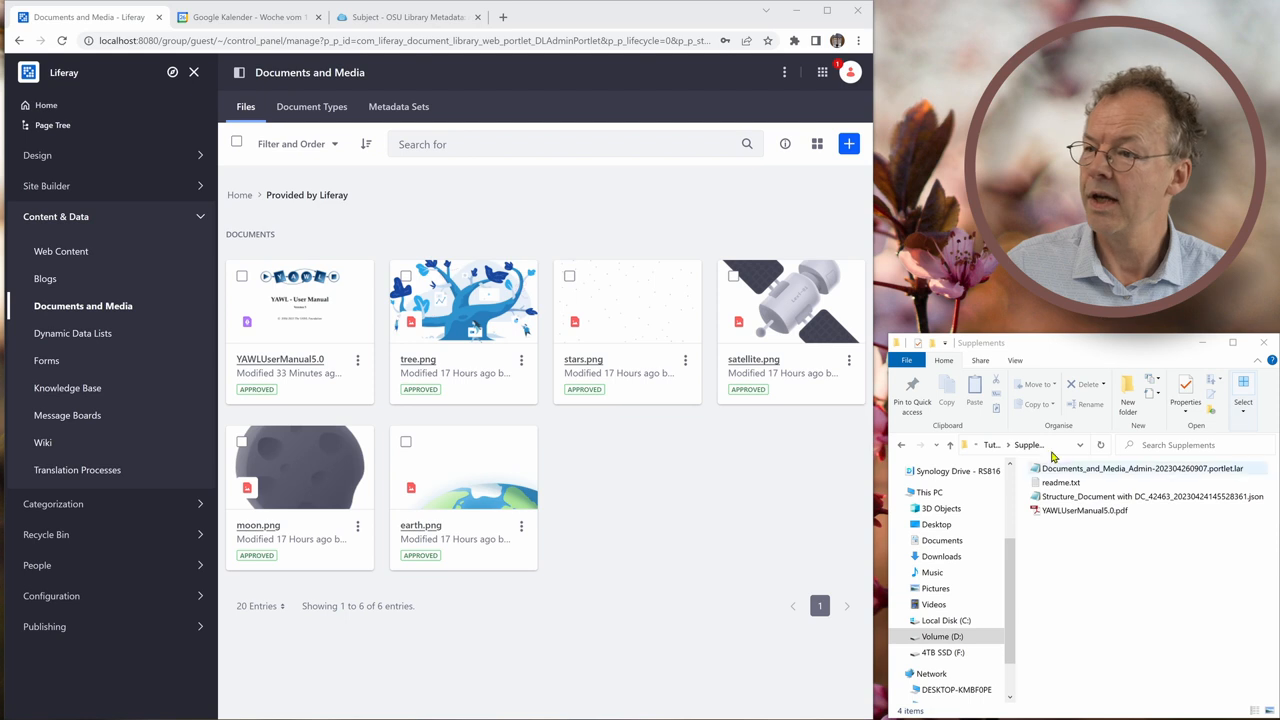
mouse_move(291, 359)
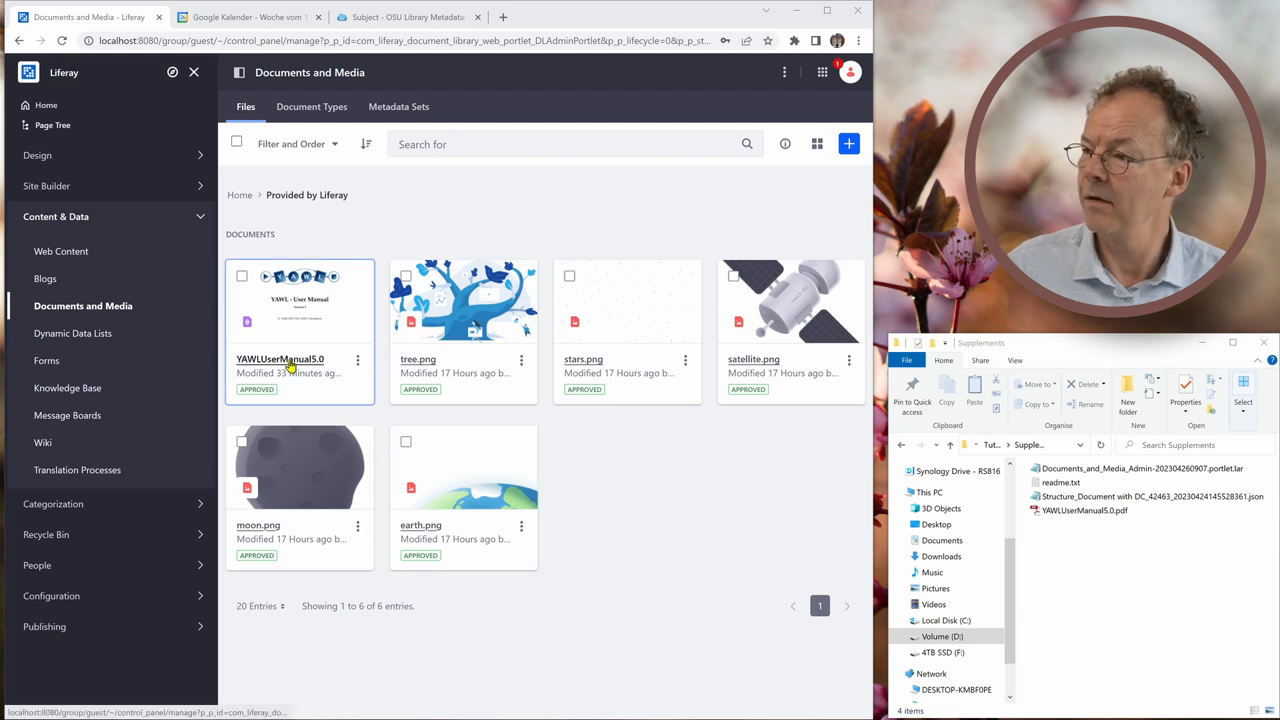
click(299, 300)
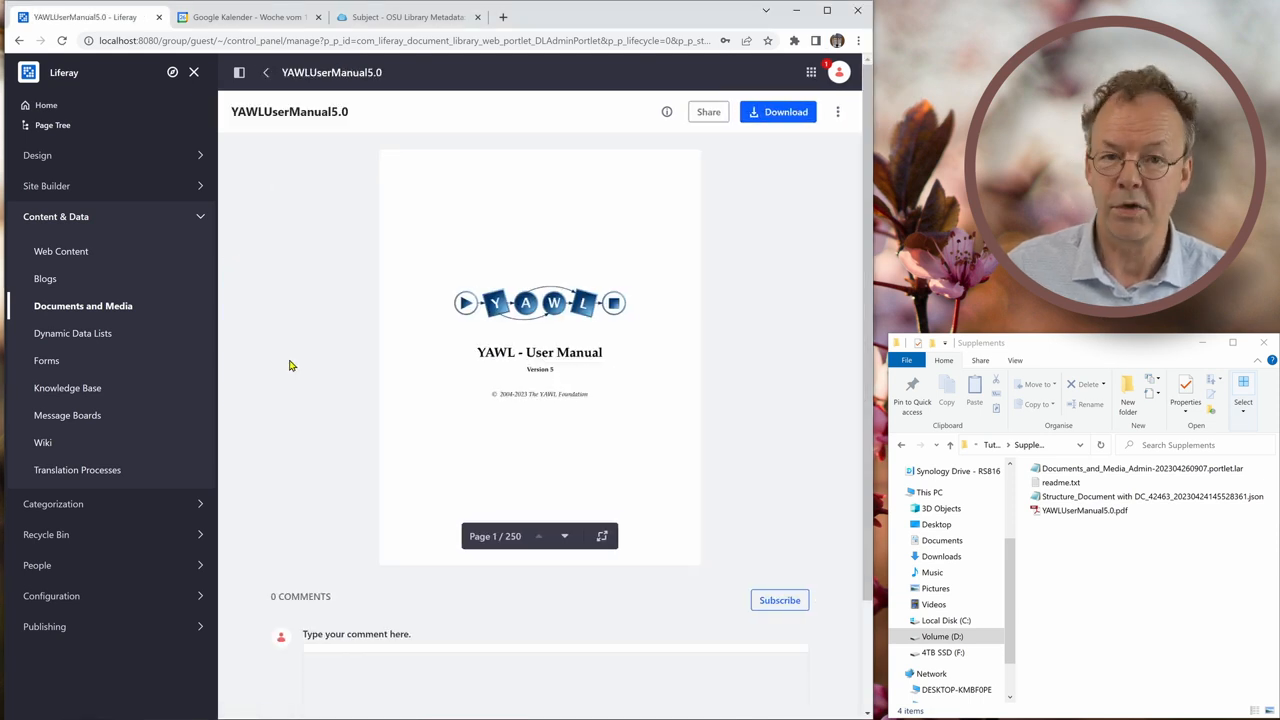
mouse_move(330, 270)
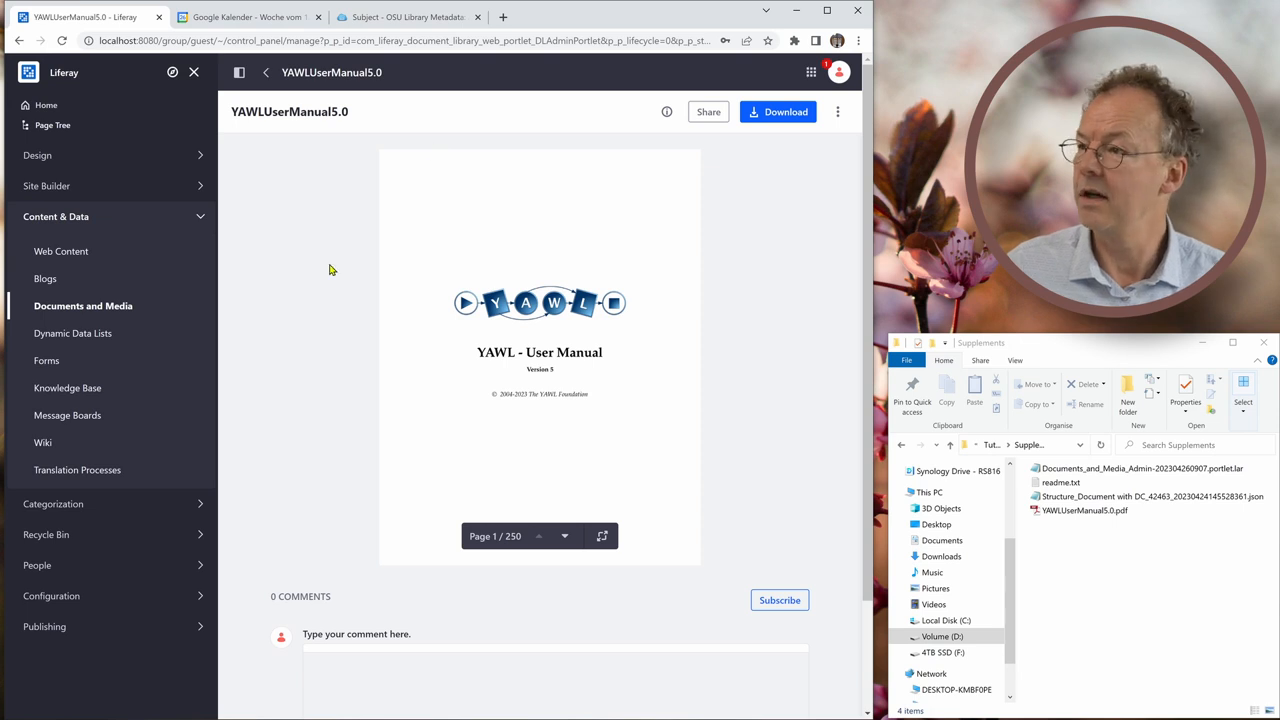
mouse_move(578, 173)
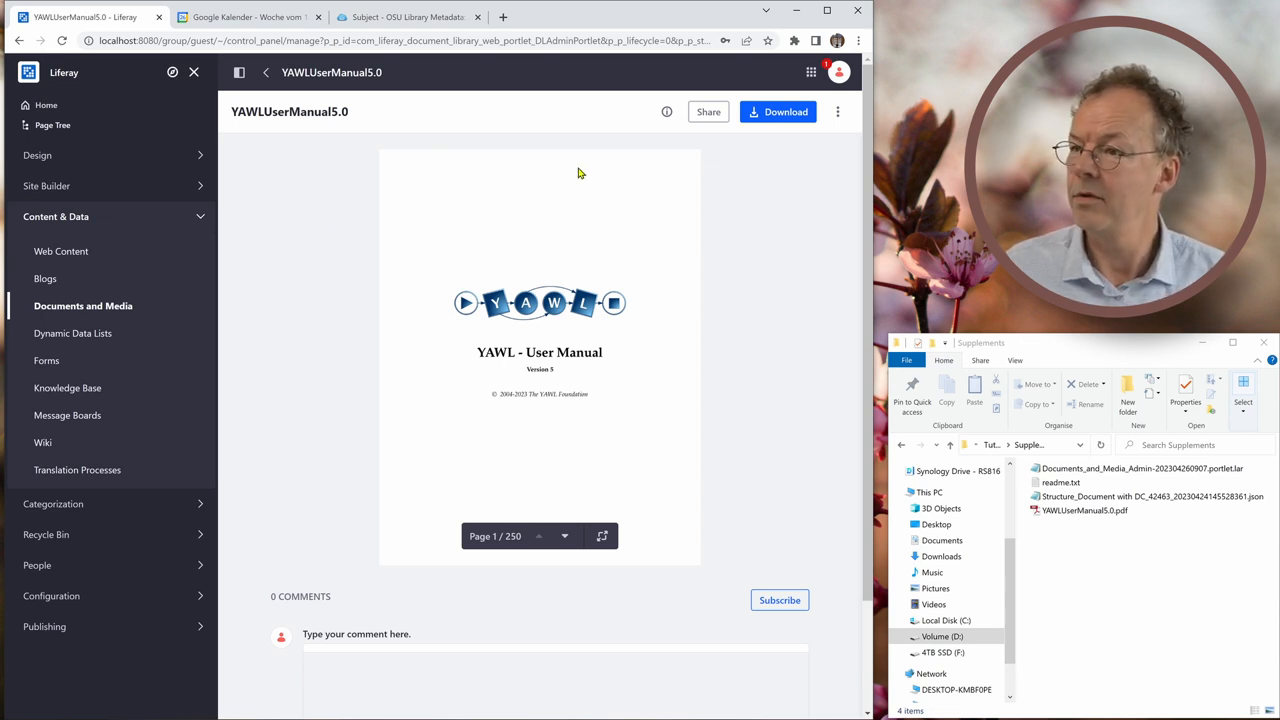
mouse_move(666, 111)
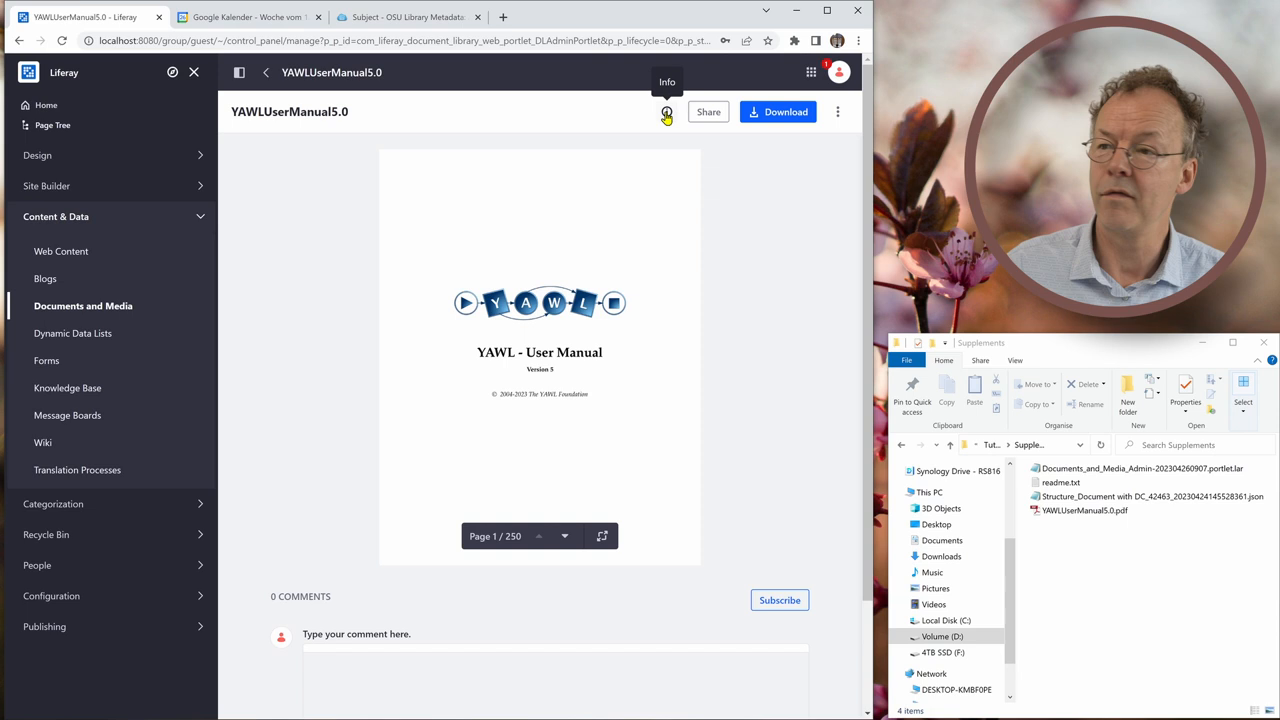
Show the manual's info panel, confirming its type is Document with DC.
click(667, 111)
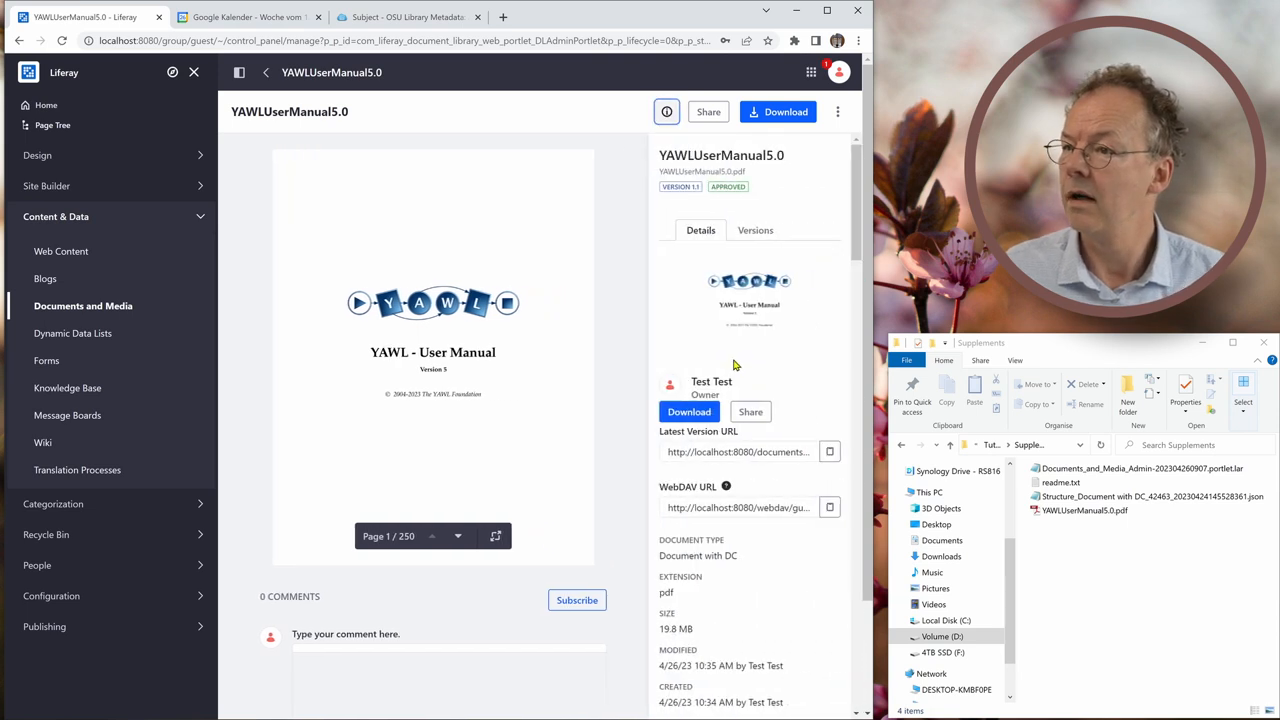
mouse_move(813, 238)
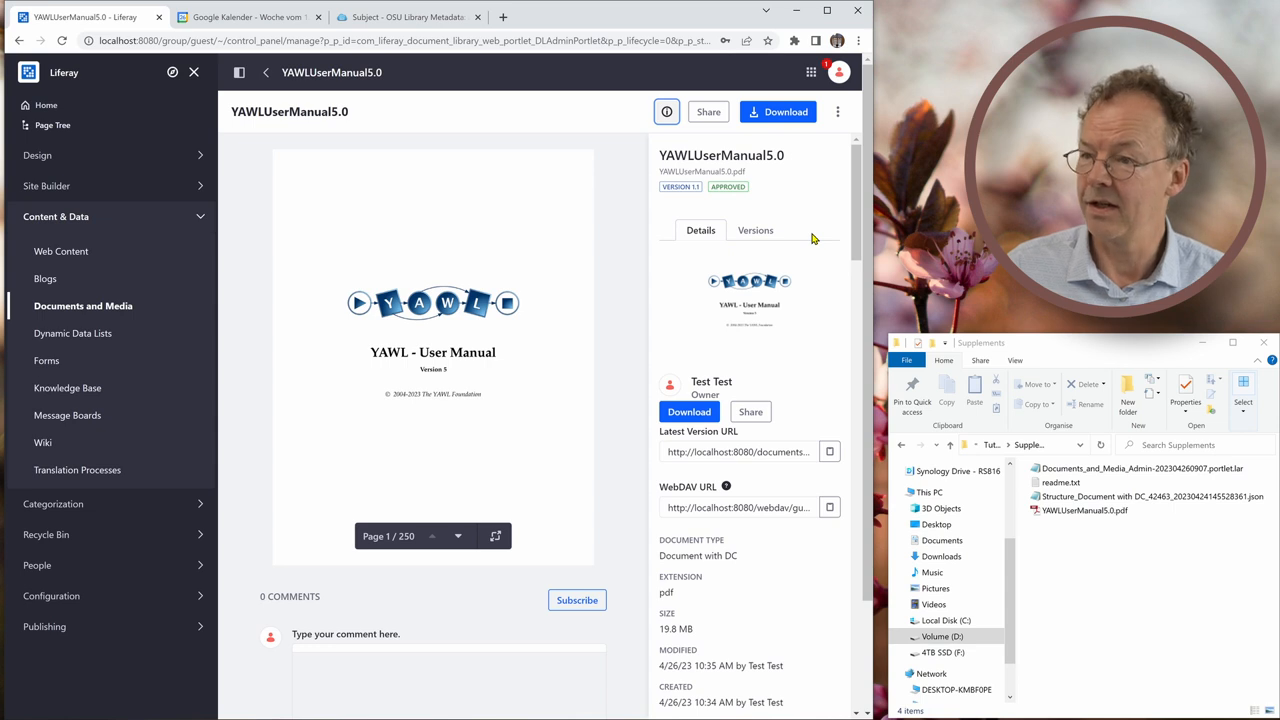
scroll(down, 3)
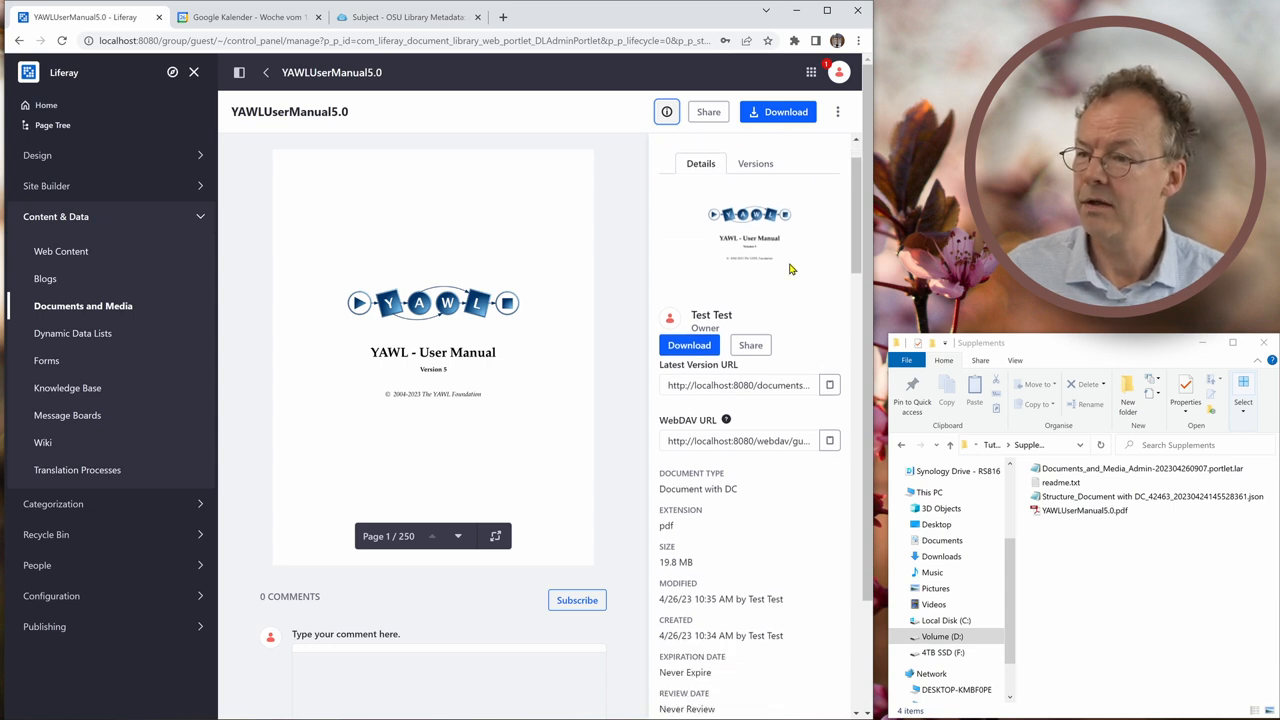
scroll(down, 3)
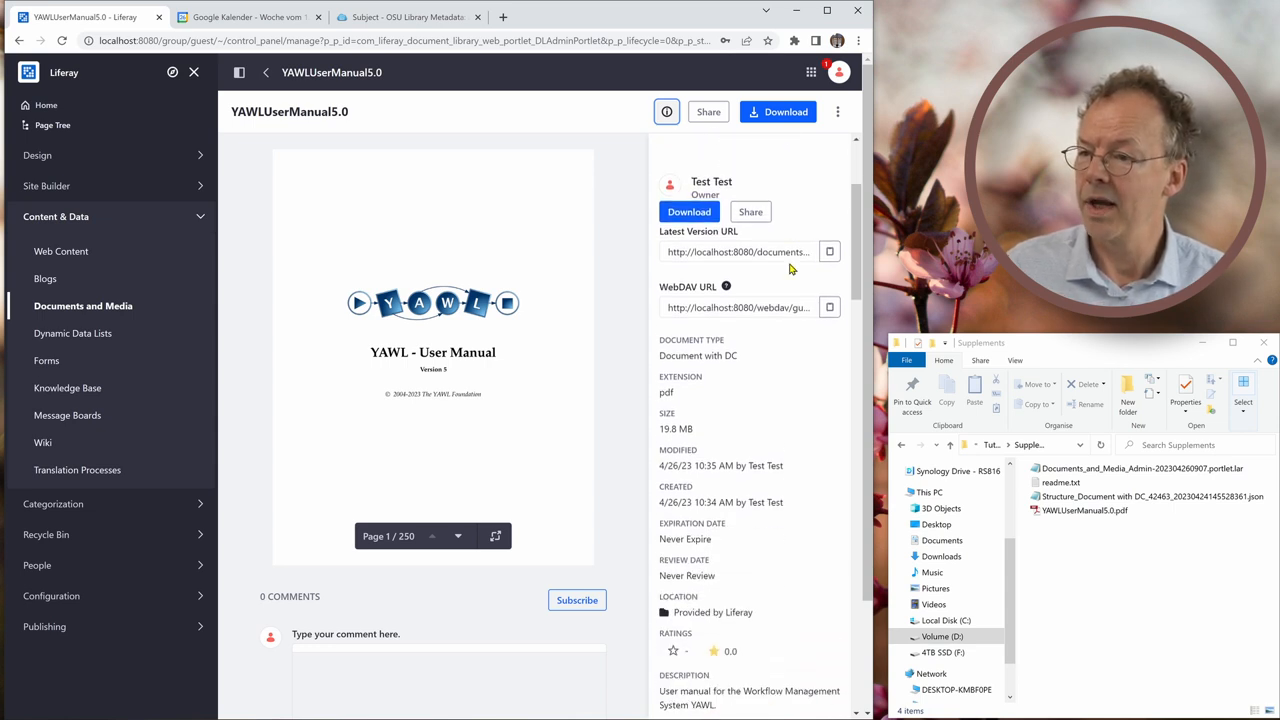
scroll(down, 3)
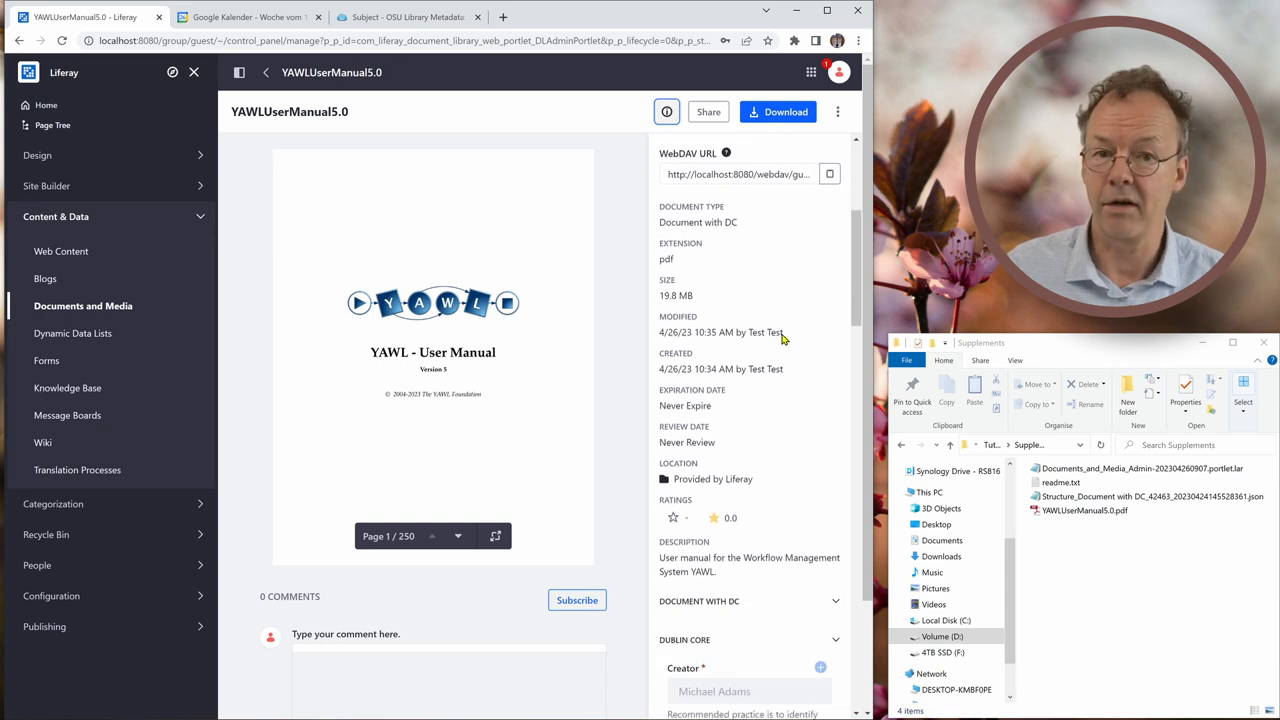
scroll(down, 3)
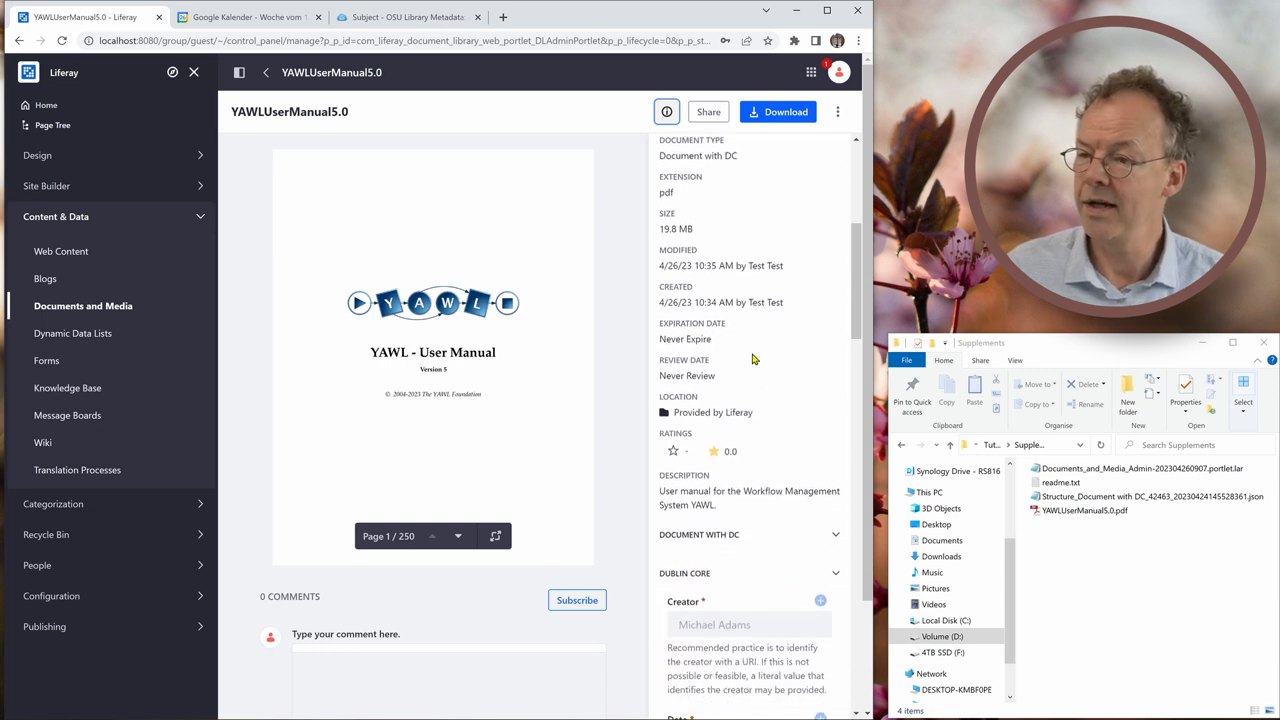
scroll(down, 3)
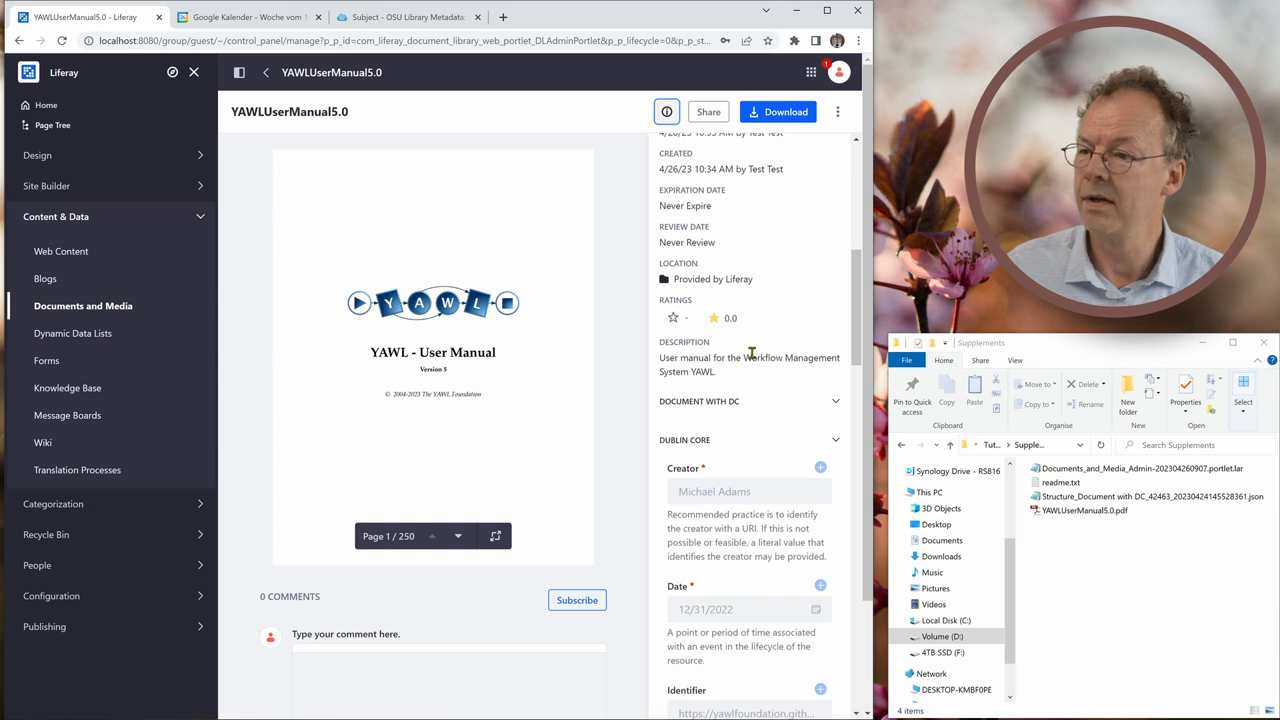
scroll(down, 3)
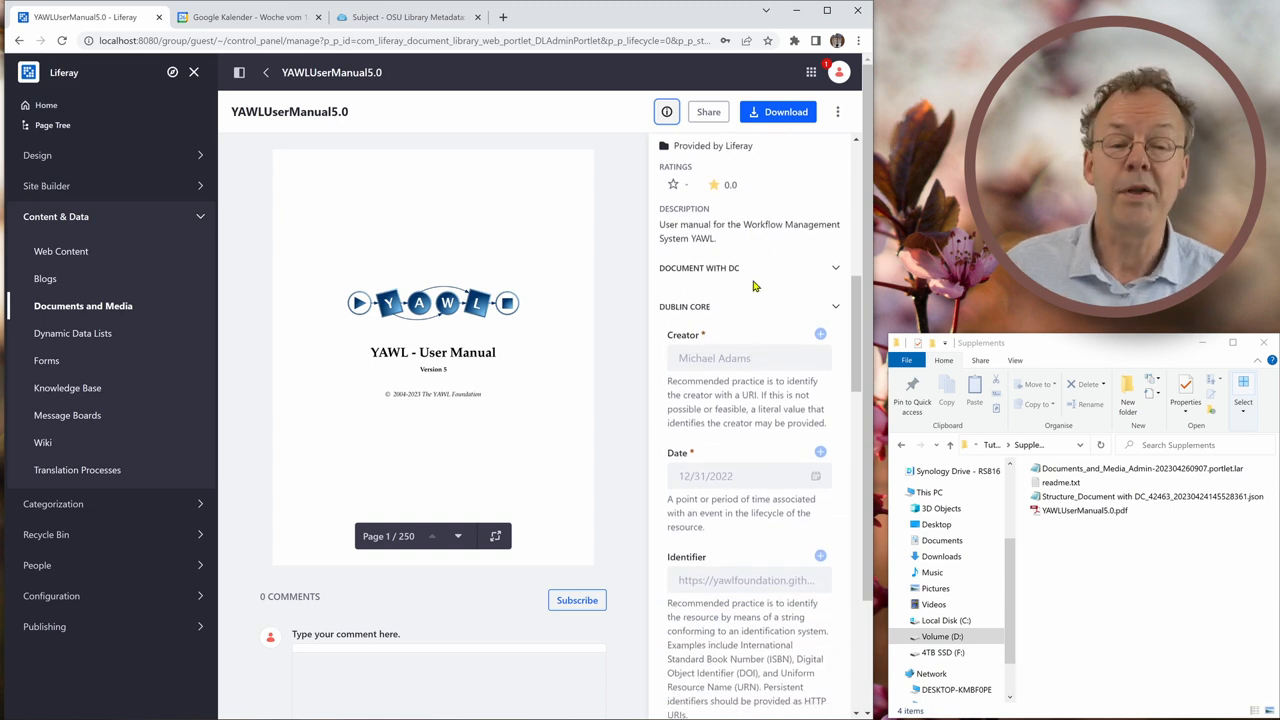
scroll(down, 3)
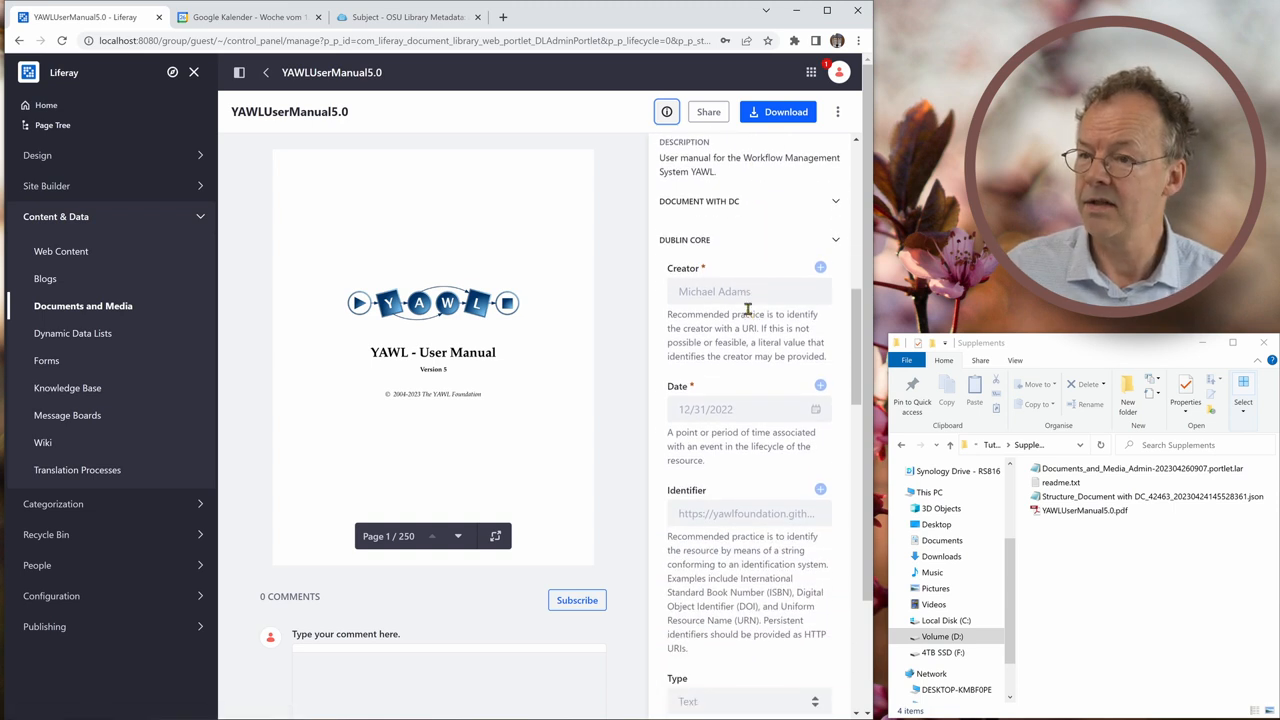
scroll(down, 3)
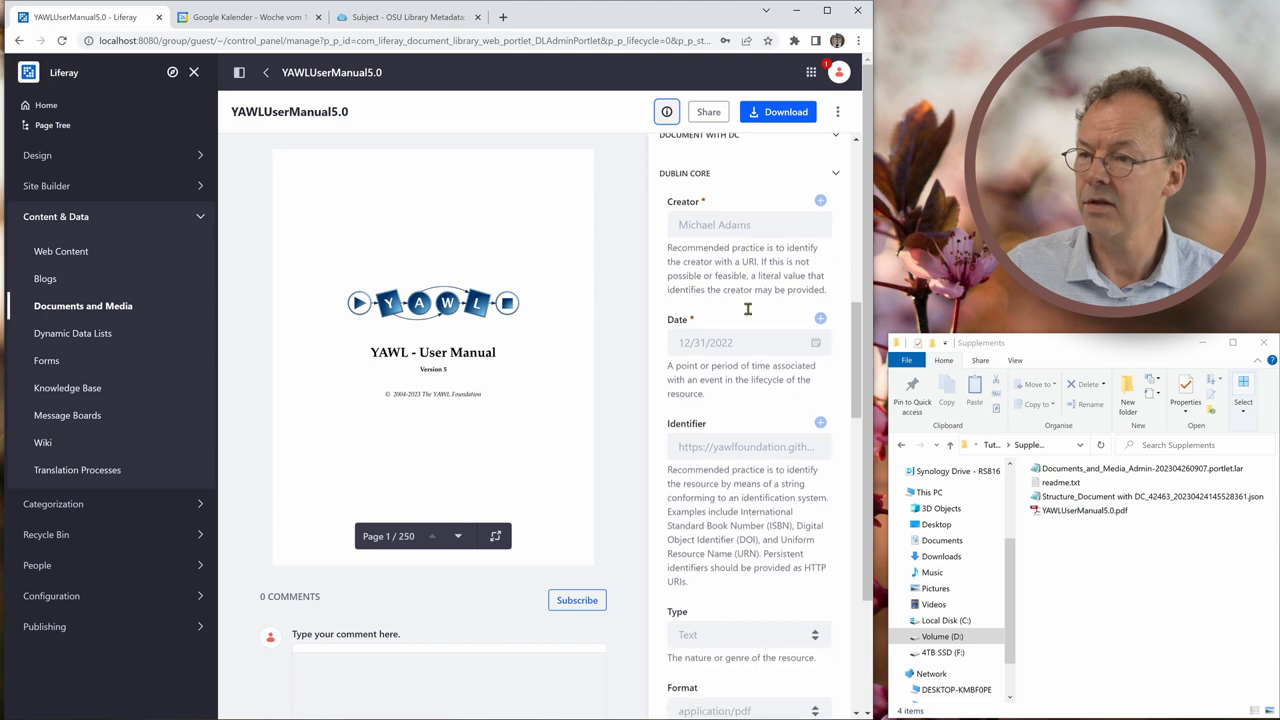
scroll(down, 3)
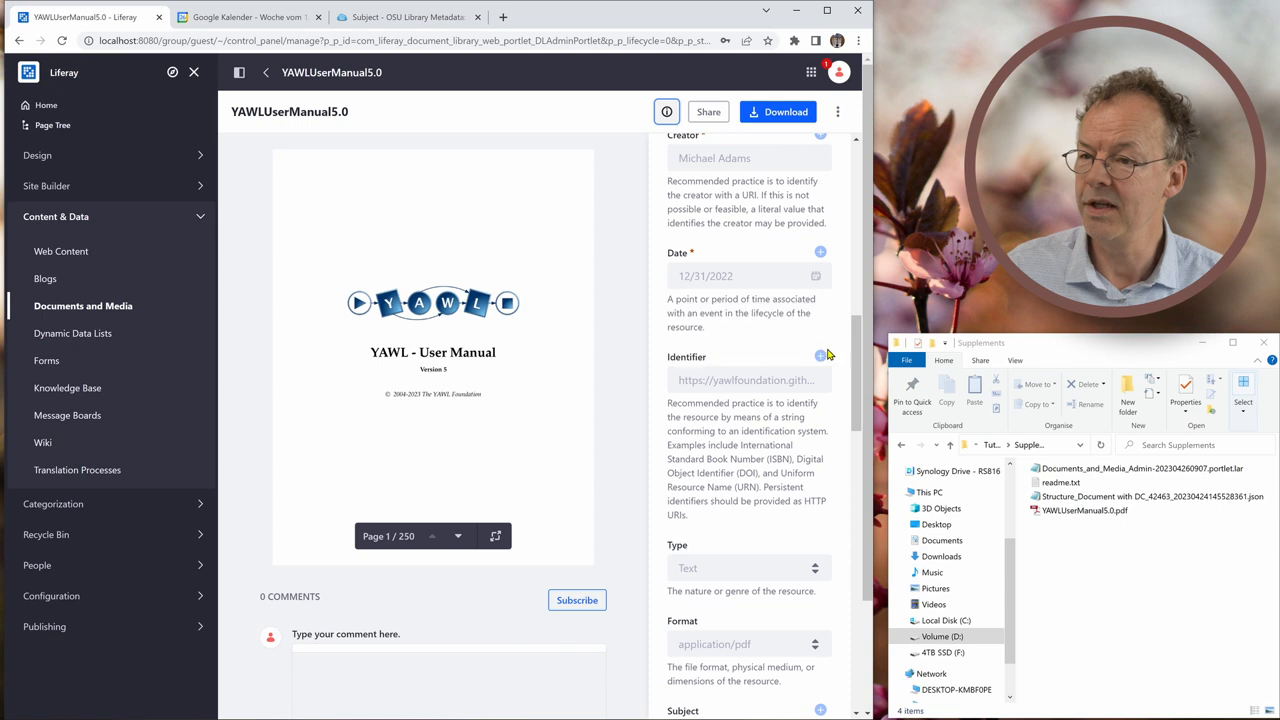
Review the Dublin Core values (subject, publisher, English language) and the extracted metadata.
scroll(down, 3)
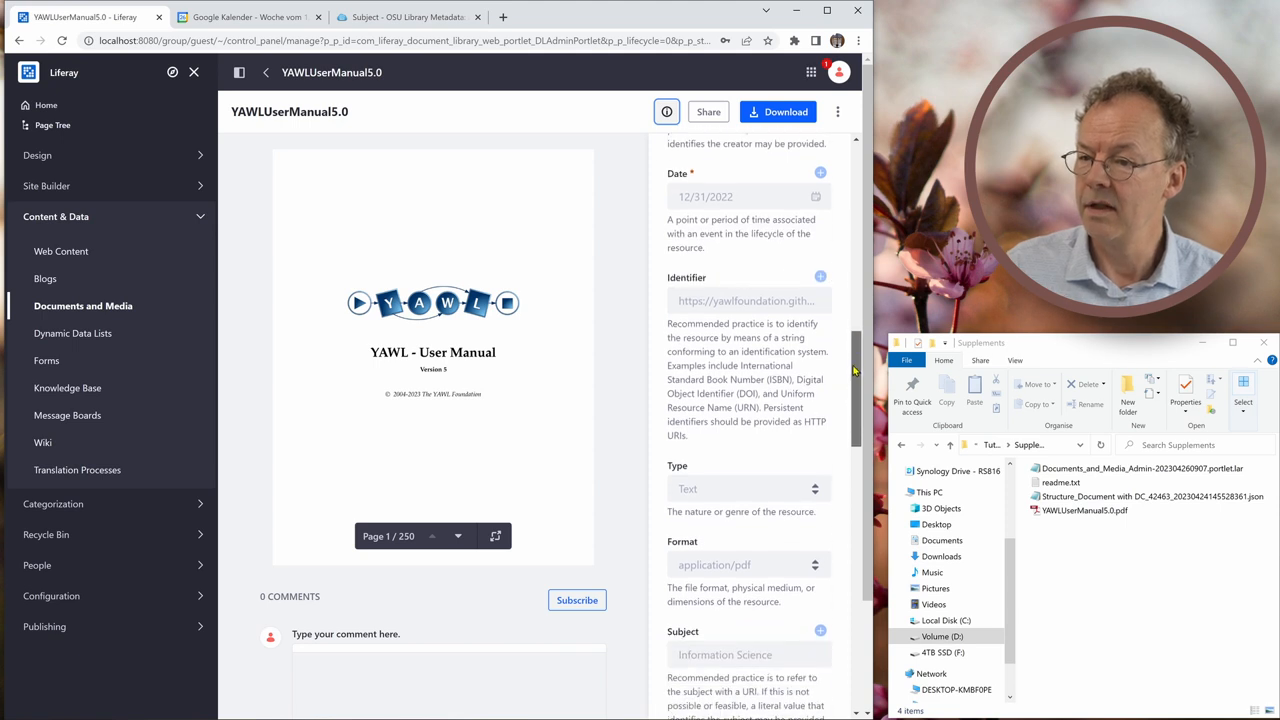
scroll(down, 3)
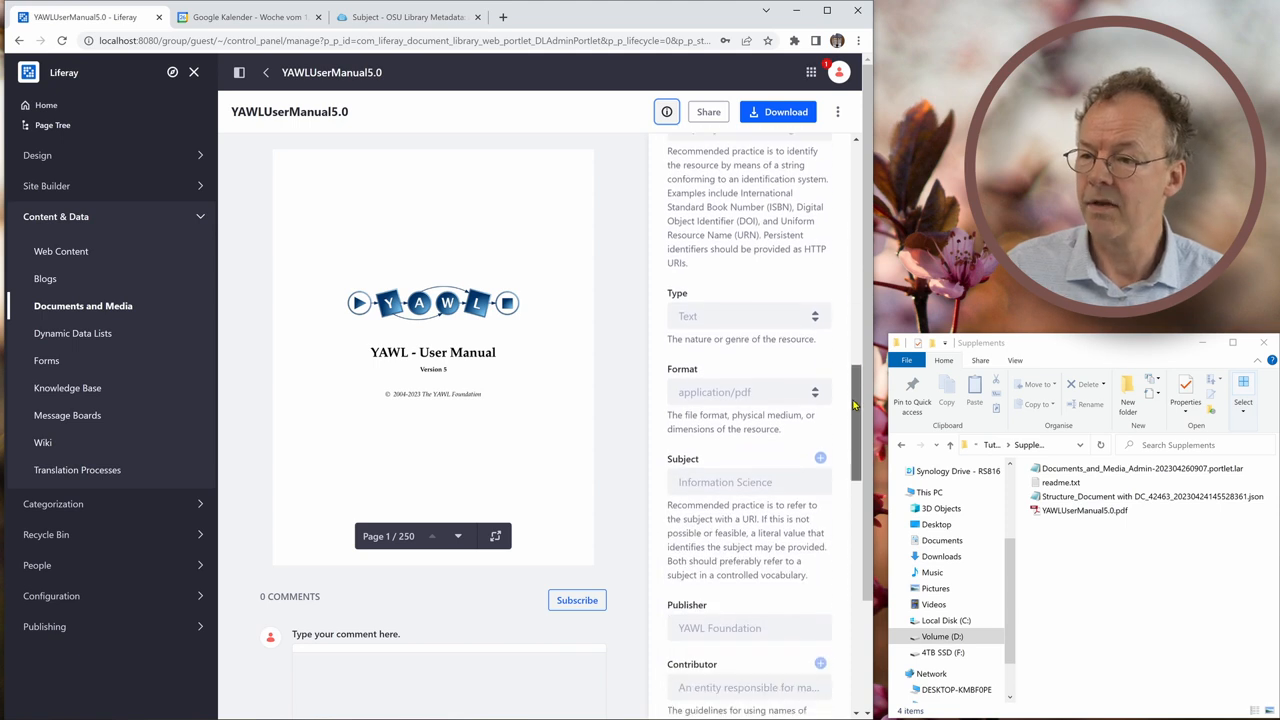
scroll(down, 3)
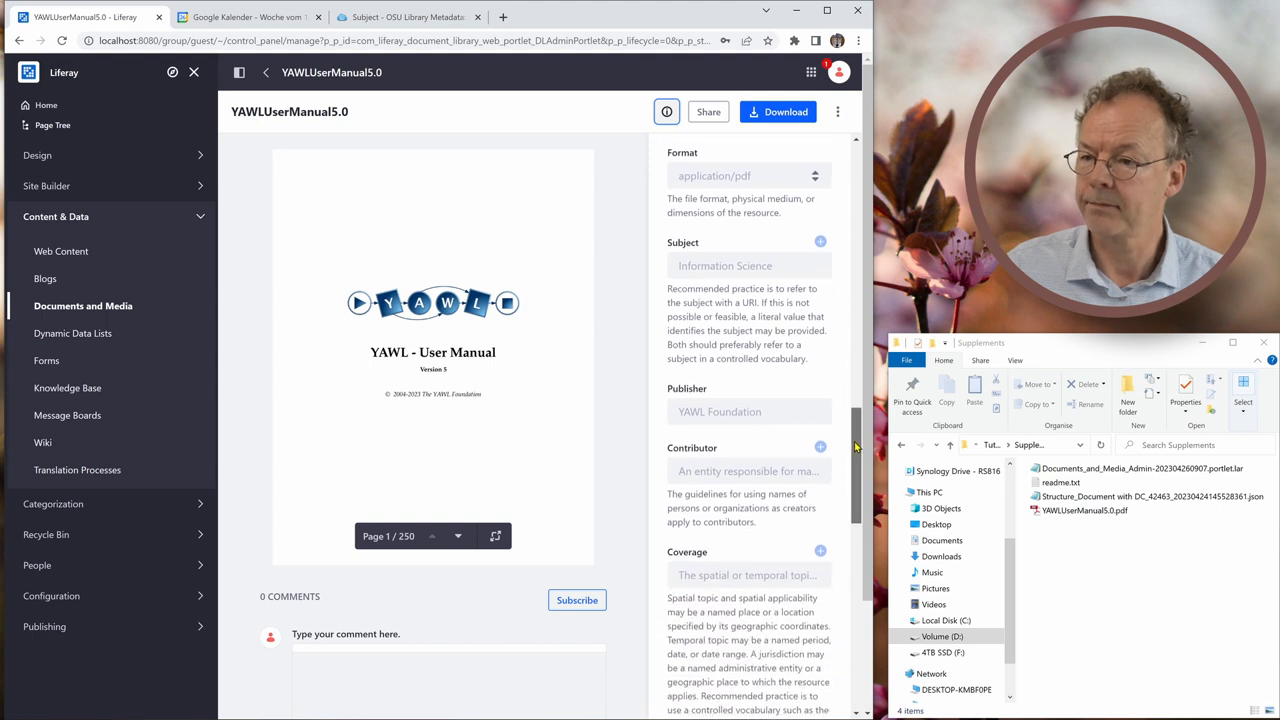
scroll(down, 3)
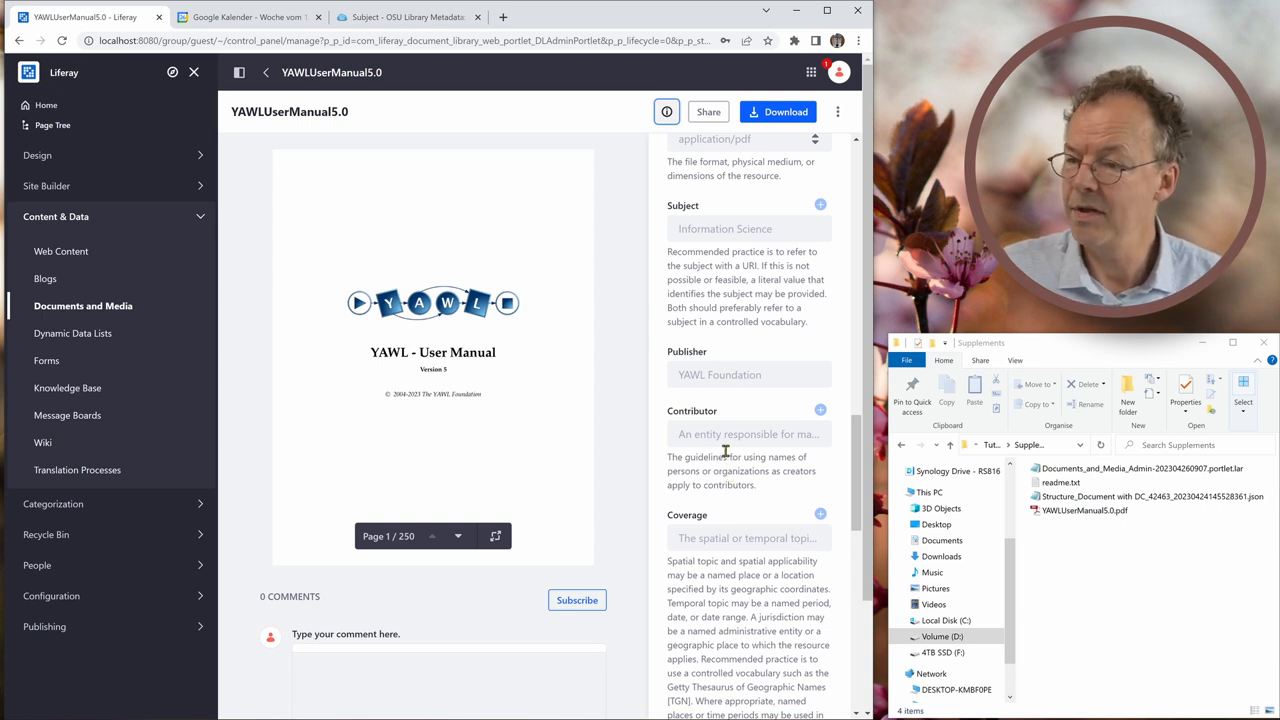
mouse_move(726, 443)
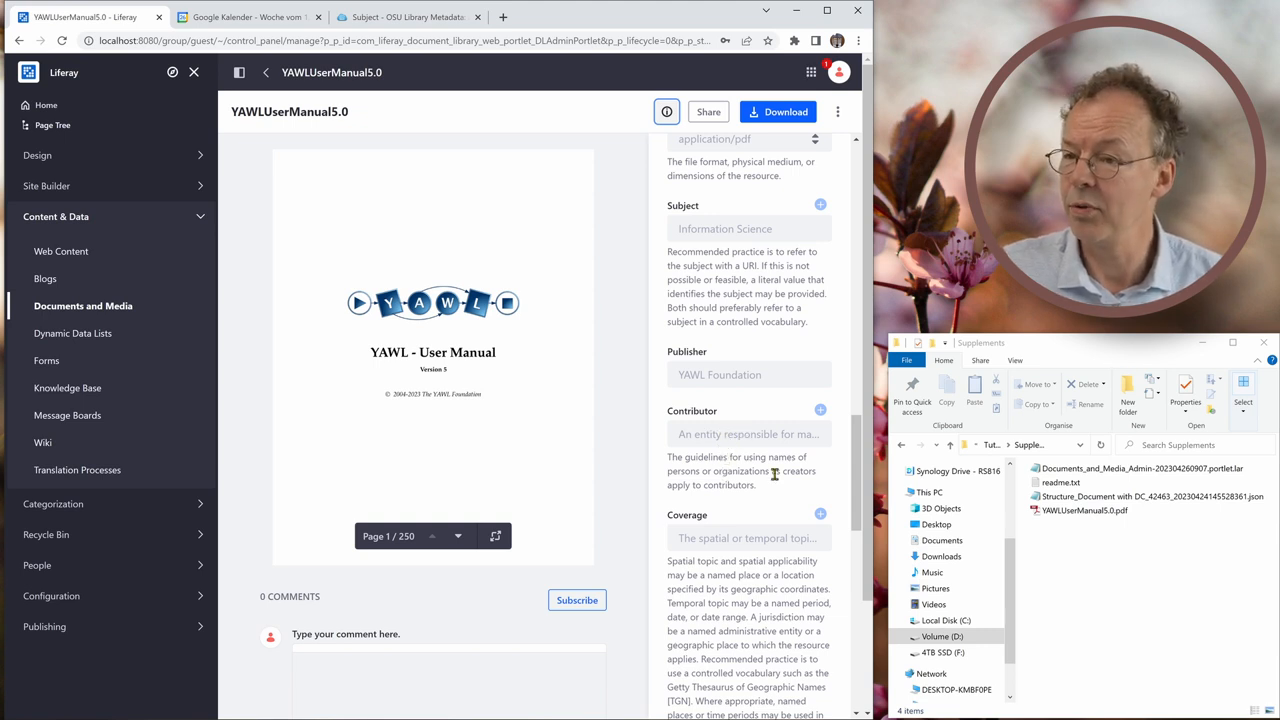
scroll(down, 3)
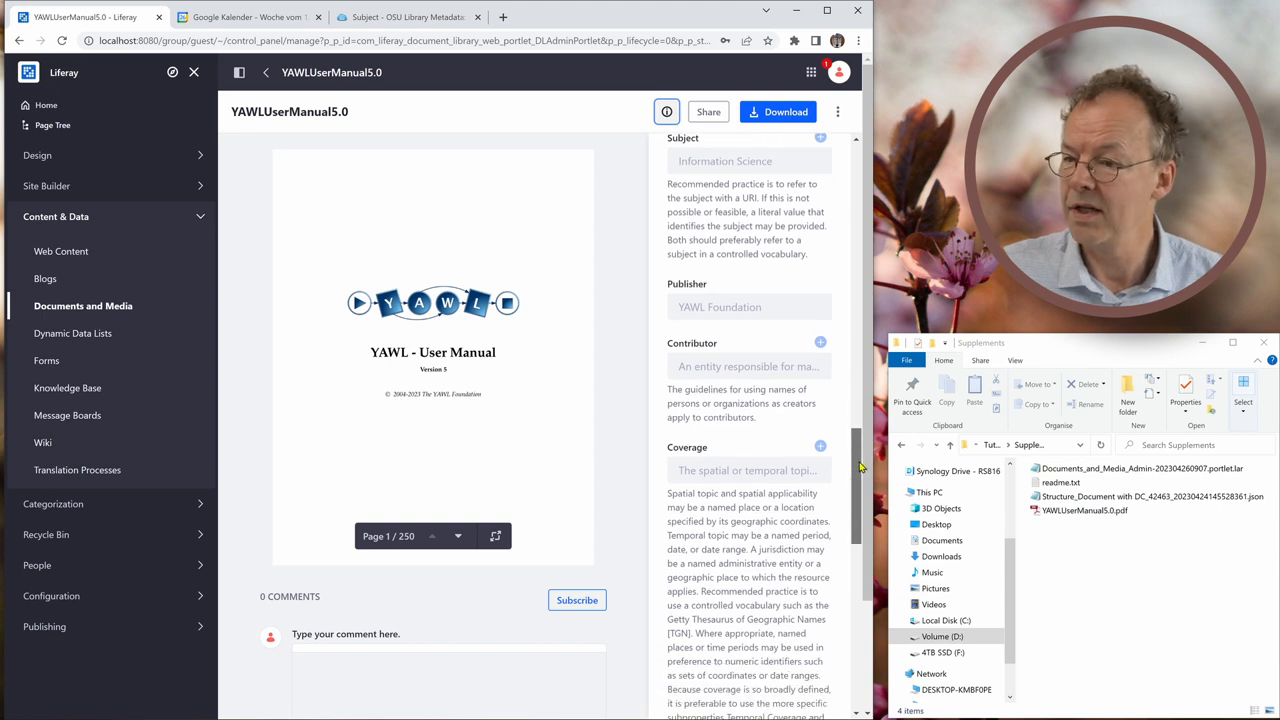
scroll(down, 3)
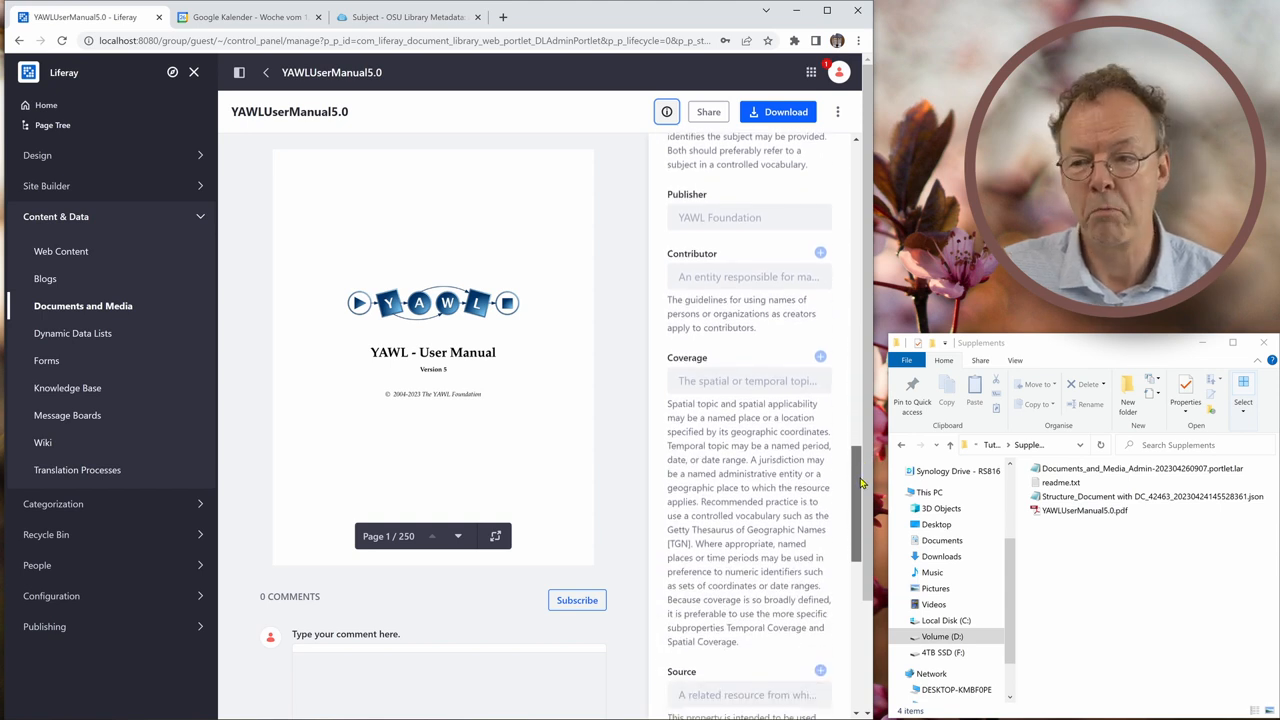
scroll(down, 3)
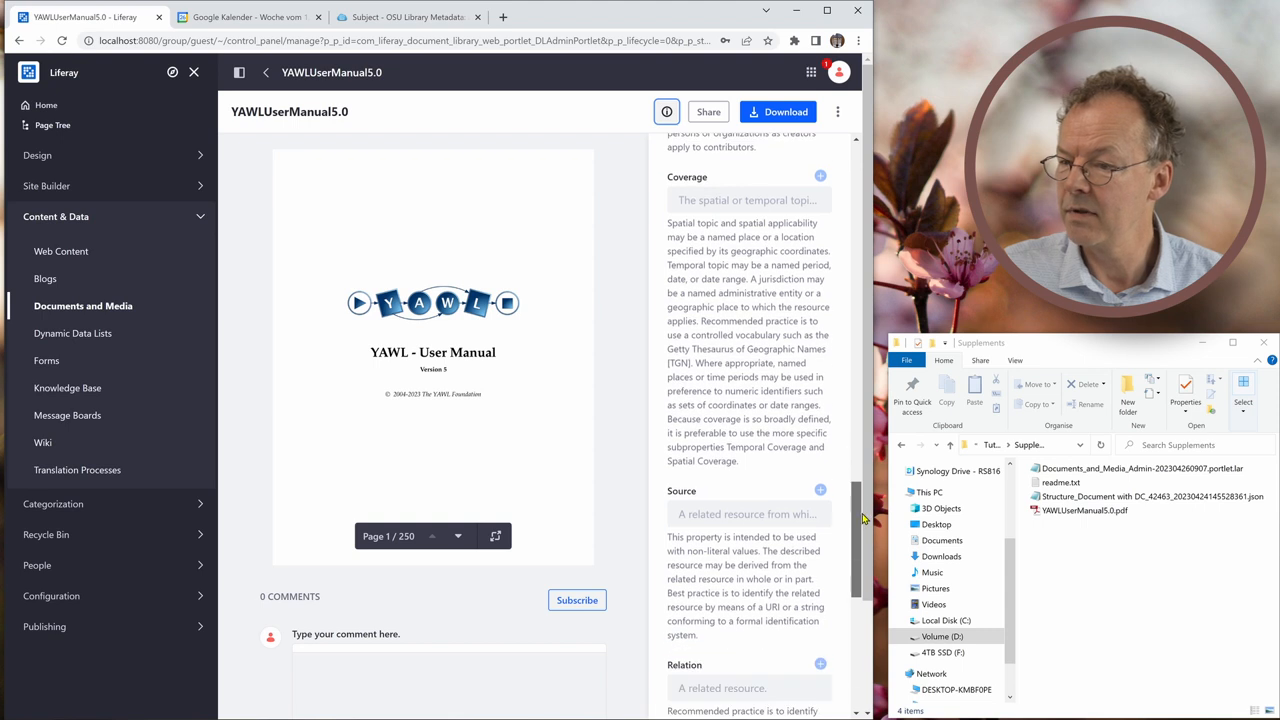
scroll(down, 3)
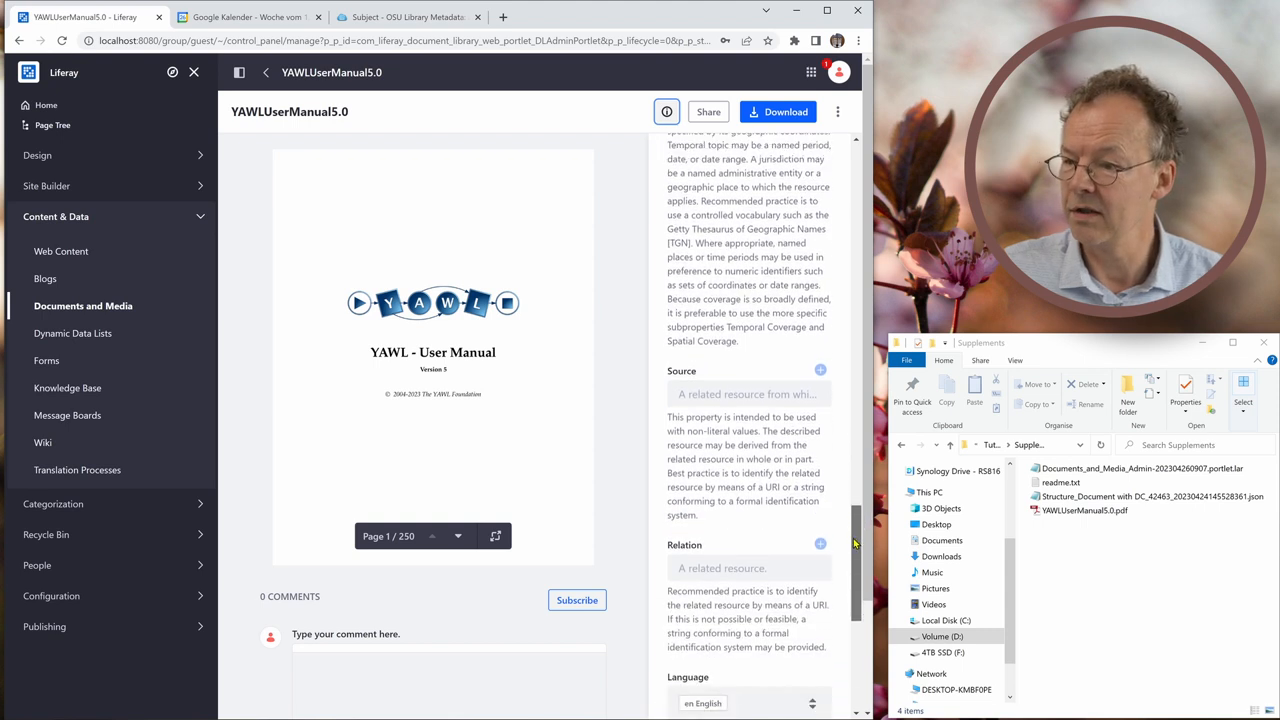
scroll(down, 3)
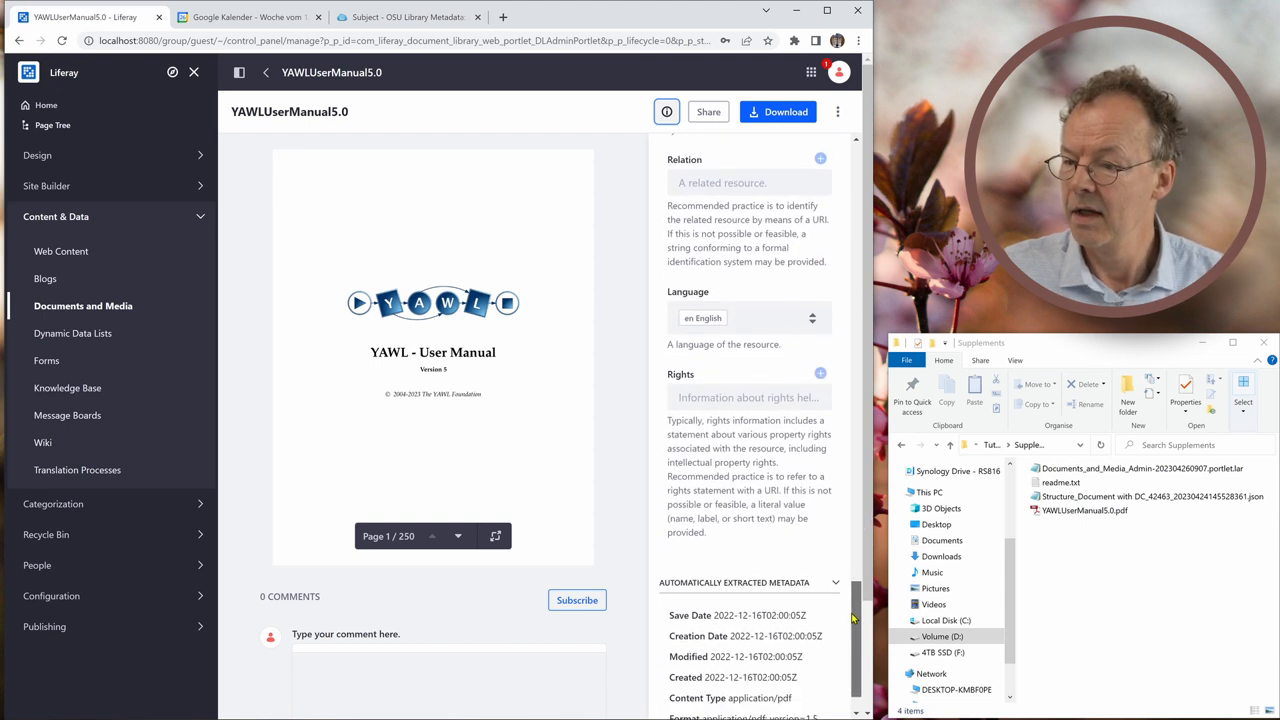
scroll(up, 3)
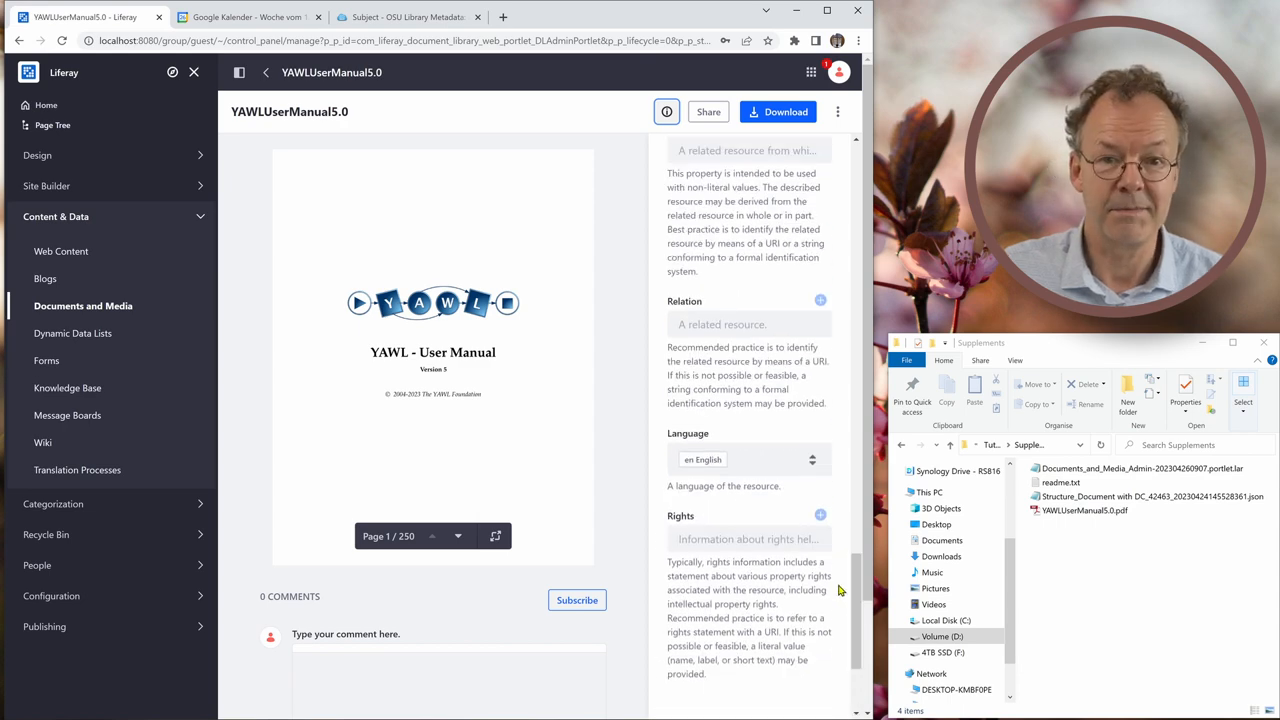